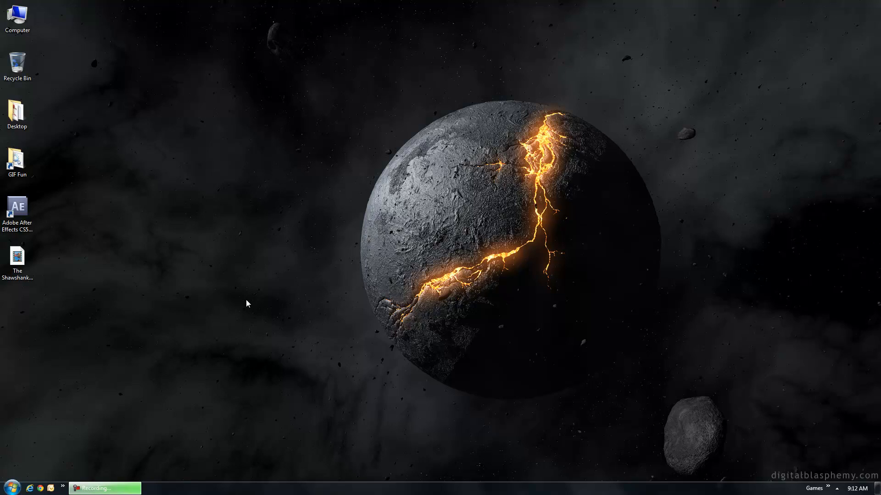
{"action": "mouse_move", "coordinate": [242, 260]}
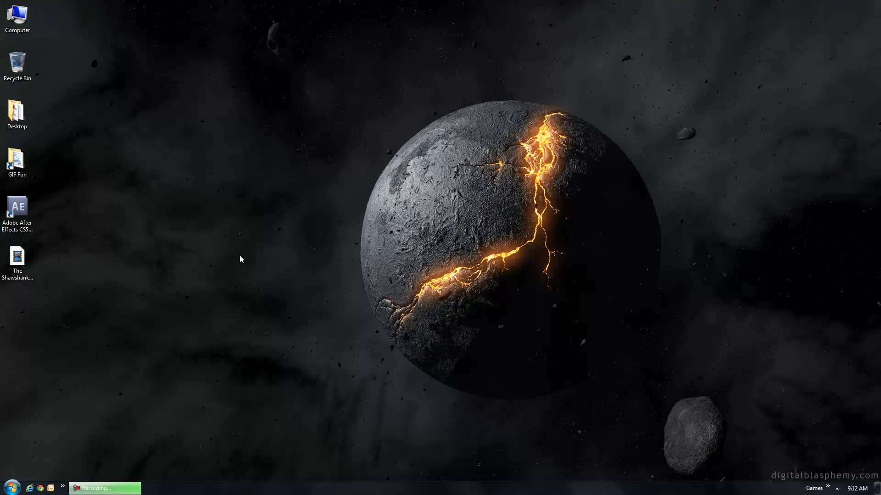
{"action": "mouse_move", "coordinate": [181, 235]}
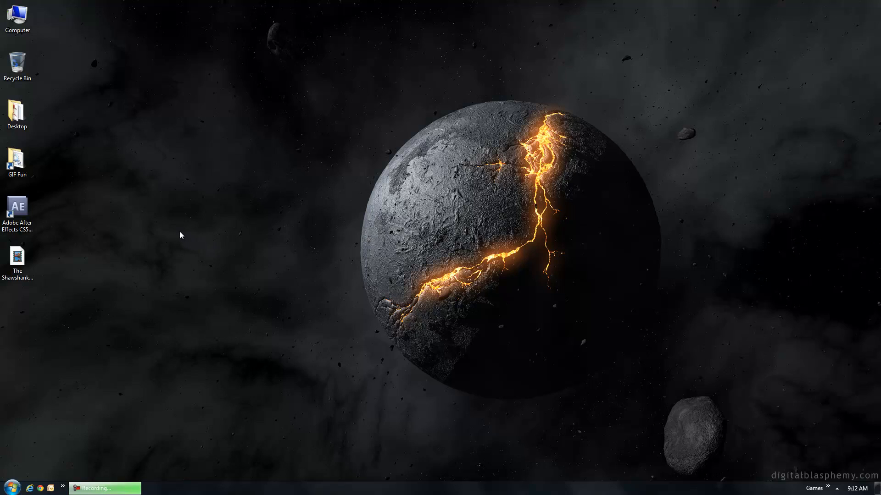
{"action": "mouse_move", "coordinate": [162, 235]}
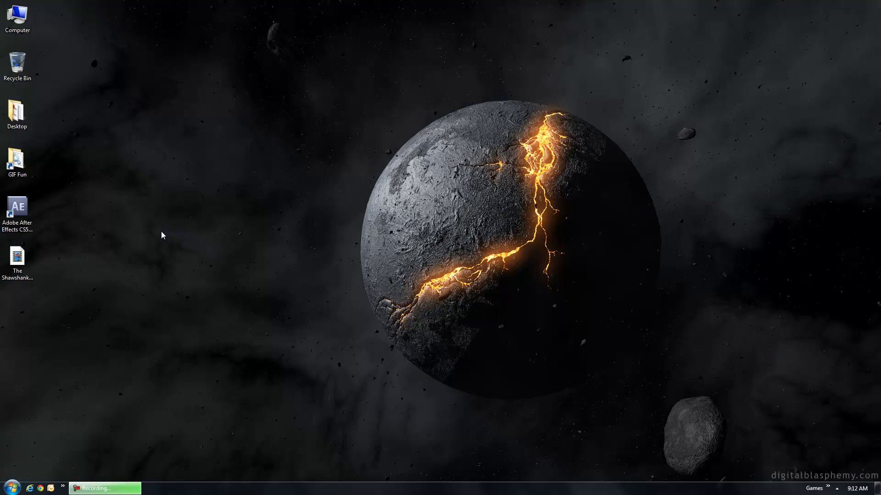
Launch MKVExtractGUI2 from the GIF Fun > Tools folder.
{"action": "left_click", "coordinate": [17, 257]}
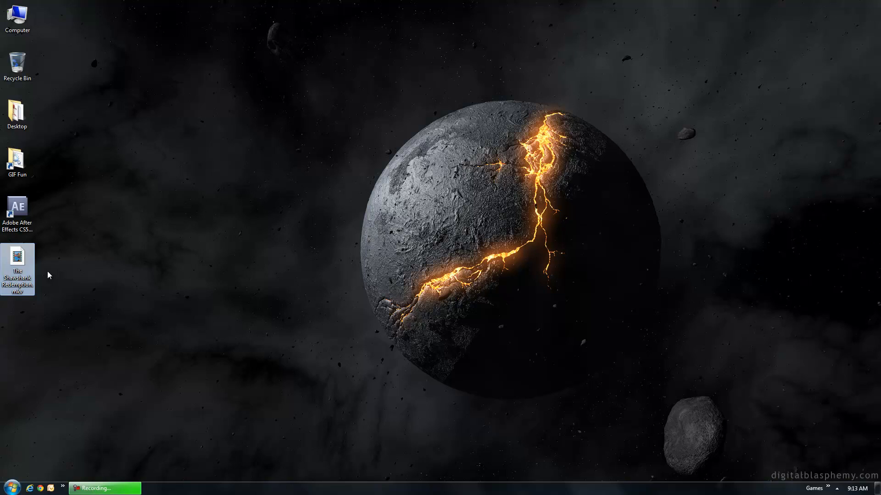
{"action": "mouse_move", "coordinate": [68, 275]}
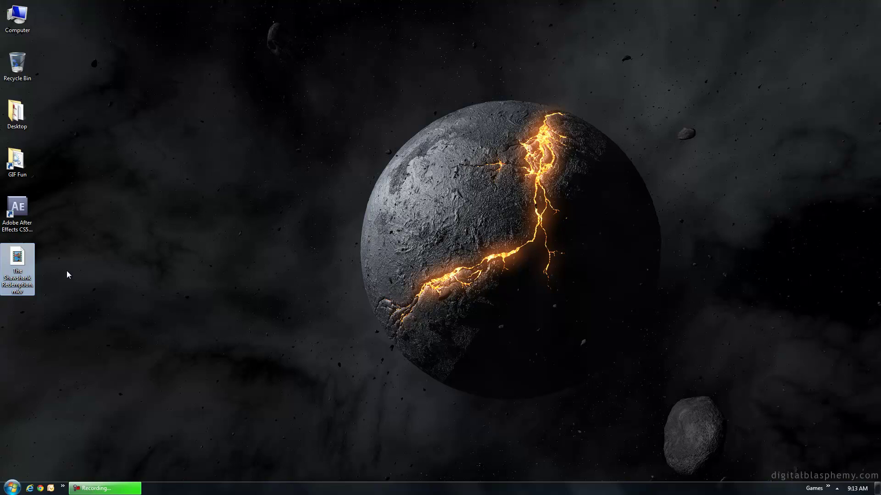
{"action": "mouse_move", "coordinate": [102, 227]}
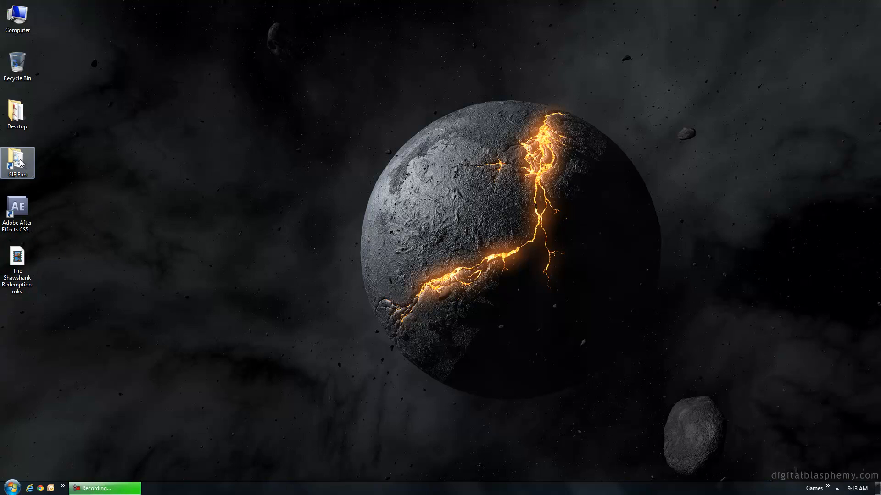
{"action": "left_click", "coordinate": [17, 255]}
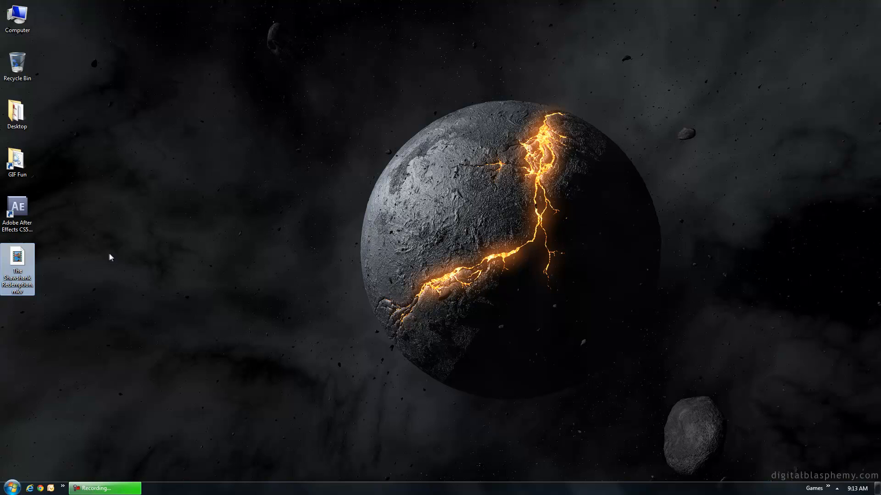
{"action": "double_click", "coordinate": [17, 158]}
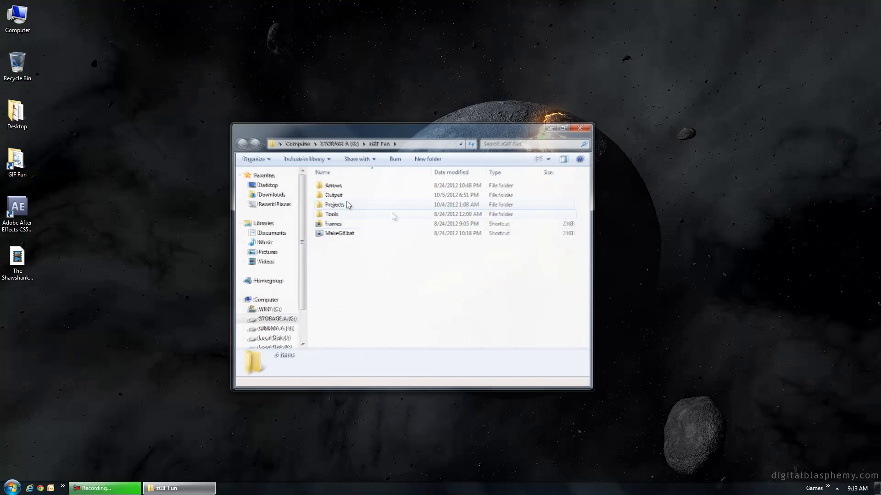
{"action": "double_click", "coordinate": [331, 215]}
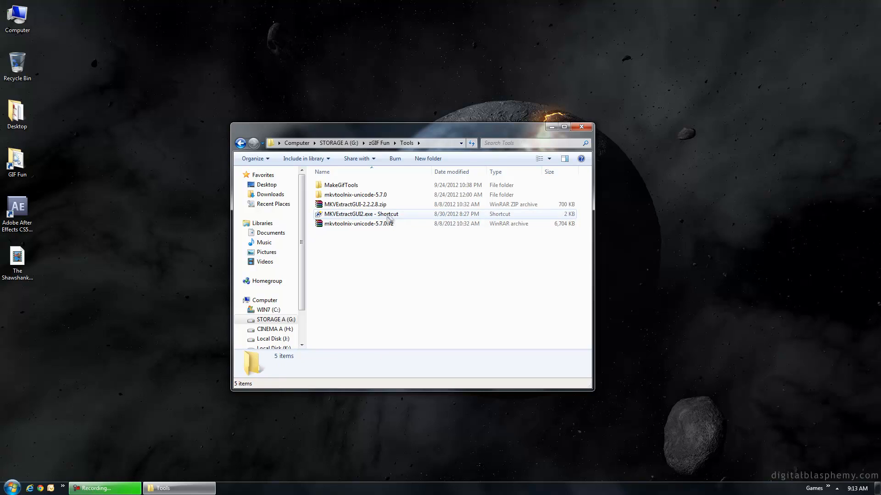
{"action": "left_click", "coordinate": [374, 213]}
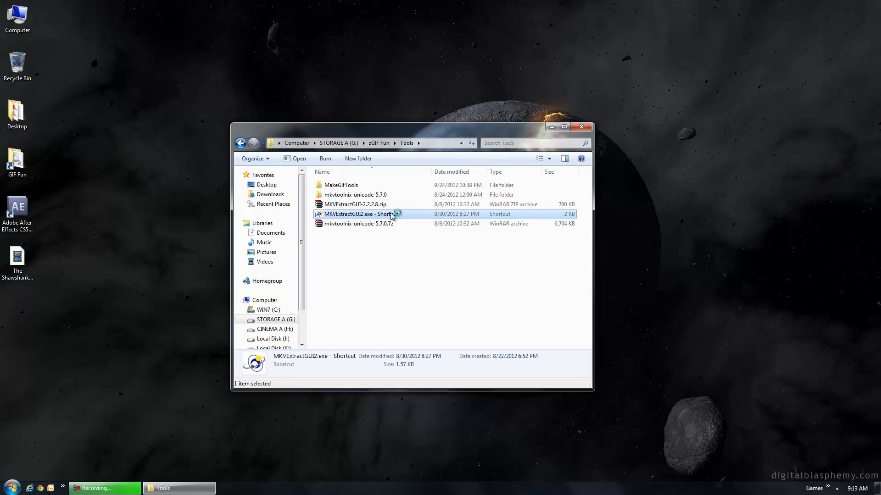
{"action": "double_click", "coordinate": [364, 214]}
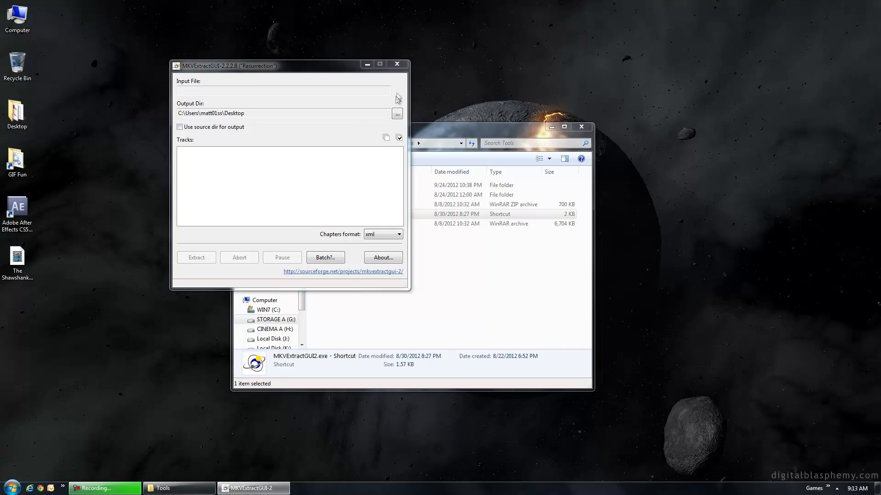
Load The Shawshank Redemption.mkv, mark Track 1 (video) and start extracting it to the desktop.
{"action": "left_click", "coordinate": [398, 93]}
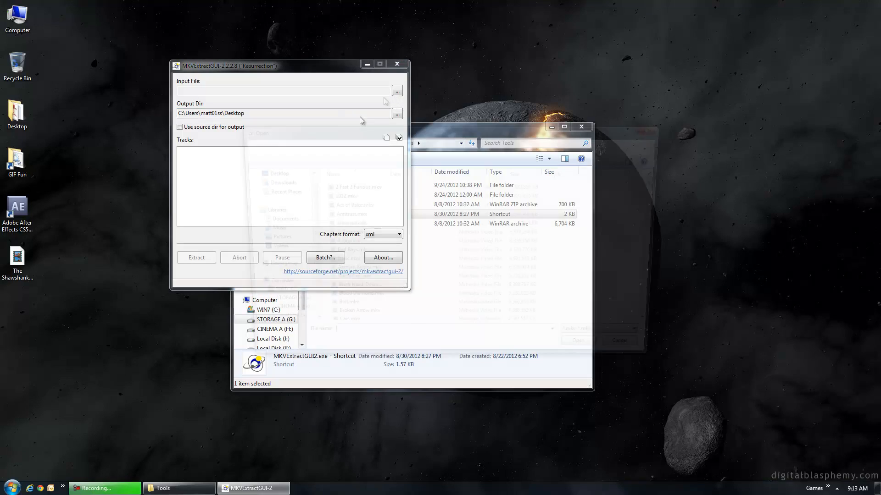
{"action": "left_click", "coordinate": [397, 91]}
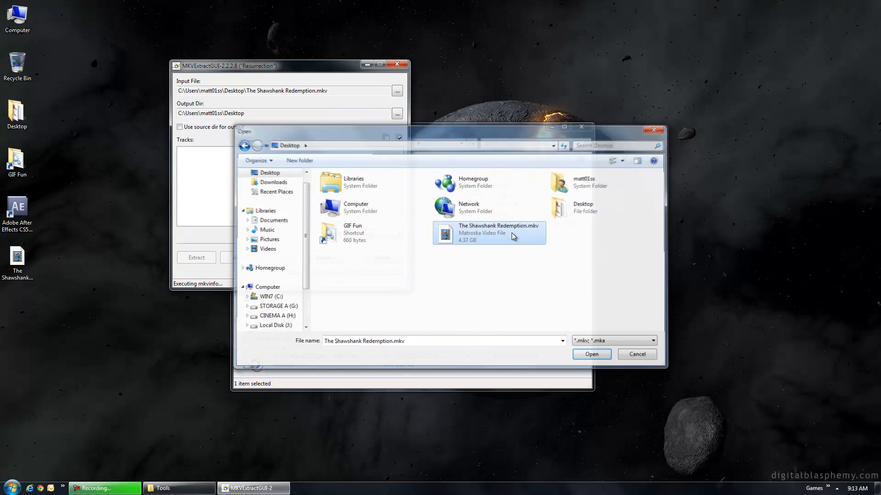
{"action": "left_click", "coordinate": [591, 354]}
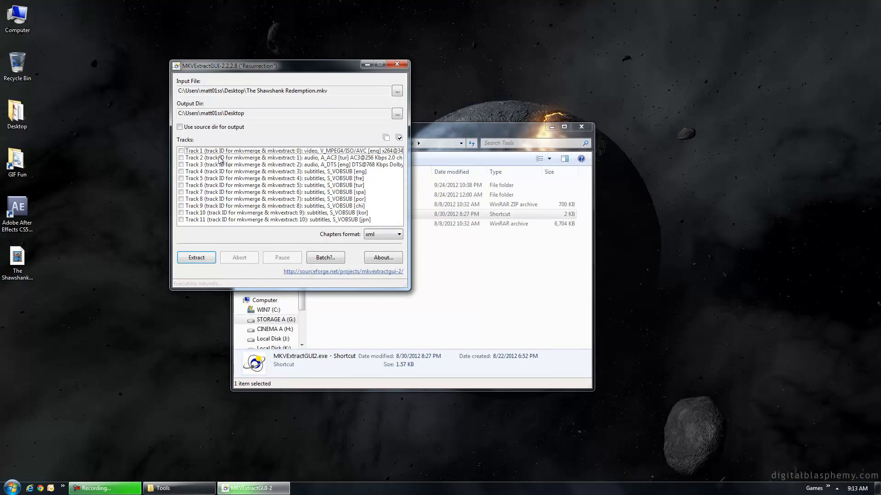
{"action": "left_click", "coordinate": [182, 150]}
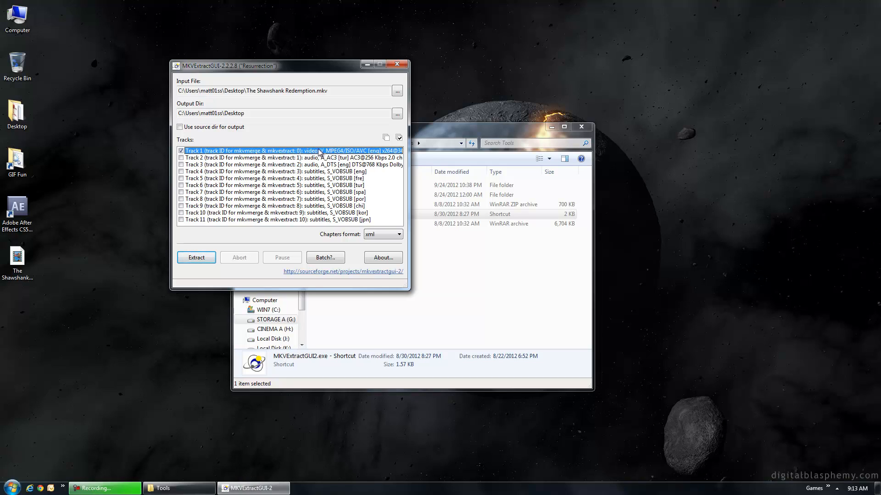
{"action": "left_click", "coordinate": [196, 257]}
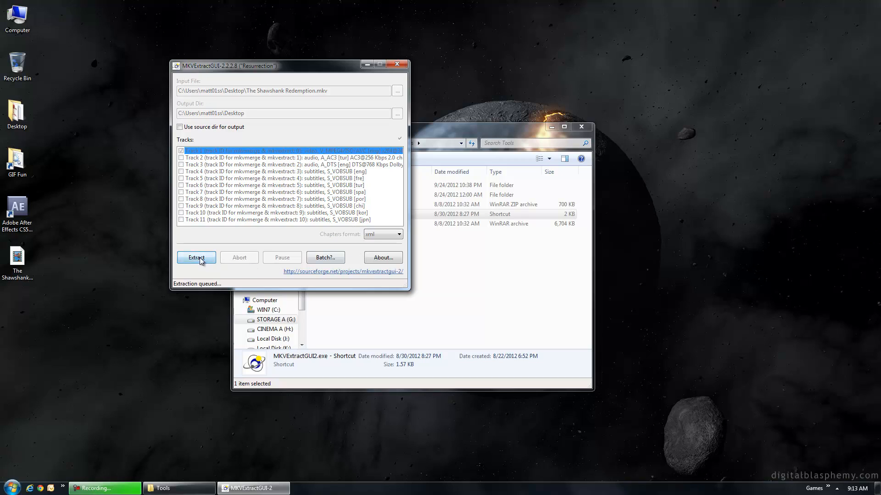
{"action": "left_click", "coordinate": [196, 258]}
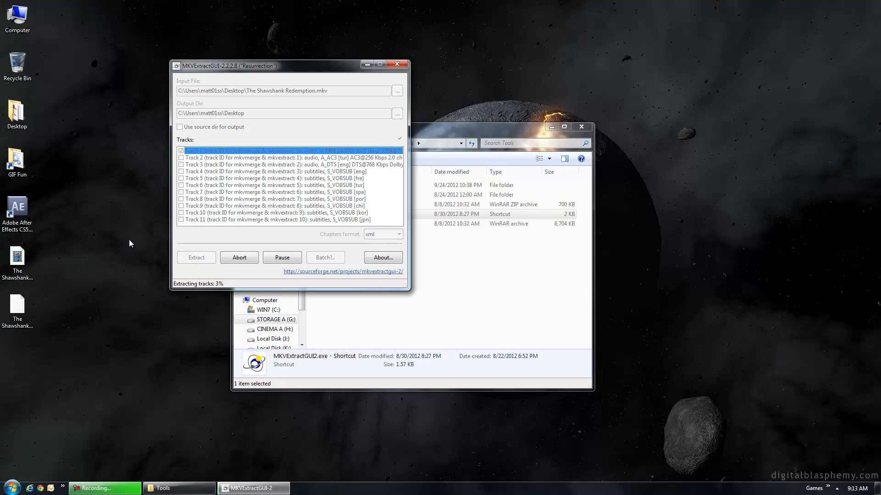
{"action": "mouse_move", "coordinate": [124, 242]}
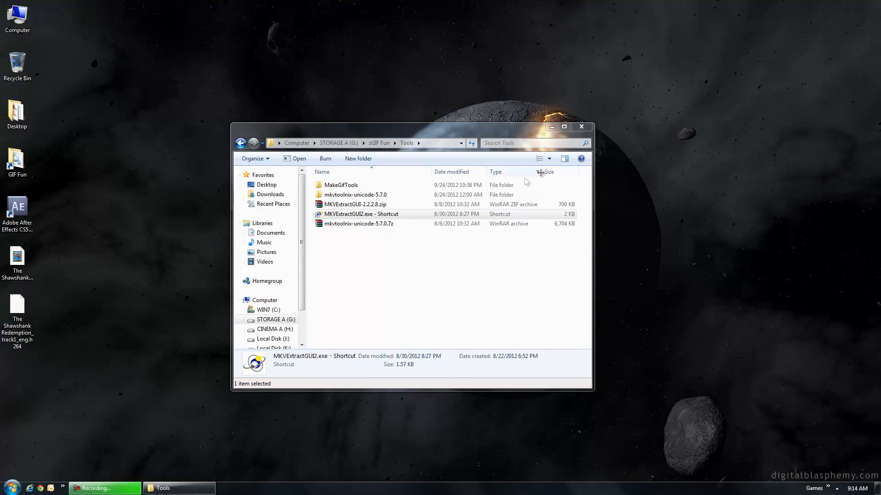
Launch My MP4Box GUI and add the extracted h264 track to the Mux list.
{"action": "left_click", "coordinate": [9, 483]}
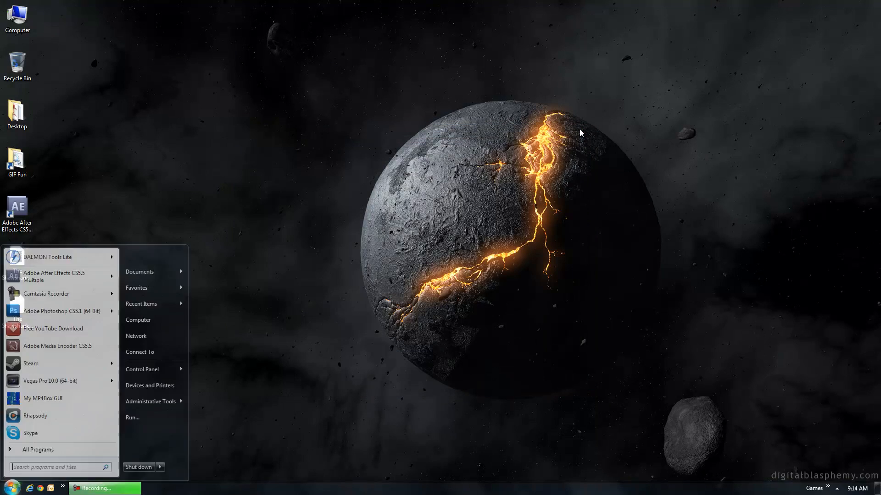
{"action": "left_click", "coordinate": [293, 243]}
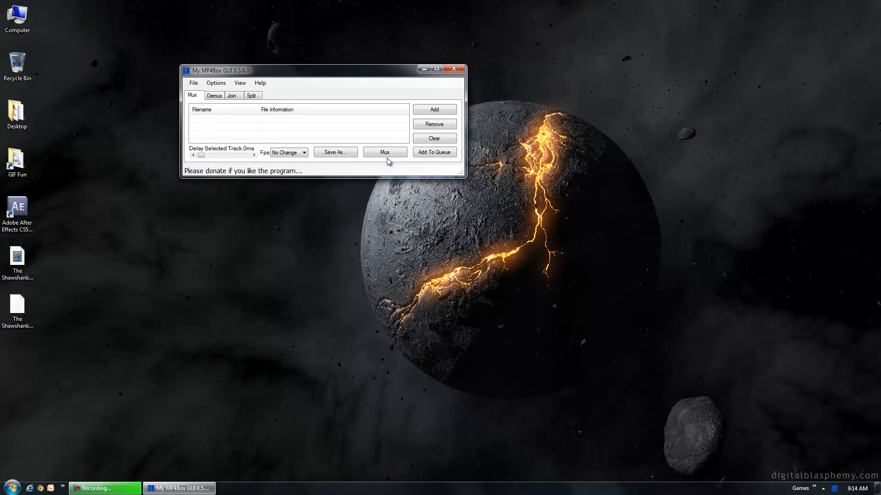
{"action": "left_click", "coordinate": [434, 109]}
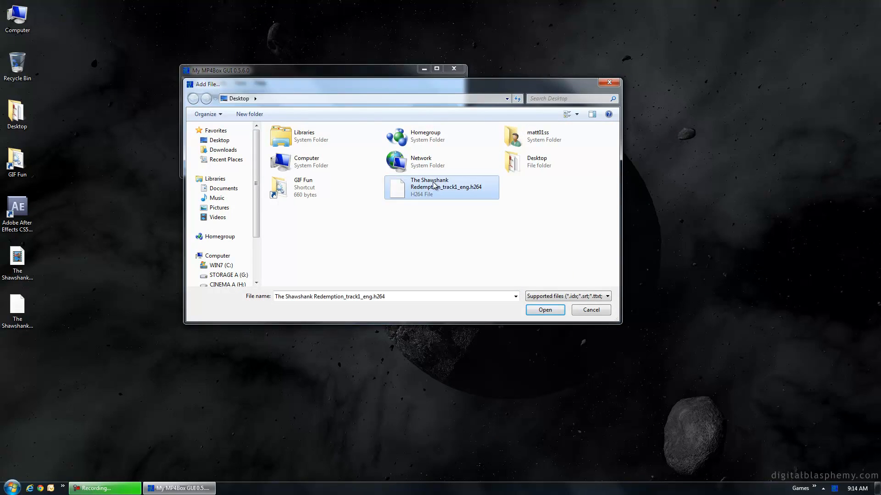
{"action": "left_click", "coordinate": [545, 310]}
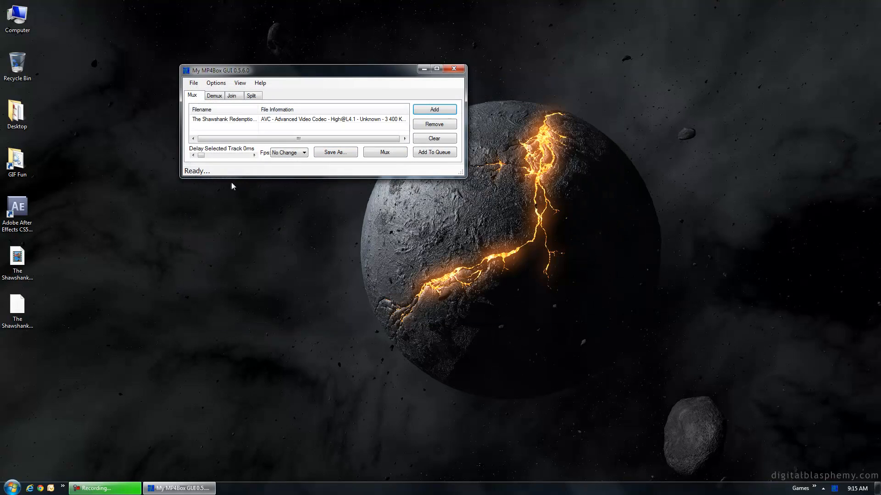
{"action": "mouse_move", "coordinate": [332, 127]}
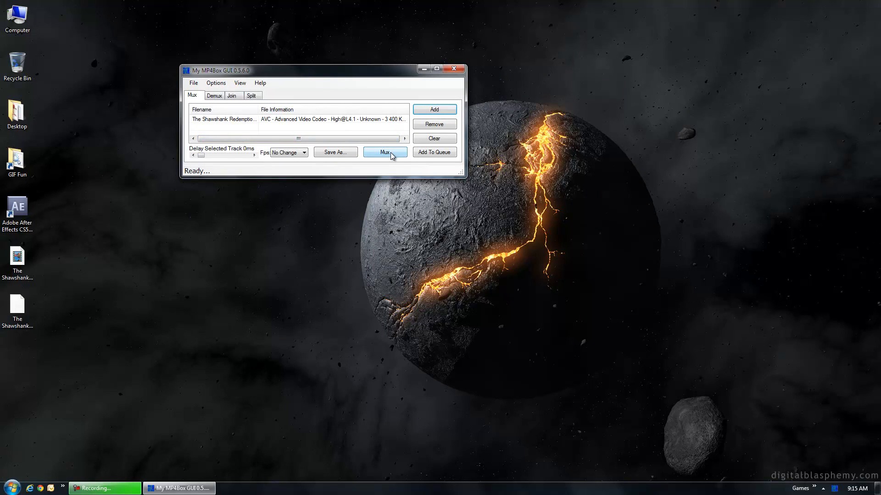
Mux the track into an MP4 on the desktop, then close the program.
{"action": "left_click", "coordinate": [384, 152]}
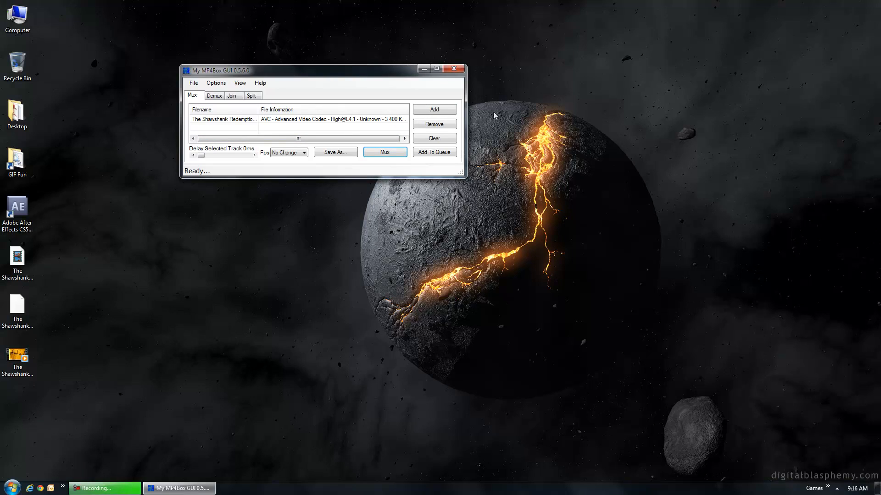
{"action": "left_click", "coordinate": [454, 69]}
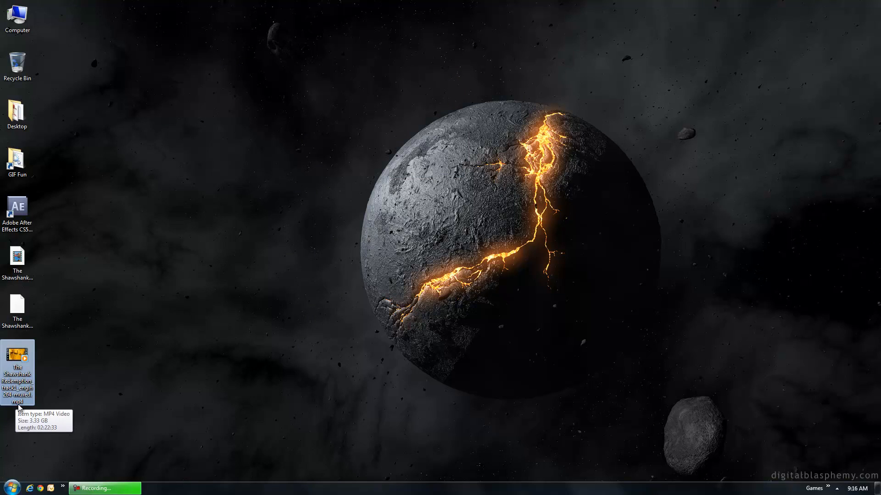
{"action": "mouse_move", "coordinate": [52, 381]}
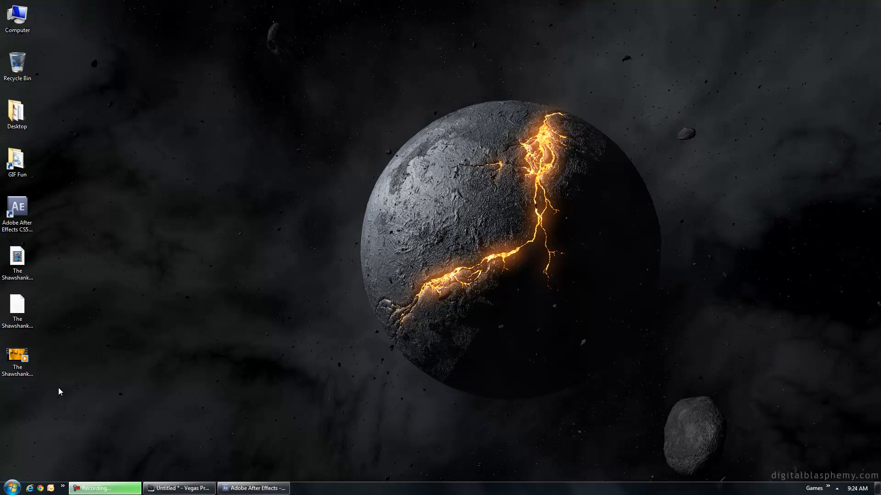
{"action": "left_click", "coordinate": [17, 356]}
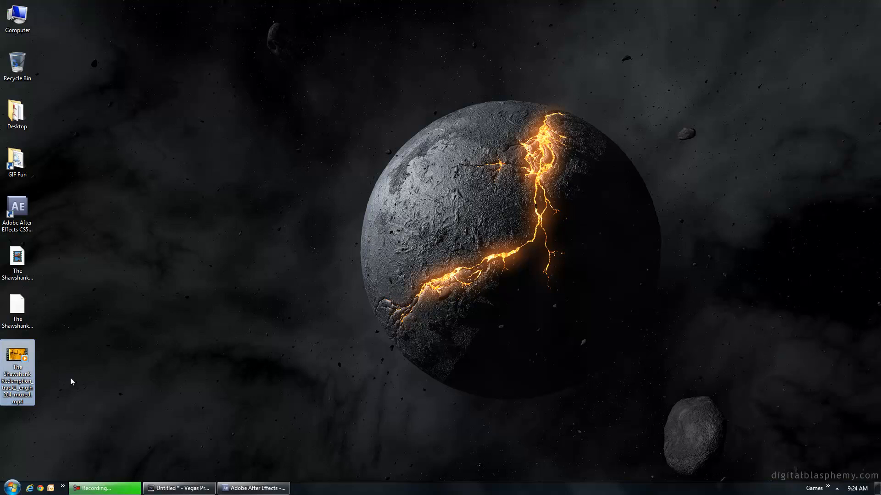
{"action": "mouse_move", "coordinate": [173, 474]}
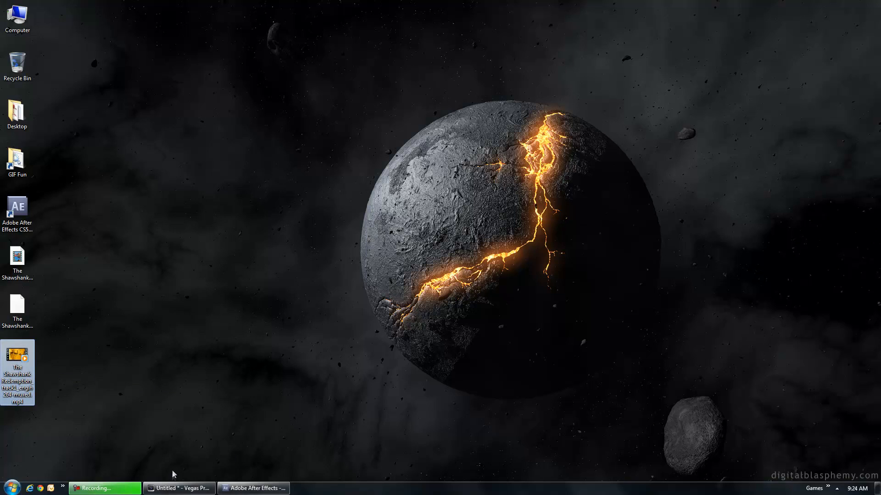
Import the Shawshank video into the Vegas project and place it on the timeline.
{"action": "left_click", "coordinate": [179, 488]}
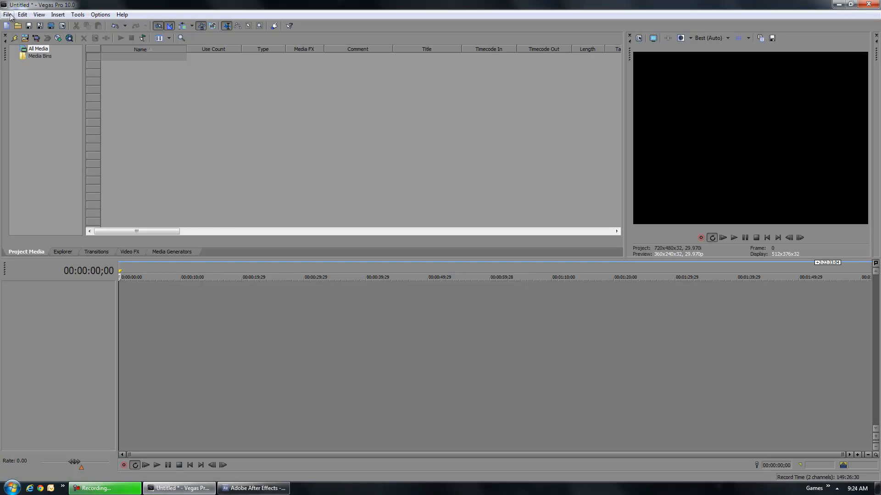
{"action": "left_click", "coordinate": [6, 14]}
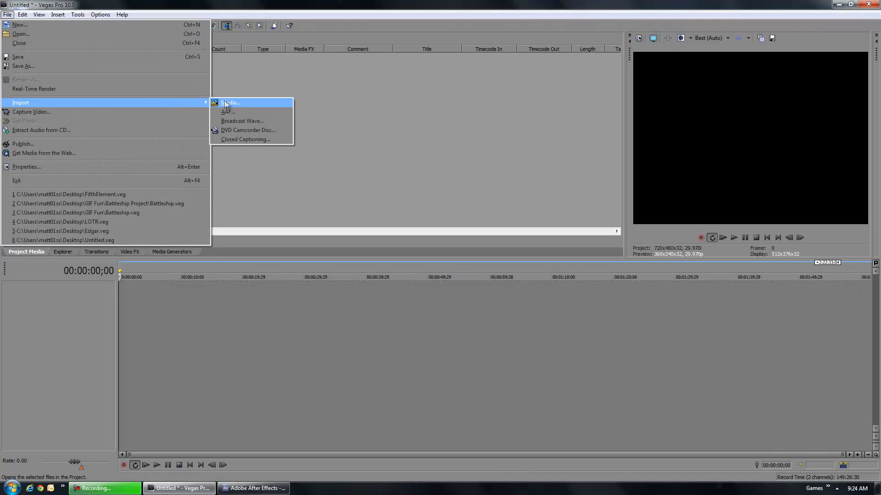
{"action": "left_click", "coordinate": [231, 103]}
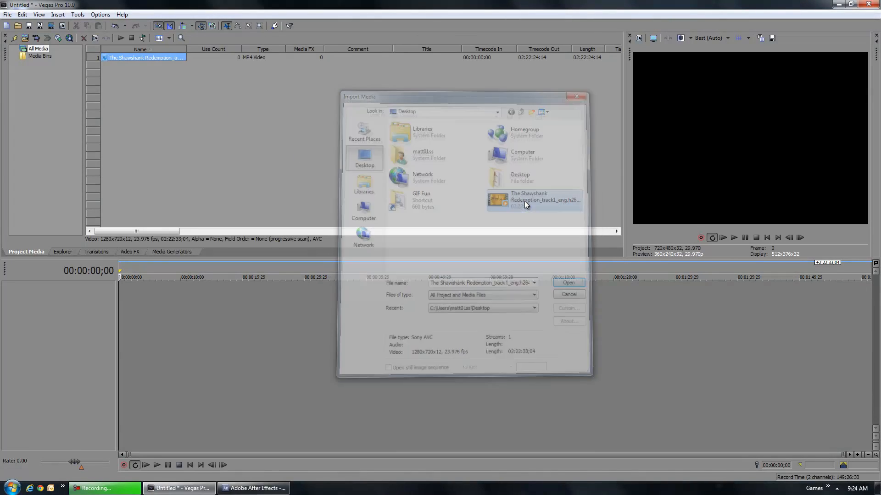
{"action": "left_click", "coordinate": [568, 283]}
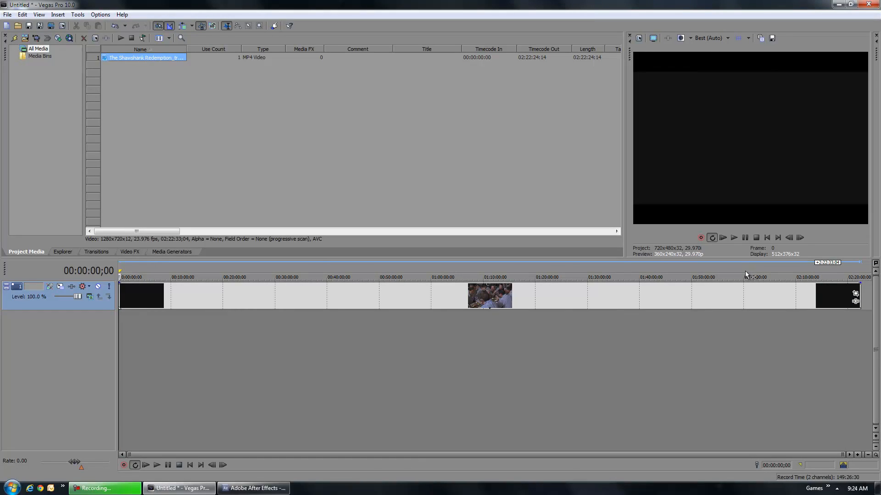
{"action": "left_click", "coordinate": [752, 277]}
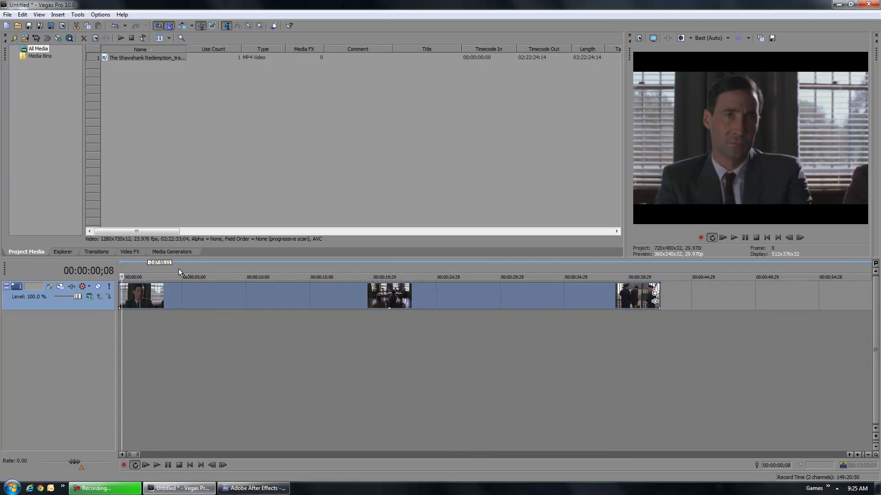
Scrub the timeline to the start of the older man's close-up.
{"action": "left_click", "coordinate": [295, 277]}
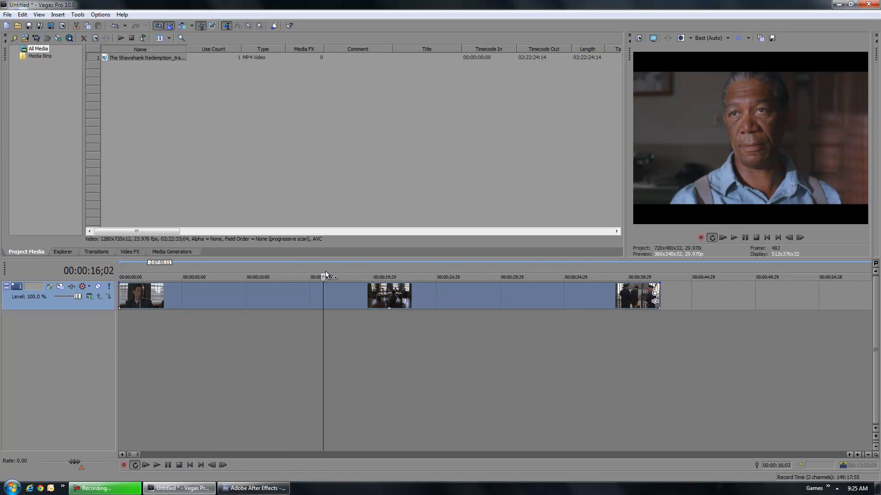
{"action": "left_click", "coordinate": [305, 276]}
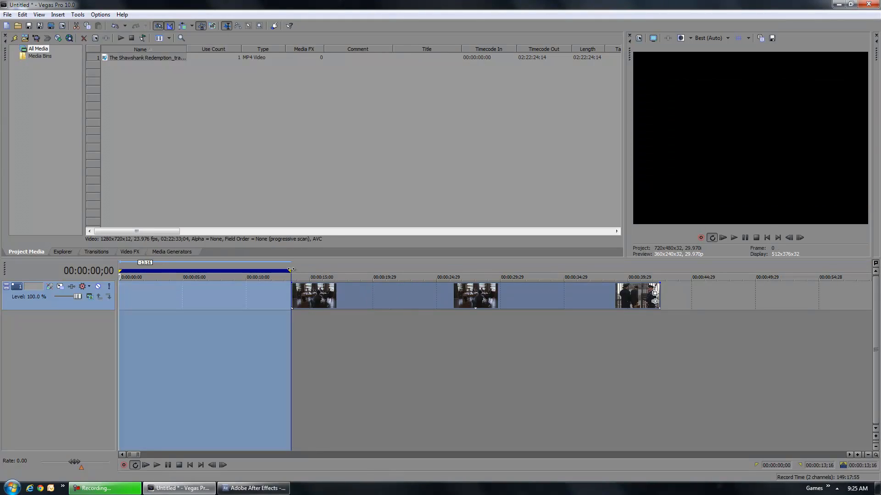
Delete the footage before the close-up and trim the clip to about two seconds.
{"action": "left_click", "coordinate": [310, 276]}
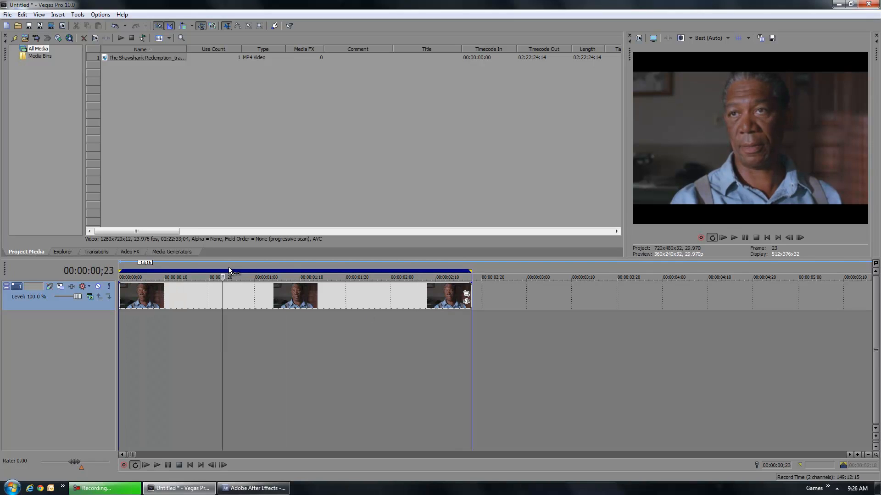
{"action": "left_click", "coordinate": [156, 465]}
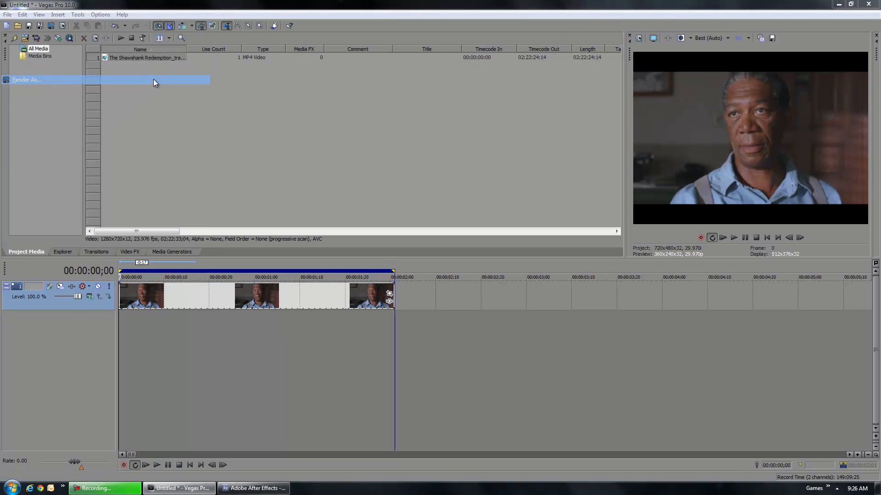
Render the clip as Sony AVC Internet 1280x720-30p to Render.mp4, then close Vegas without saving.
{"action": "left_click", "coordinate": [26, 79]}
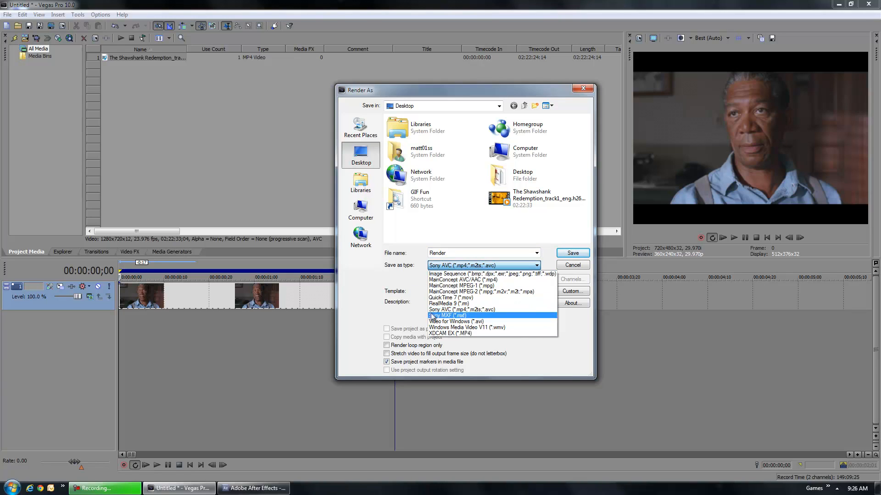
{"action": "mouse_move", "coordinate": [449, 304]}
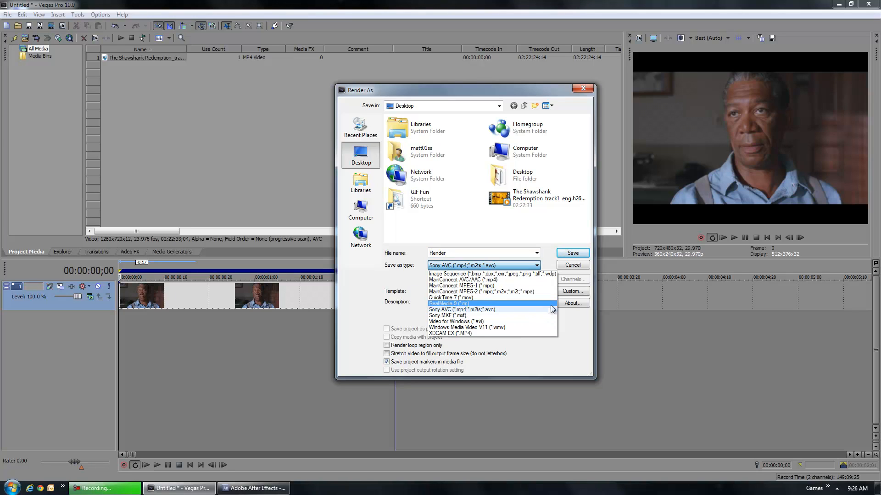
{"action": "left_click", "coordinate": [573, 291]}
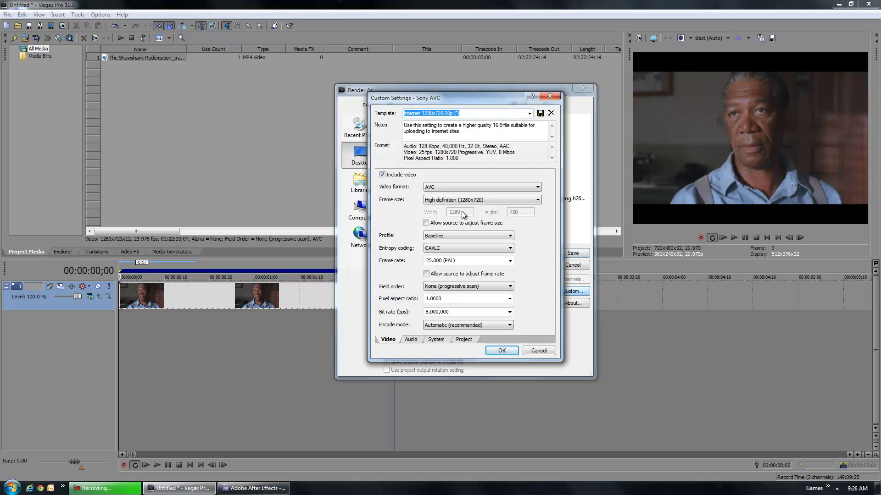
{"action": "mouse_move", "coordinate": [518, 217]}
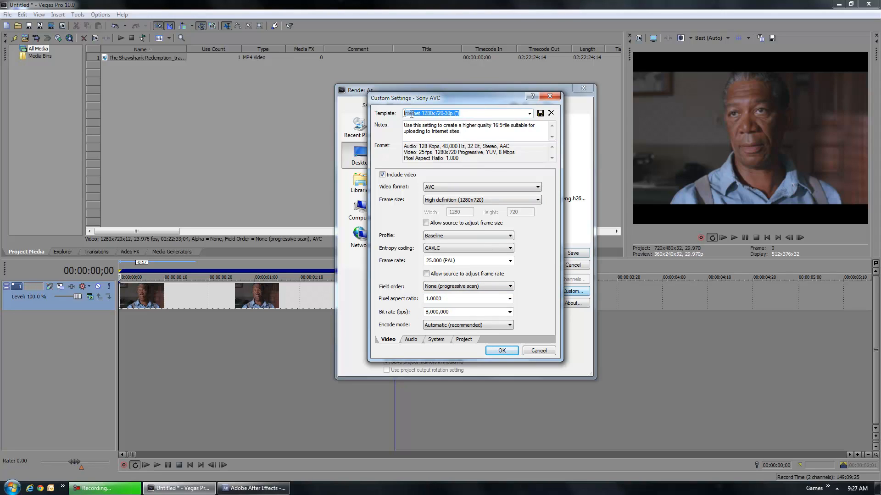
{"action": "left_click", "coordinate": [452, 113]}
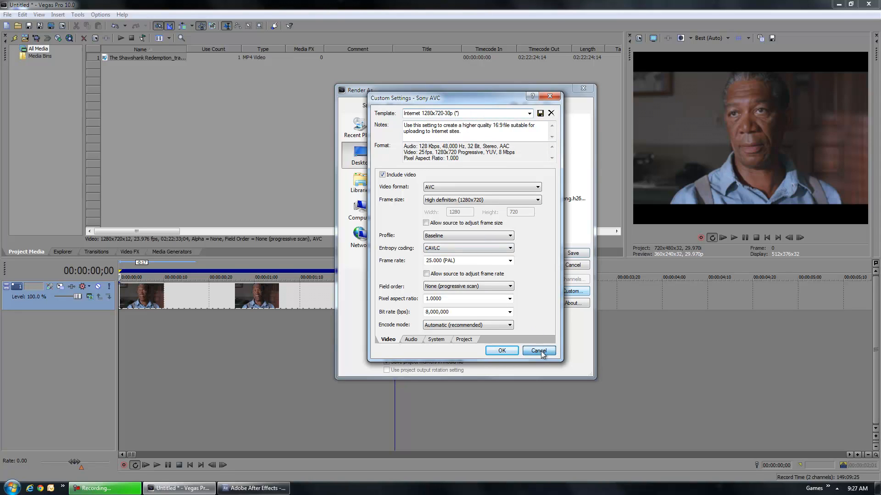
{"action": "left_click", "coordinate": [539, 351]}
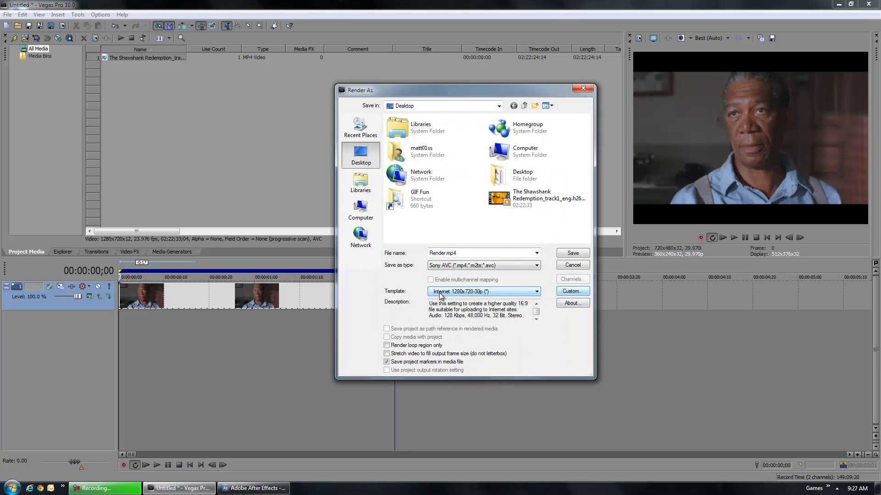
{"action": "left_click", "coordinate": [573, 252]}
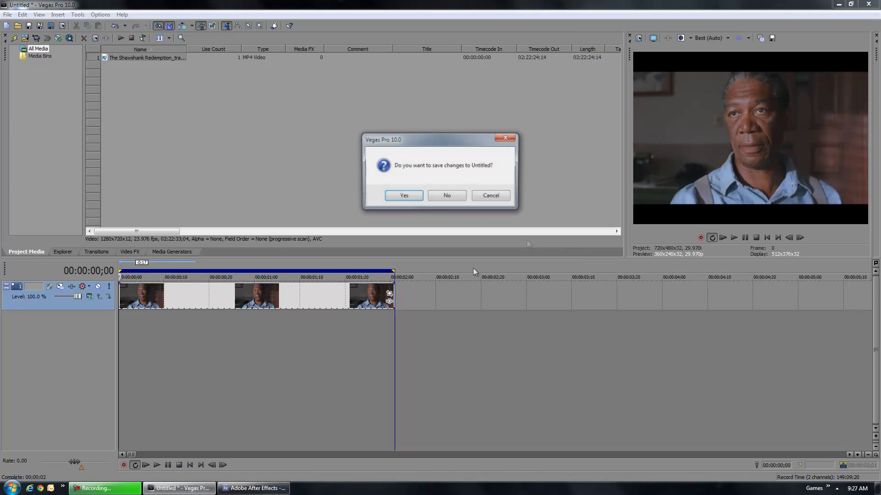
{"action": "left_click", "coordinate": [446, 195]}
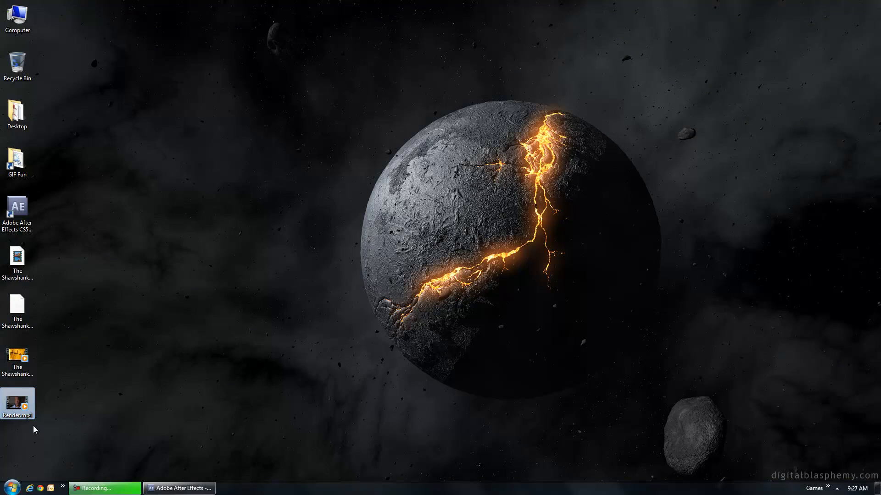
{"action": "mouse_move", "coordinate": [18, 403]}
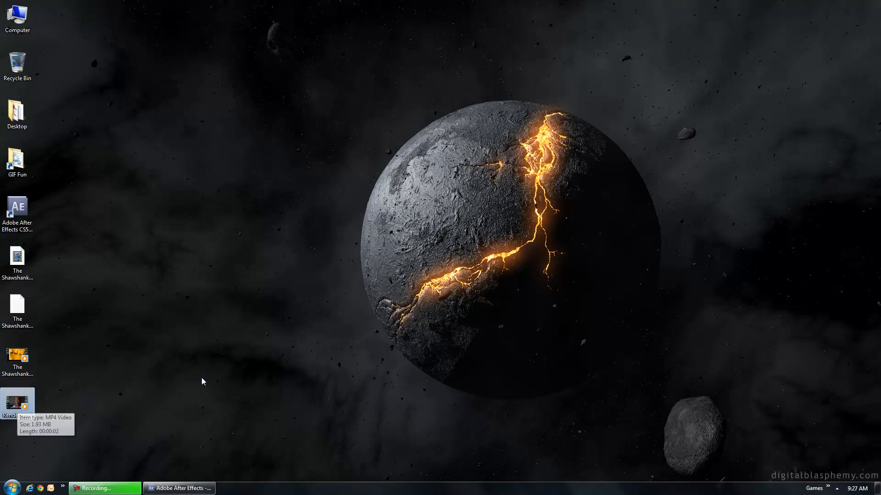
{"action": "mouse_move", "coordinate": [191, 378]}
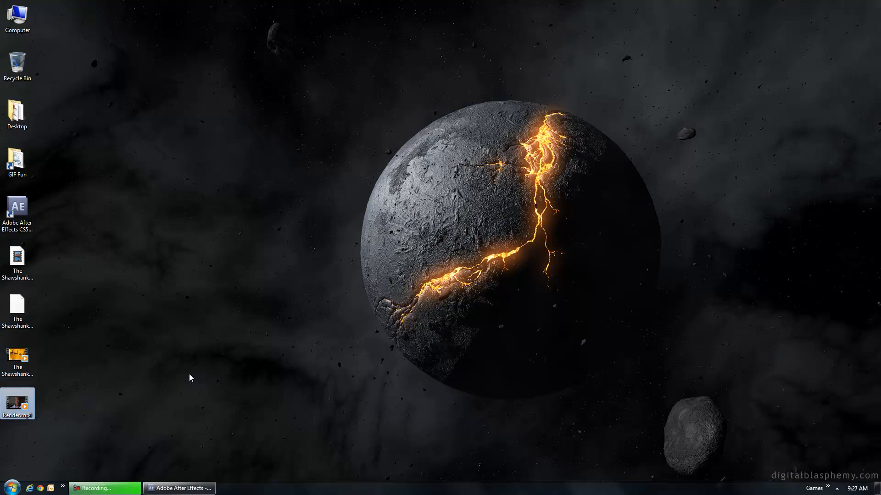
{"action": "mouse_move", "coordinate": [175, 377]}
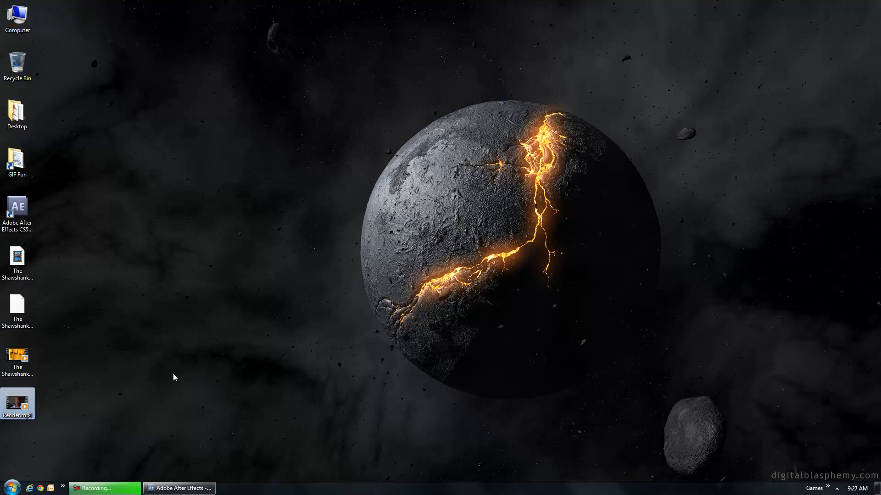
{"action": "mouse_move", "coordinate": [197, 363]}
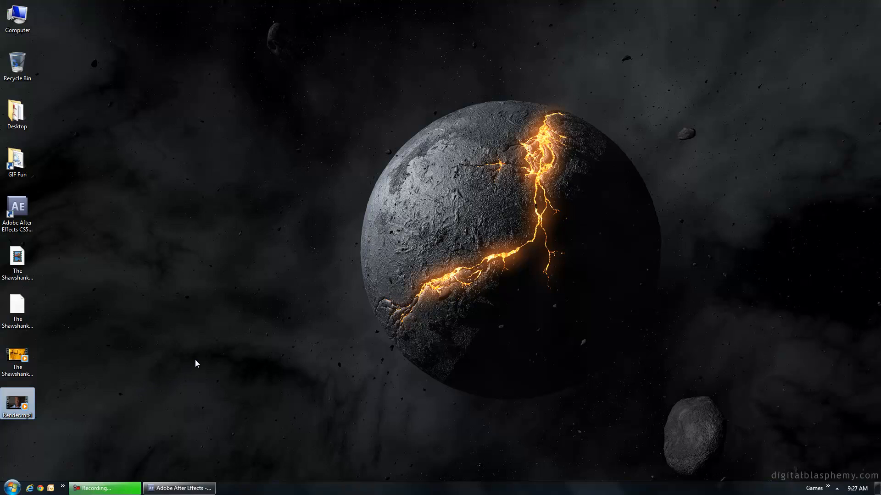
Bring After Effects to the front from the taskbar.
{"action": "left_click", "coordinate": [196, 364]}
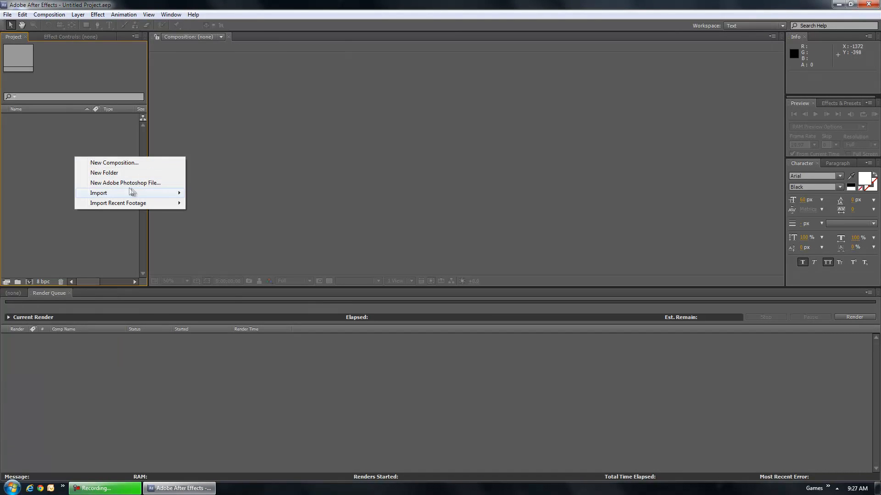
Import Render.mp4 into the After Effects project as footage.
{"action": "left_click", "coordinate": [98, 193]}
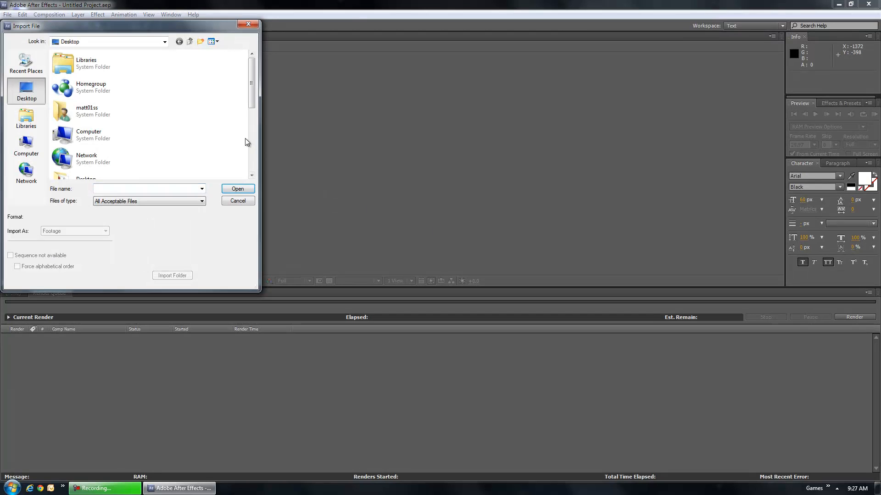
{"action": "left_click", "coordinate": [90, 95]}
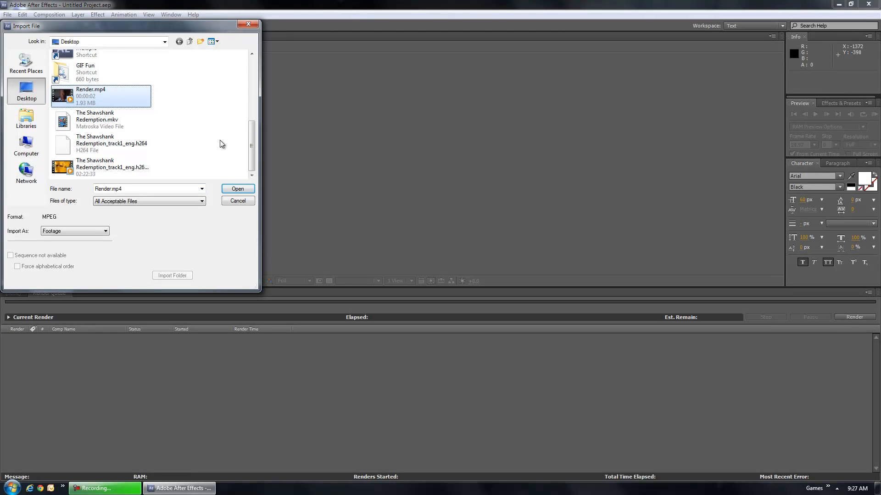
{"action": "left_click", "coordinate": [238, 189]}
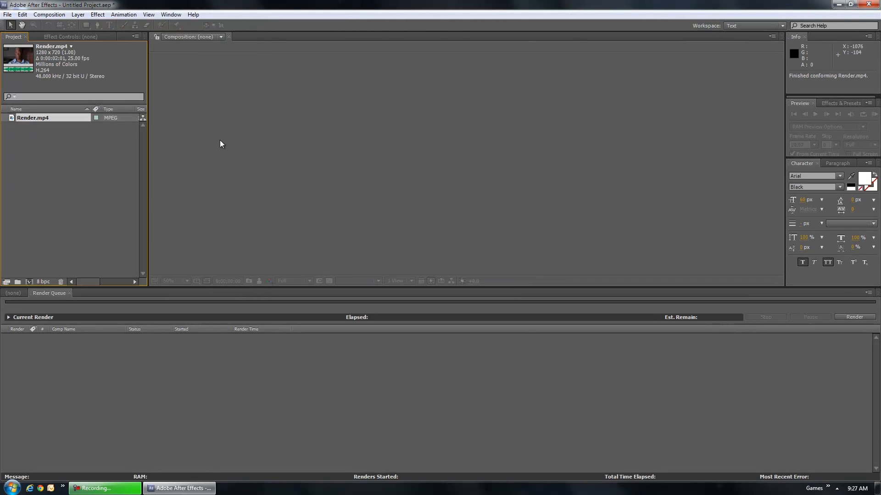
{"action": "mouse_move", "coordinate": [208, 168]}
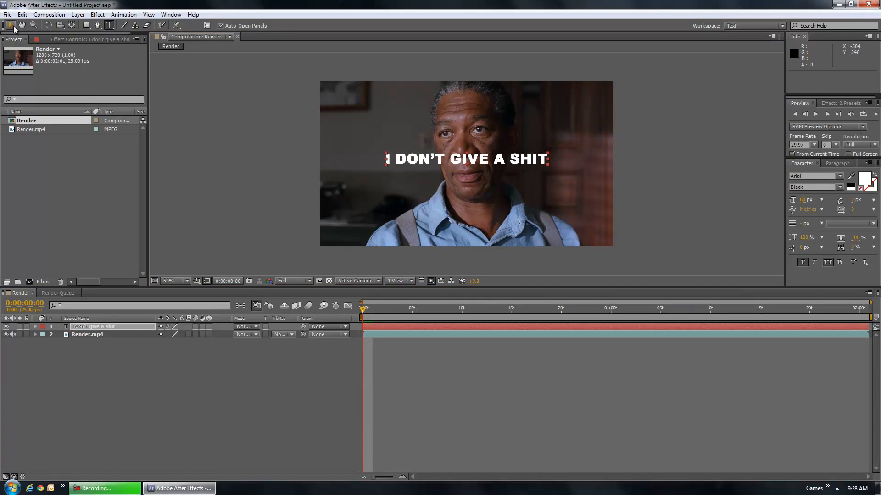
Move the caption to the bottom of the frame and add a Glow effect with a new first colour.
{"action": "left_click_drag", "start_coordinate": [466, 159], "coordinate": [466, 233]}
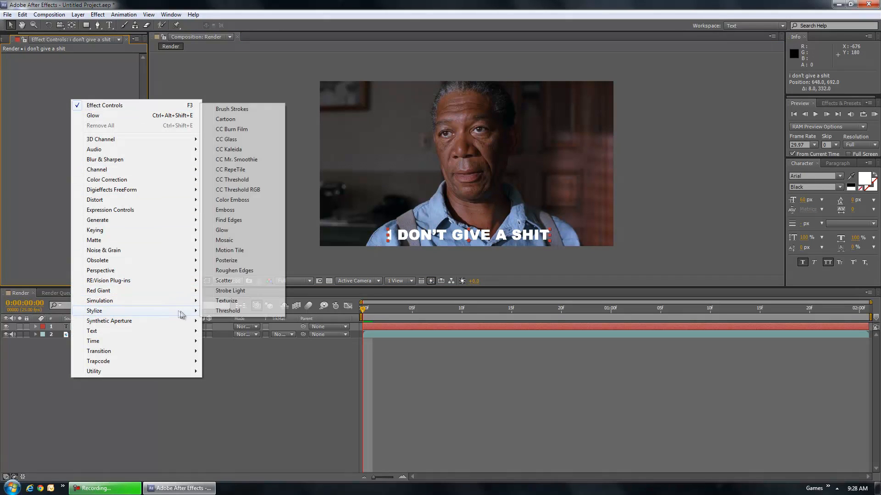
{"action": "left_click", "coordinate": [222, 230]}
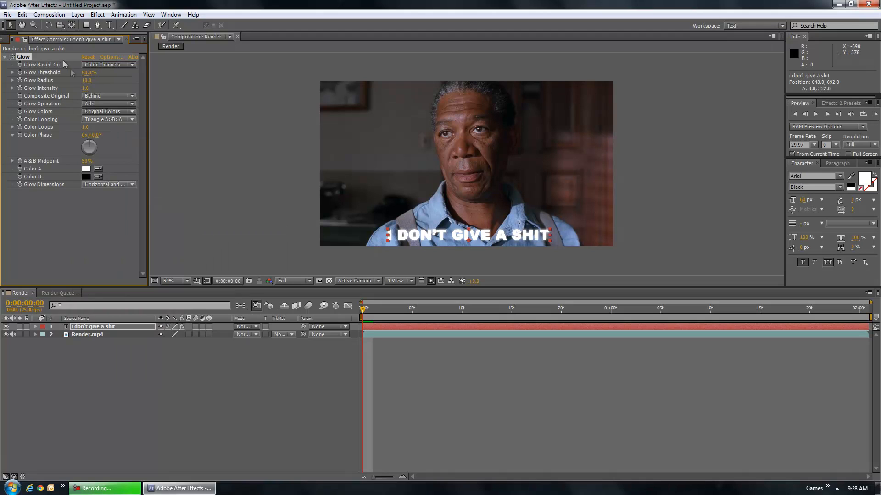
{"action": "left_click", "coordinate": [86, 168]}
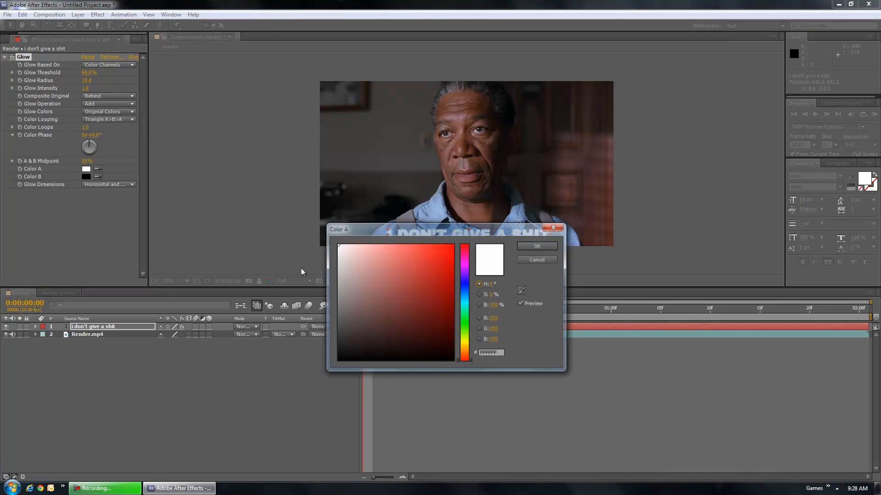
{"action": "left_click", "coordinate": [537, 246]}
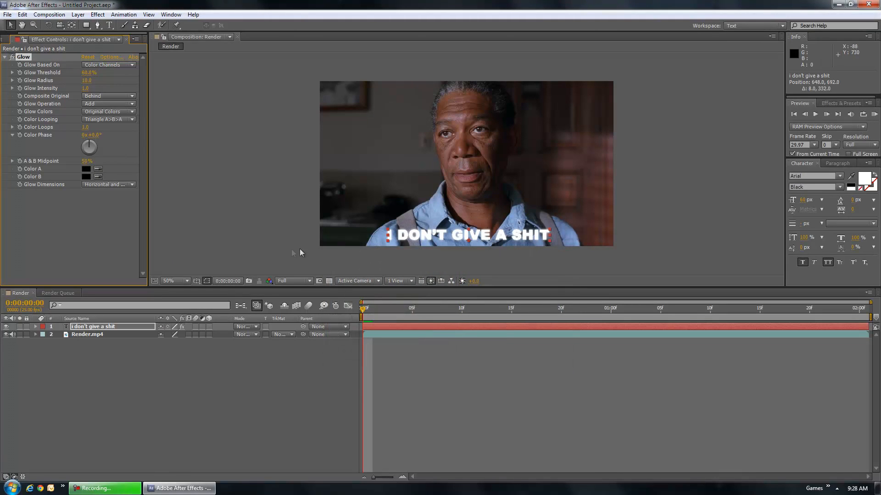
Set Glow Colors to A & B Colors and preview to check the red fringe is gone.
{"action": "left_click", "coordinate": [108, 112]}
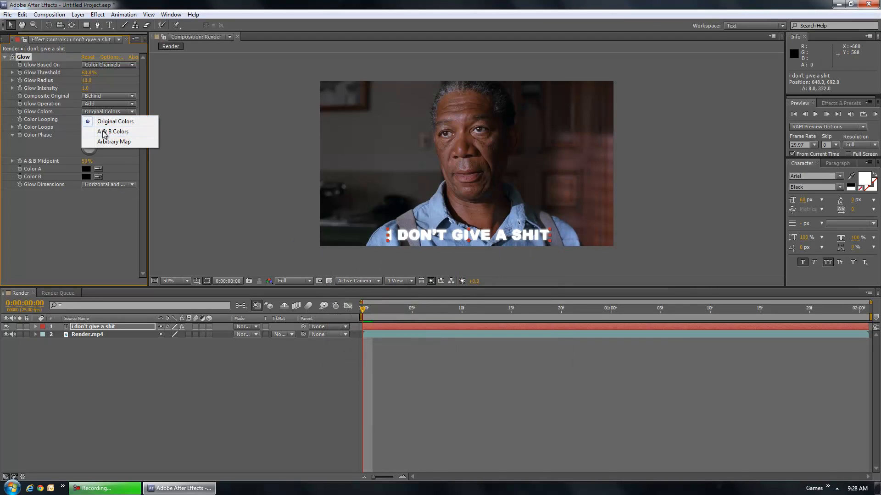
{"action": "left_click", "coordinate": [111, 132]}
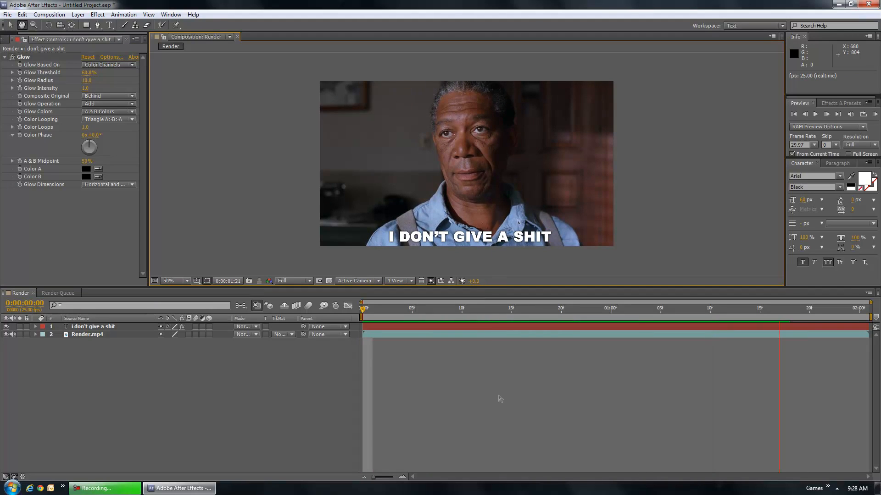
{"action": "left_click", "coordinate": [491, 308]}
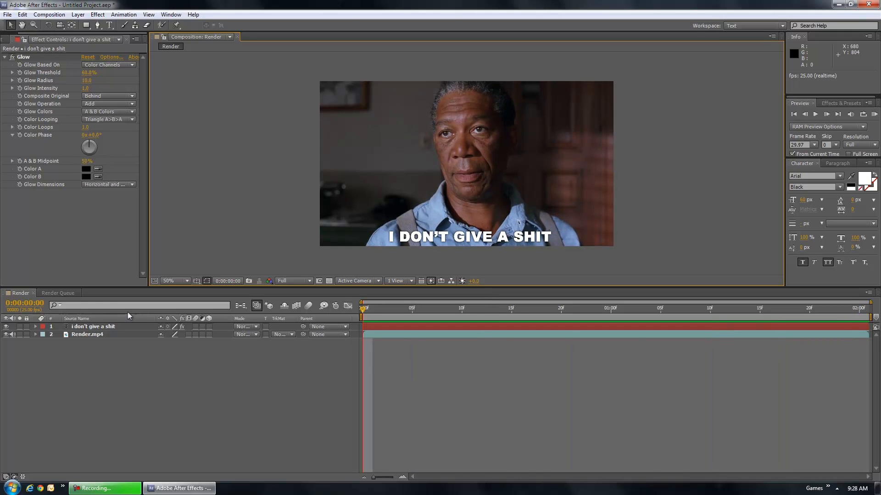
Add the composition to the Render Queue with PNG Sequence as the output format.
{"action": "left_click", "coordinate": [58, 292]}
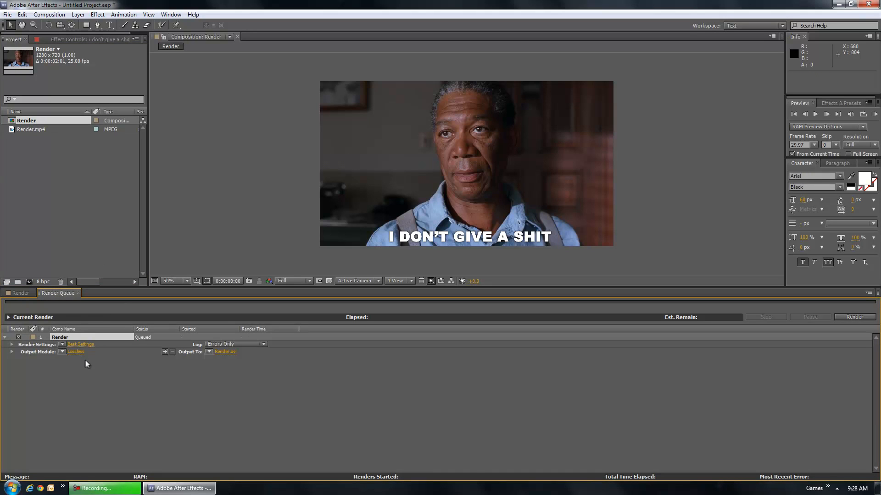
{"action": "left_click", "coordinate": [81, 345]}
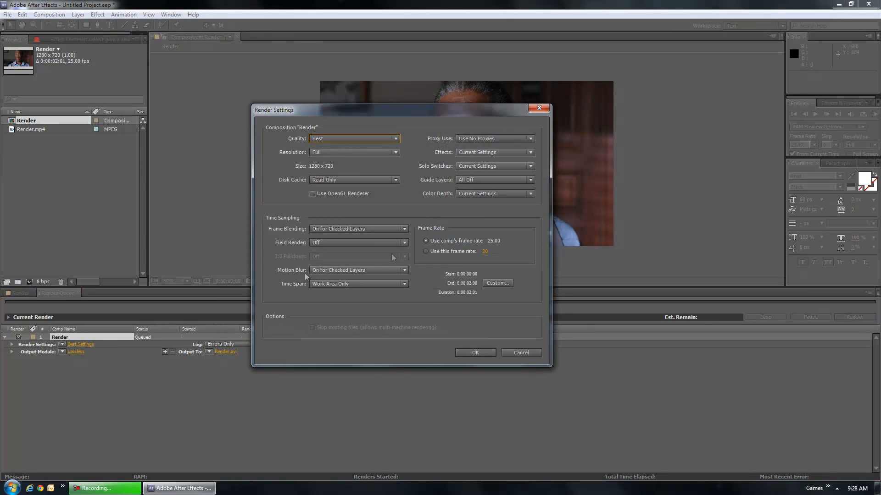
{"action": "mouse_move", "coordinate": [476, 305]}
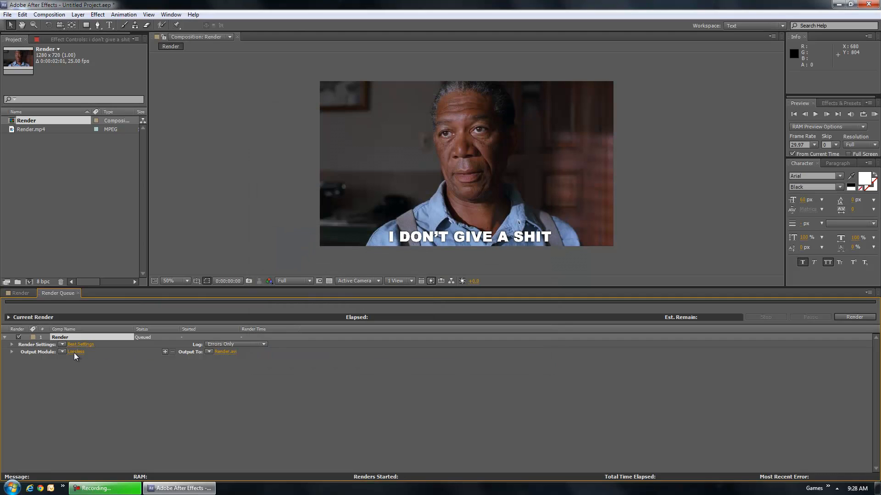
{"action": "left_click", "coordinate": [76, 351]}
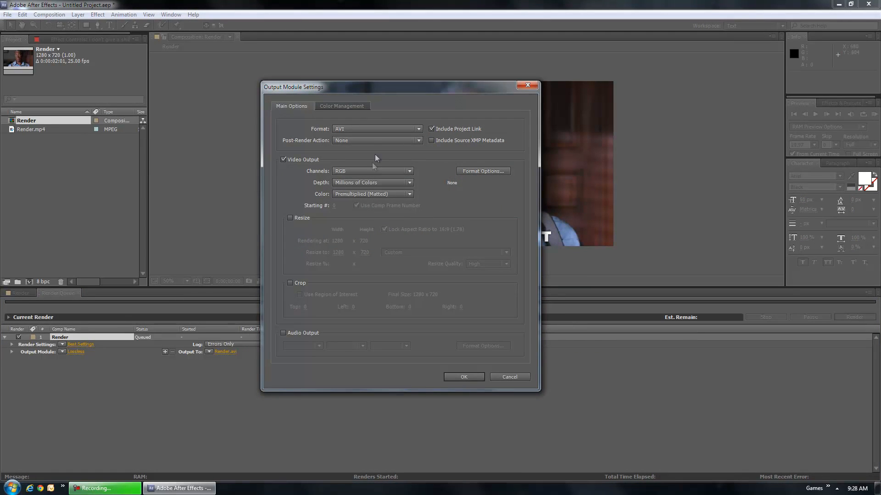
{"action": "left_click", "coordinate": [377, 129]}
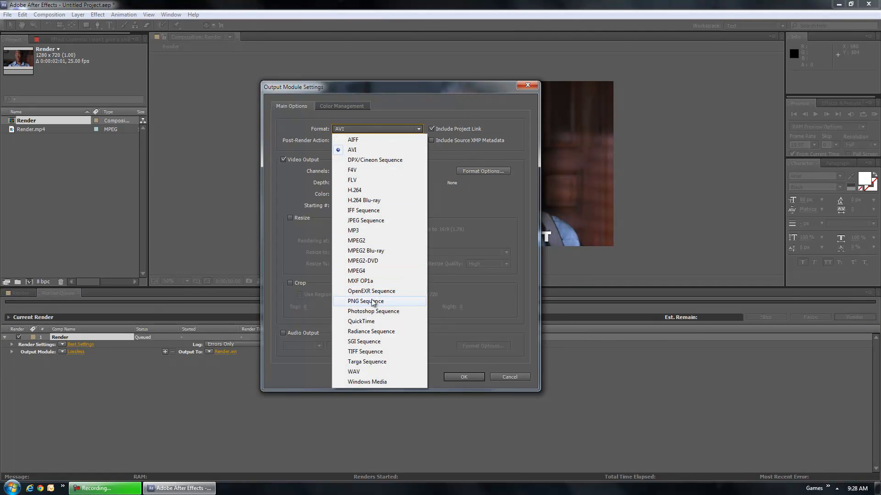
{"action": "mouse_move", "coordinate": [371, 303]}
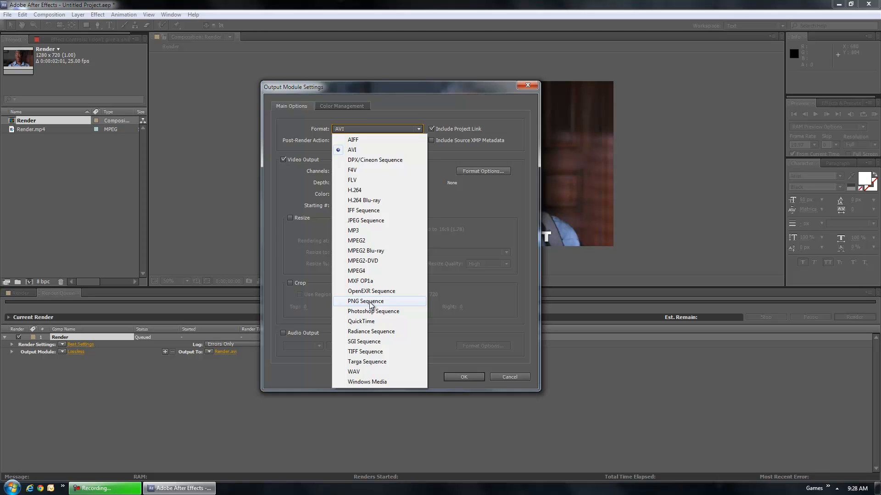
{"action": "left_click", "coordinate": [365, 301]}
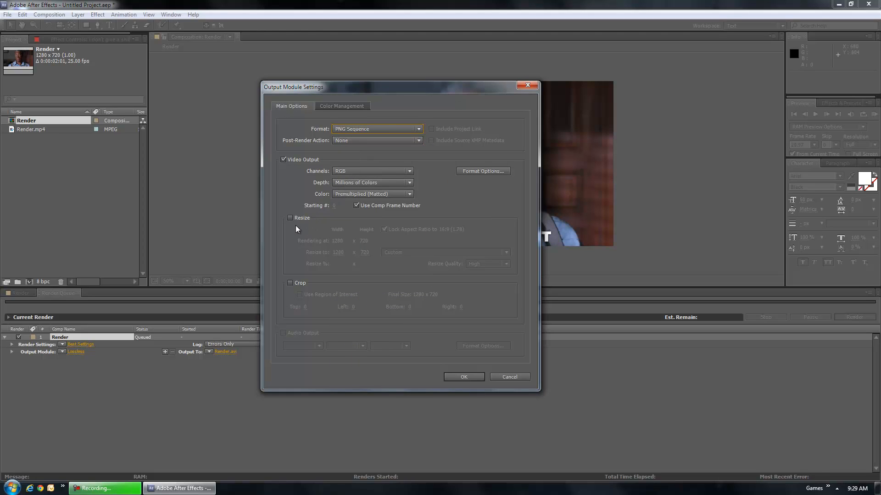
{"action": "mouse_move", "coordinate": [294, 230]}
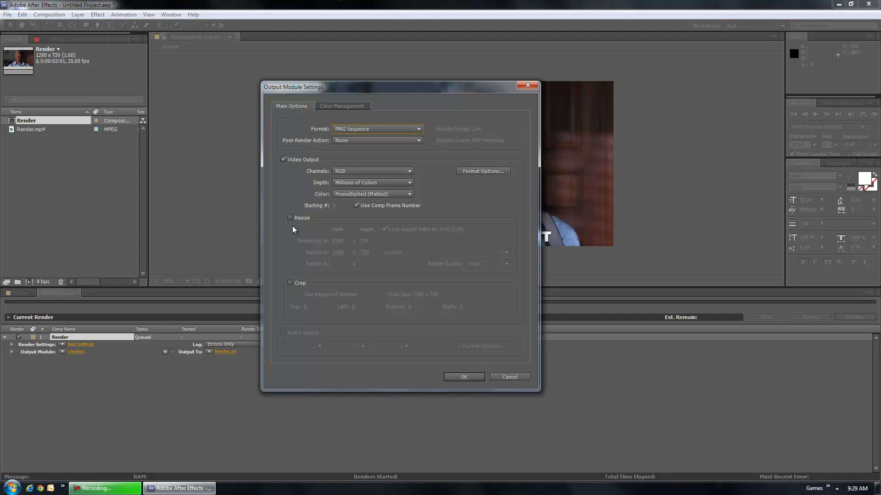
{"action": "mouse_move", "coordinate": [325, 231]}
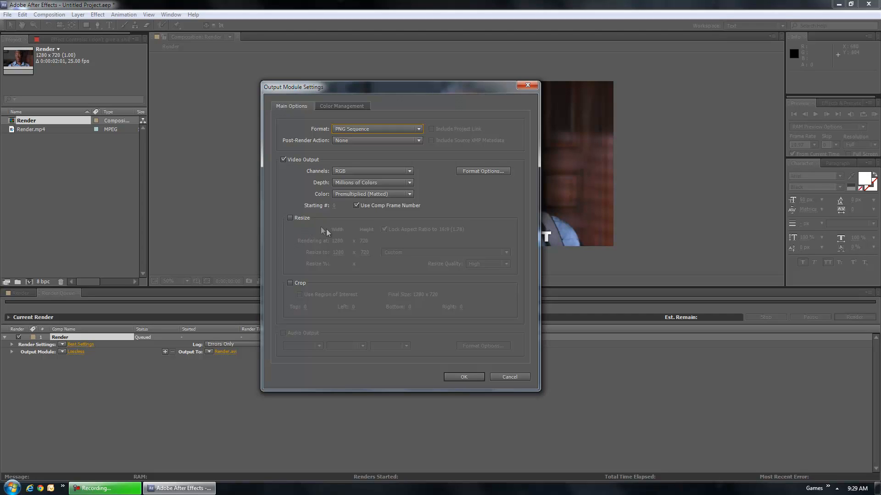
{"action": "mouse_move", "coordinate": [368, 255]}
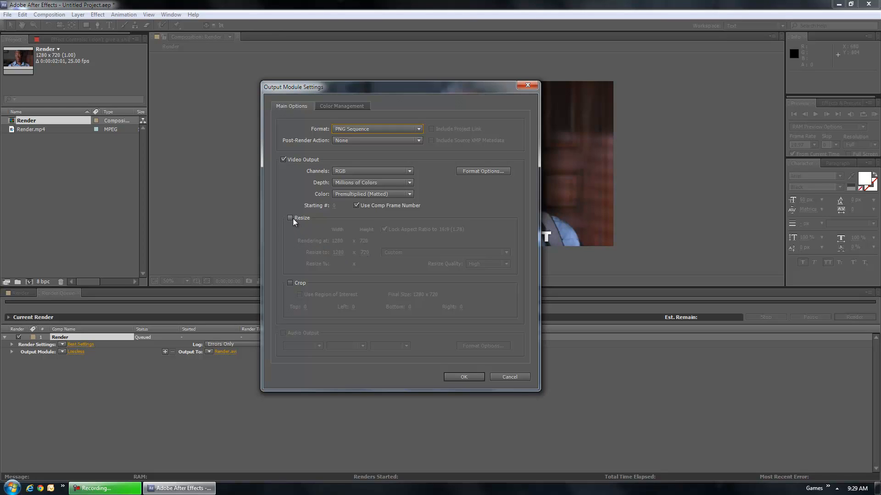
Enable Resize with output width 600 (600x338) and confirm the output module.
{"action": "left_click", "coordinate": [290, 218]}
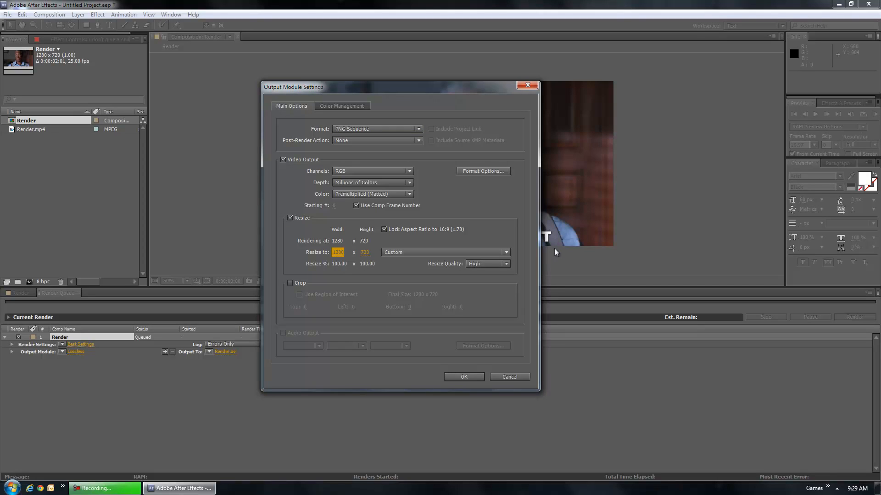
{"action": "mouse_move", "coordinate": [552, 253]}
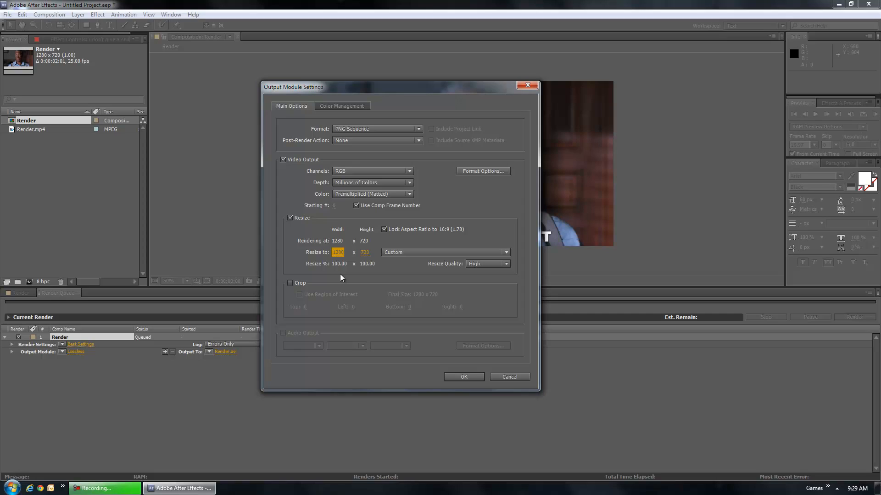
{"action": "left_click", "coordinate": [339, 252]}
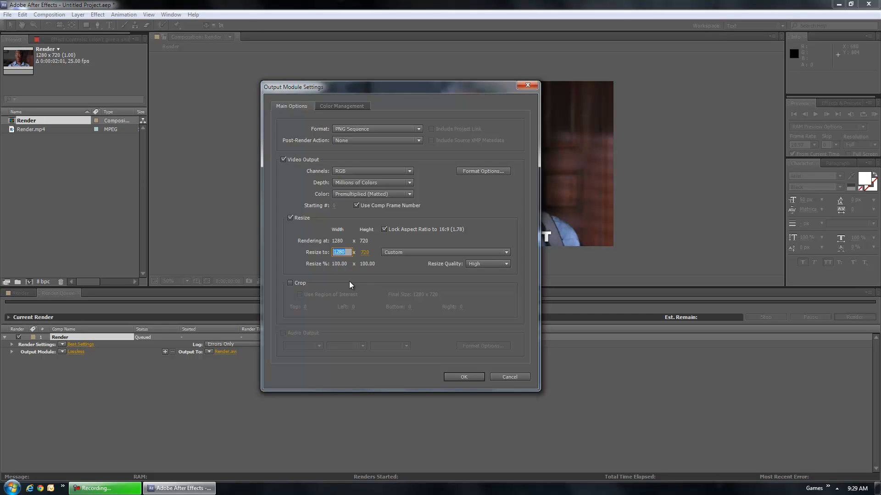
{"action": "type", "text": "600"}
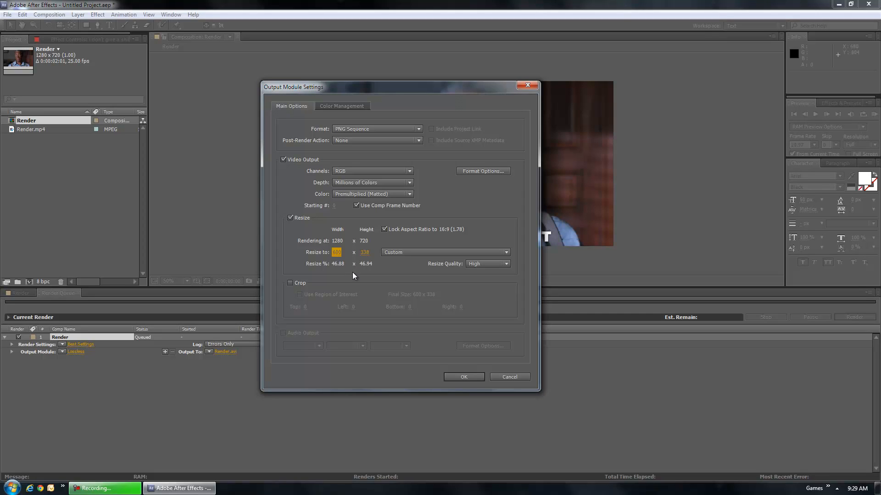
{"action": "mouse_move", "coordinate": [464, 383]}
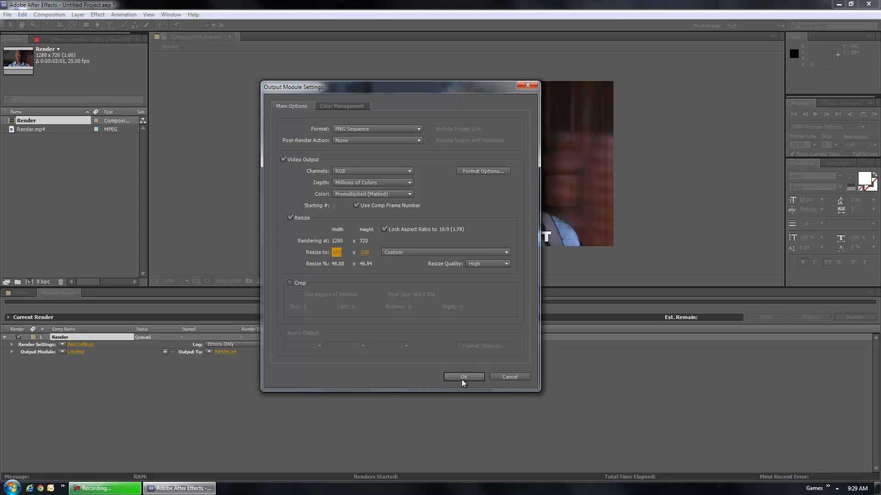
{"action": "left_click", "coordinate": [464, 377]}
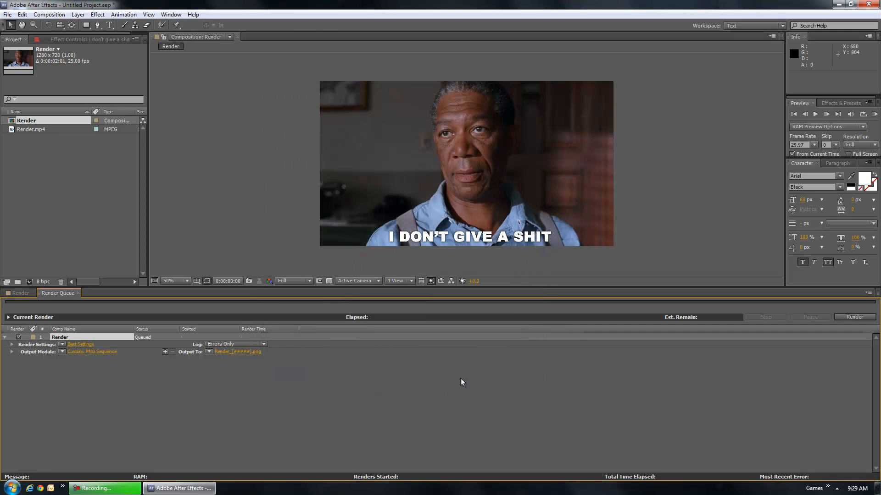
{"action": "mouse_move", "coordinate": [505, 270]}
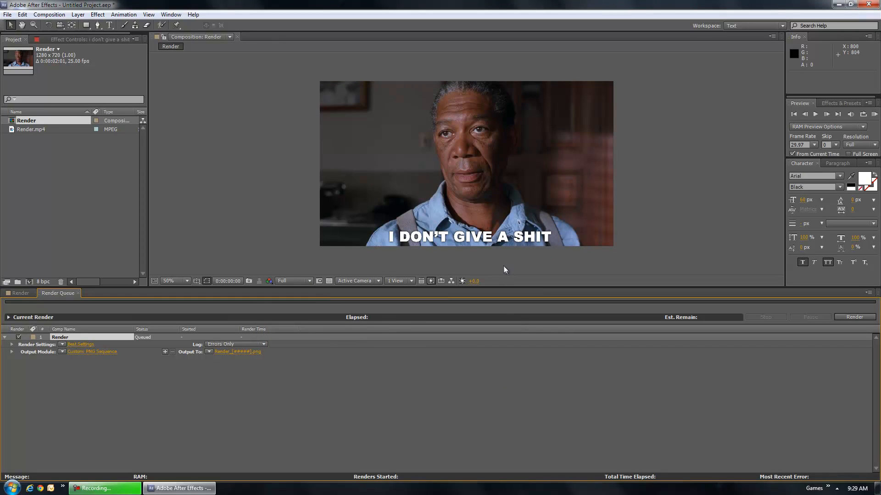
{"action": "mouse_move", "coordinate": [504, 269]}
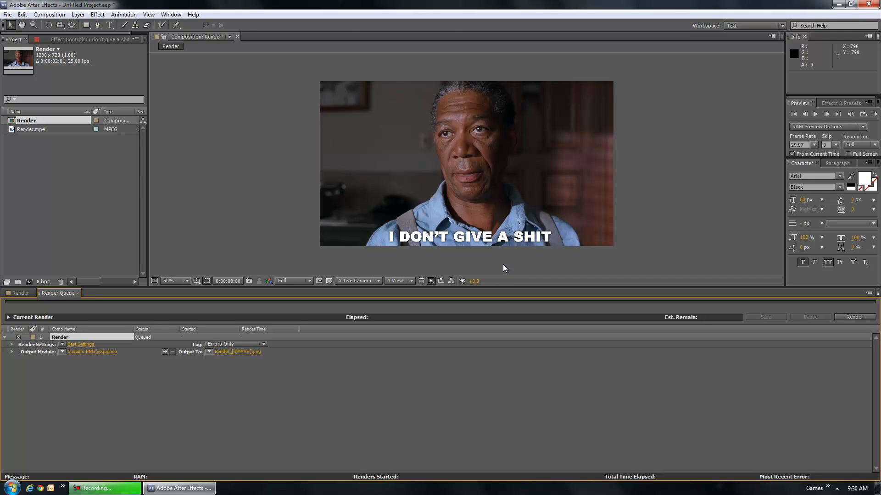
{"action": "mouse_move", "coordinate": [522, 269]}
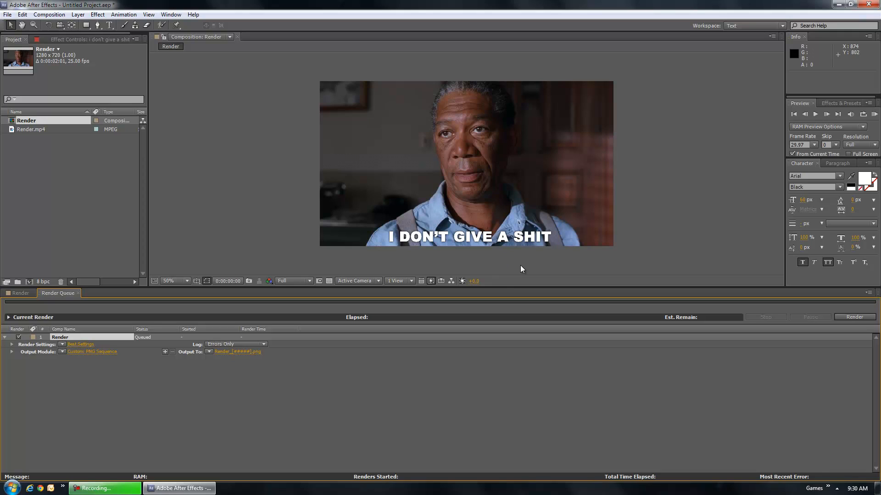
{"action": "mouse_move", "coordinate": [6, 313]}
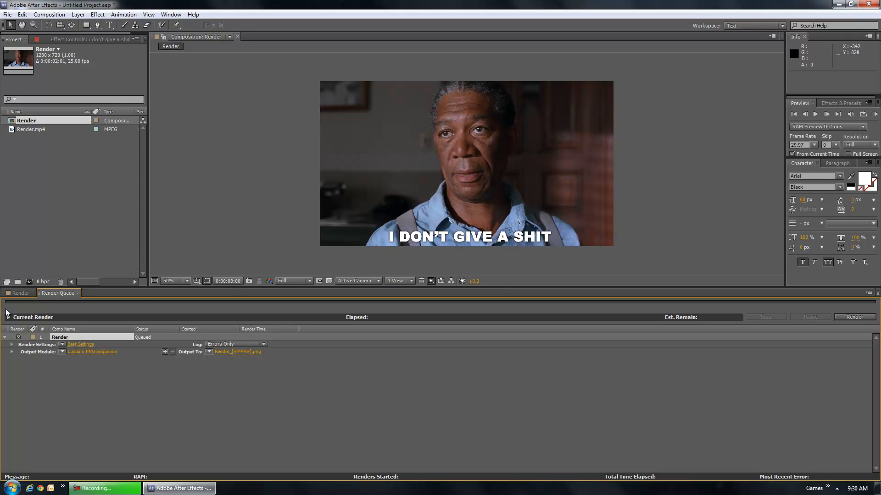
Return to the Render composition timeline and play a RAM preview.
{"action": "left_click", "coordinate": [20, 294]}
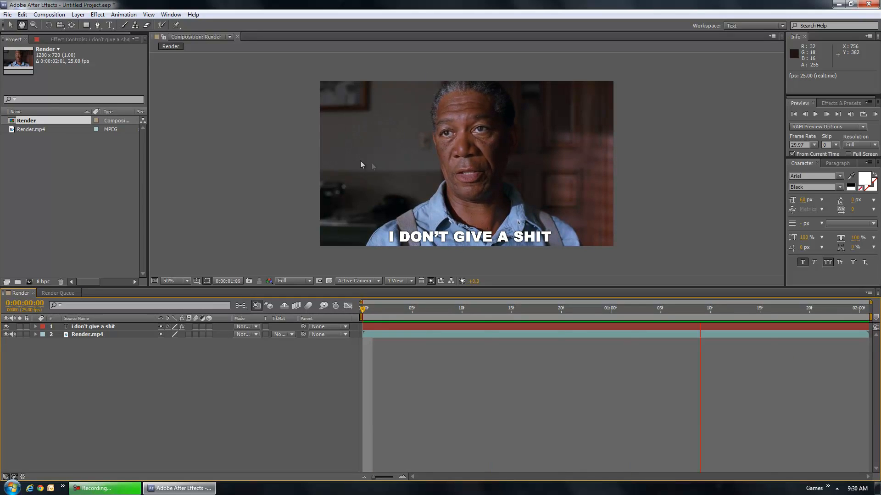
{"action": "mouse_move", "coordinate": [578, 149]}
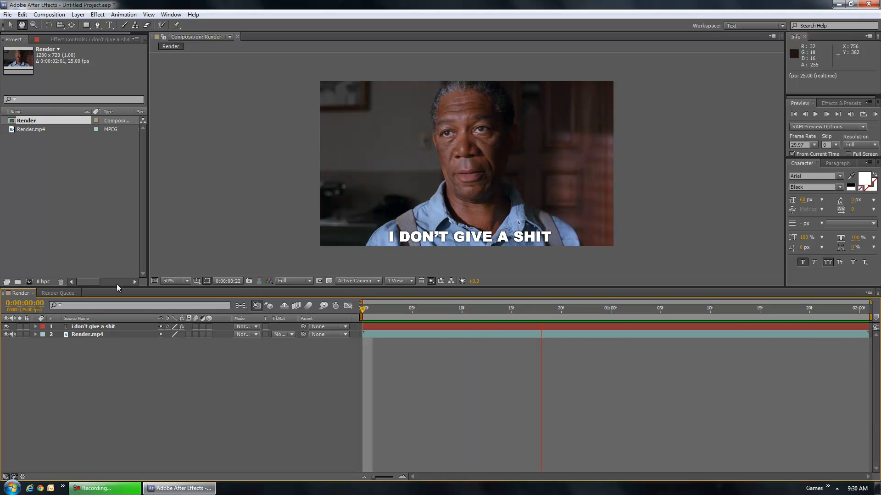
Set the Render Queue output to MakeGifTools\frames and start rendering Render_[#####].png frames.
{"action": "left_click", "coordinate": [491, 309]}
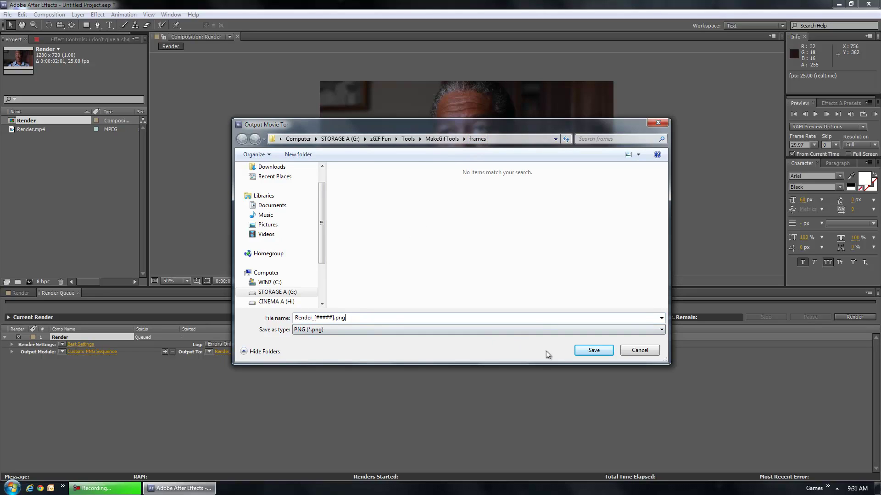
{"action": "left_click", "coordinate": [593, 350]}
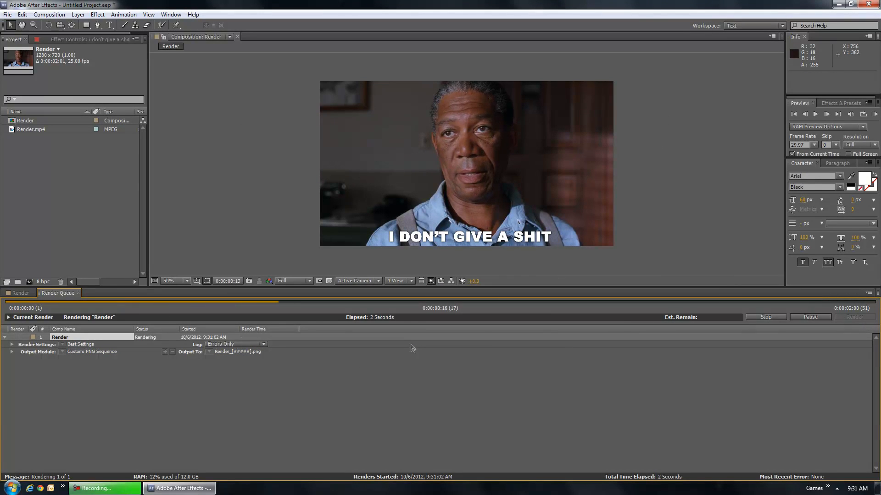
{"action": "mouse_move", "coordinate": [464, 342]}
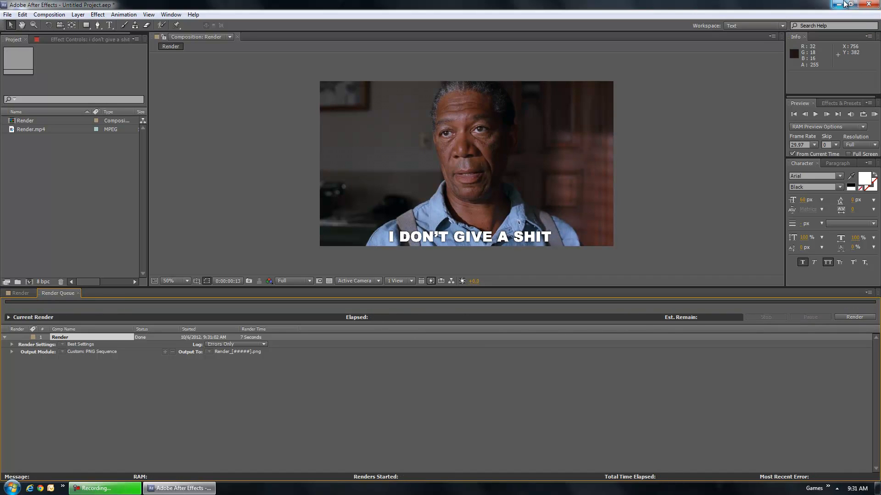
Follow the GIF Fun desktop shortcut and select all 51 rendered PNG frames in the frames folder.
{"action": "left_click", "coordinate": [847, 5]}
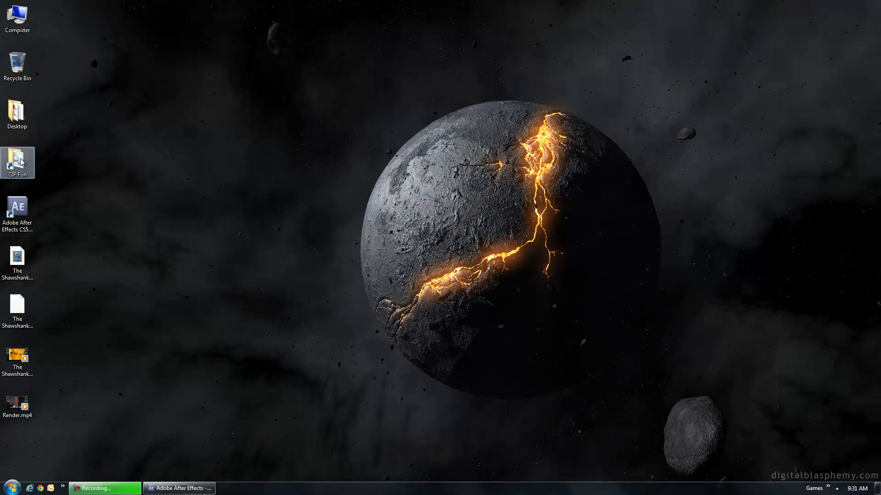
{"action": "double_click", "coordinate": [17, 159]}
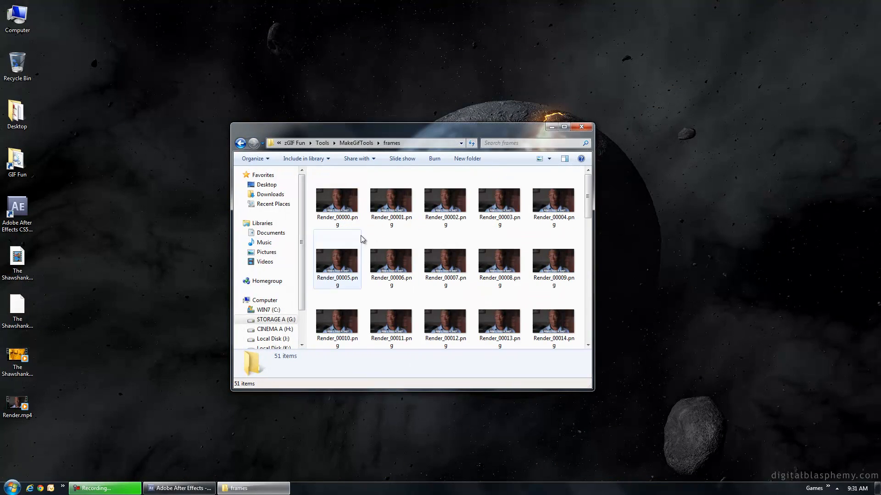
{"action": "key", "text": "ctrl+a"}
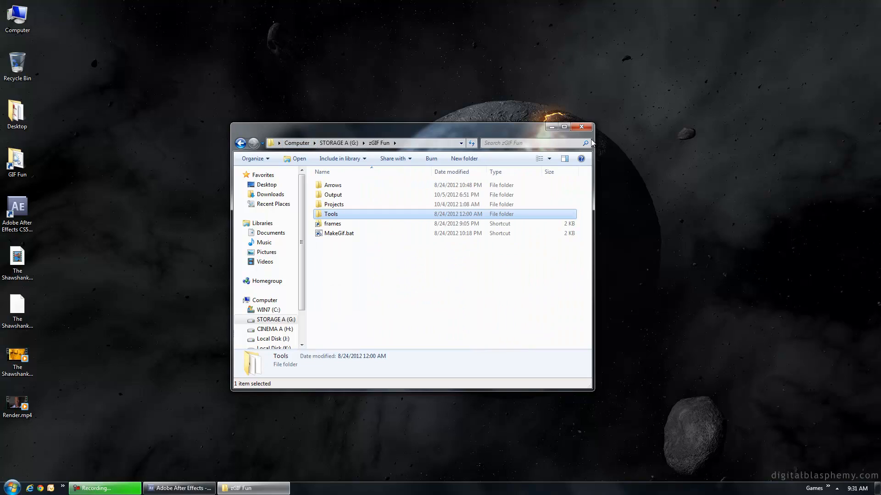
{"action": "mouse_move", "coordinate": [443, 275]}
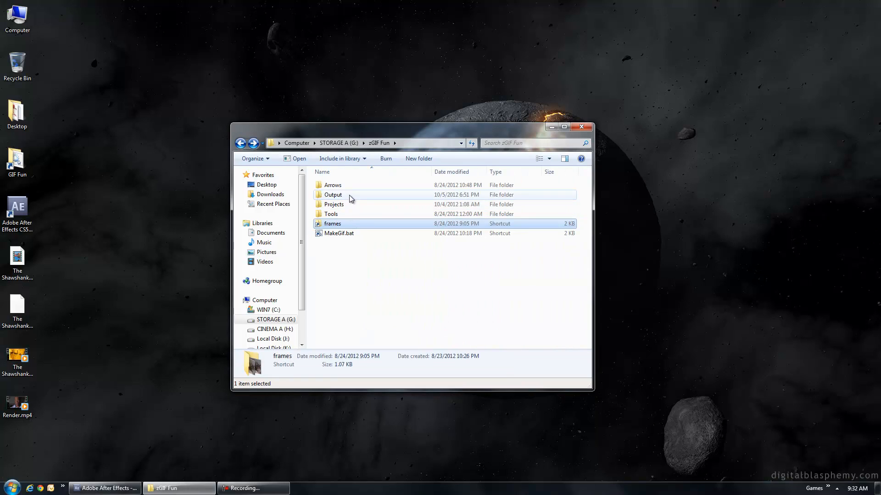
{"action": "left_click", "coordinate": [350, 195]}
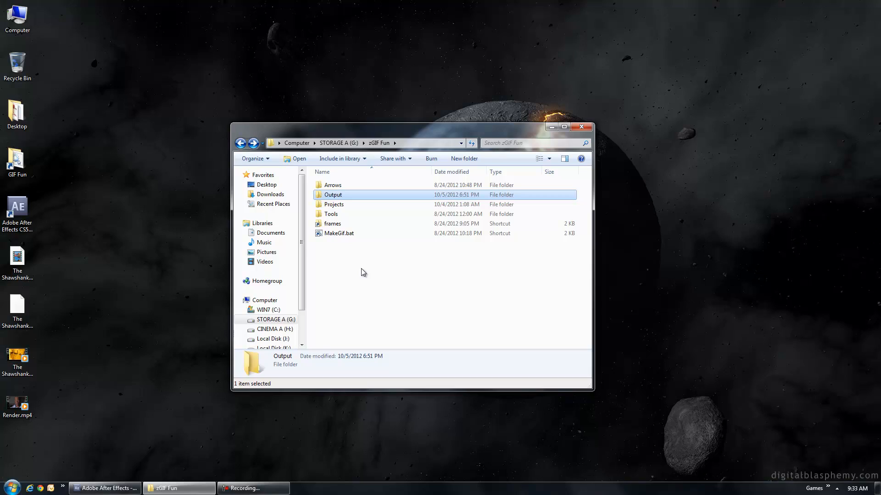
{"action": "mouse_move", "coordinate": [368, 272]}
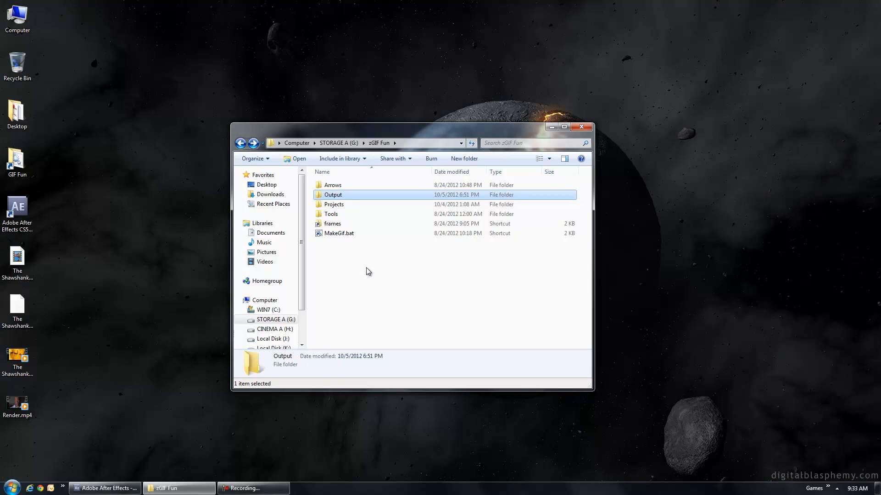
{"action": "mouse_move", "coordinate": [364, 268]}
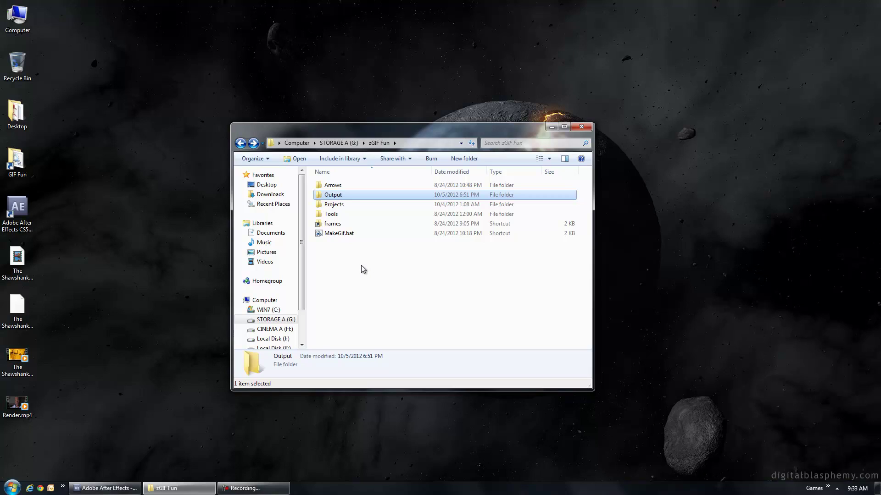
{"action": "mouse_move", "coordinate": [360, 269]}
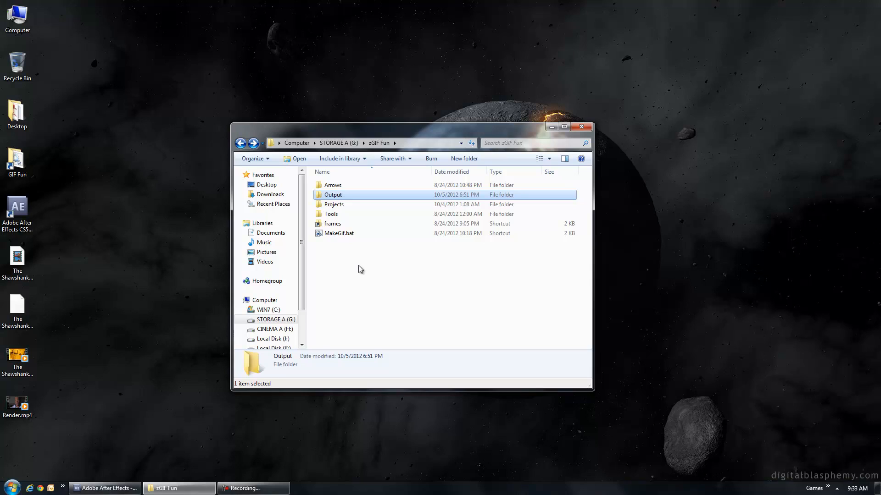
{"action": "double_click", "coordinate": [331, 214]}
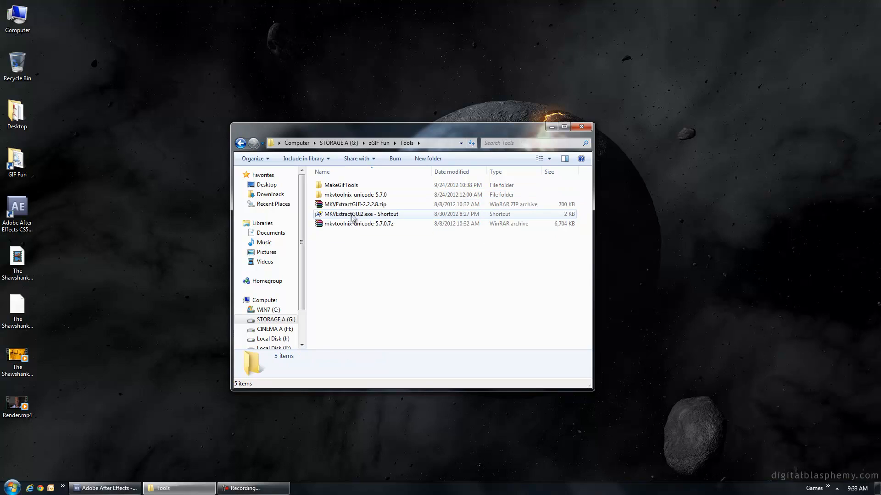
{"action": "double_click", "coordinate": [341, 185]}
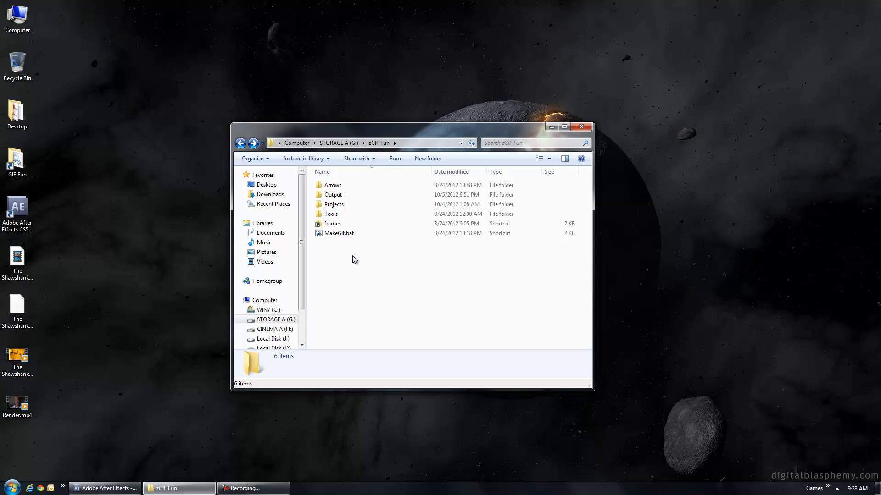
{"action": "right_click", "coordinate": [339, 233]}
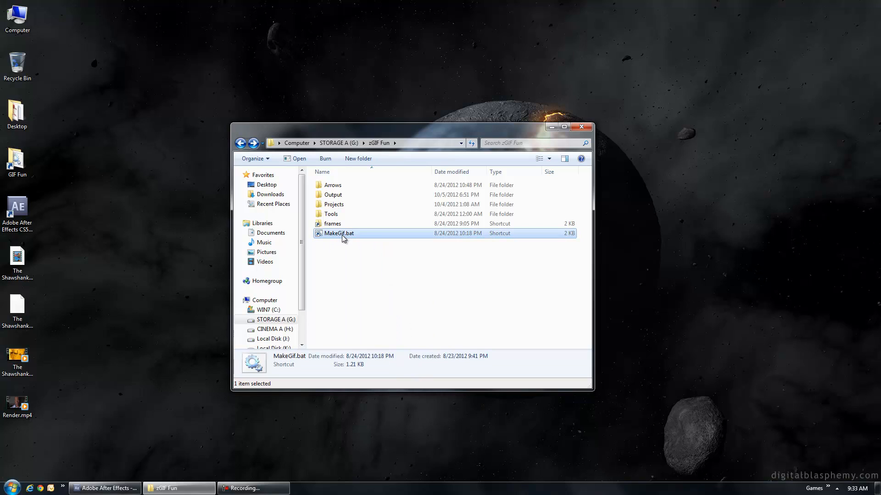
Edit MakeGif.bat in Notepad and highlight the relative output path in a gifsicle line.
{"action": "right_click", "coordinate": [342, 234]}
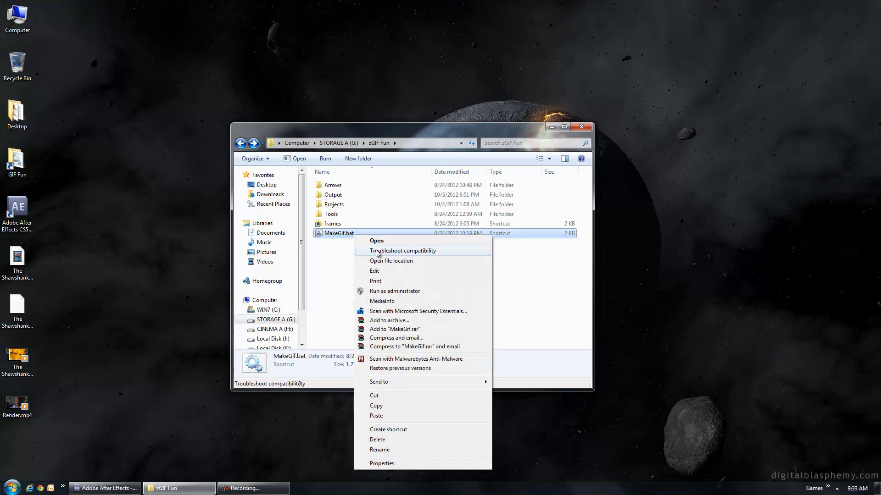
{"action": "left_click", "coordinate": [375, 271]}
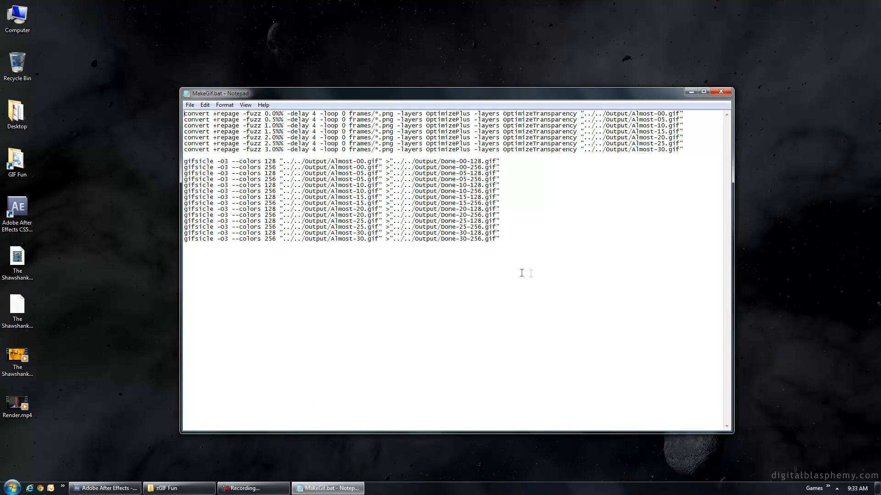
{"action": "mouse_move", "coordinate": [546, 271]}
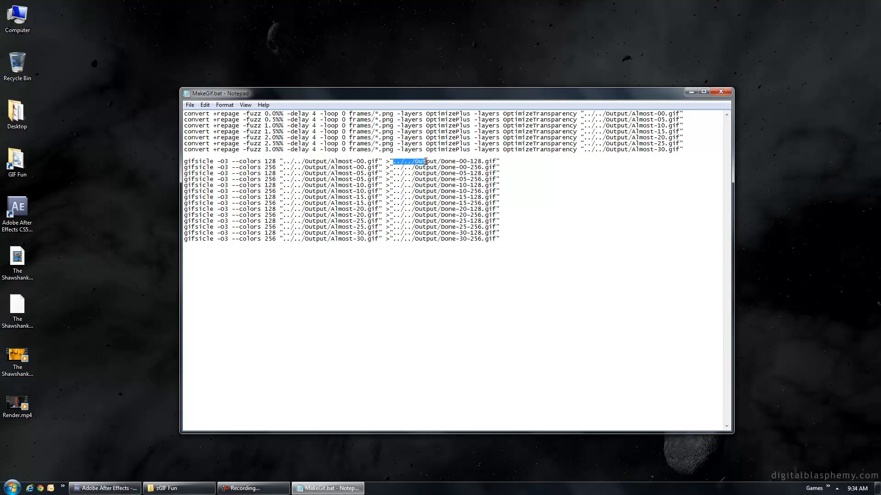
{"action": "left_click_drag", "start_coordinate": [425, 161], "coordinate": [499, 161]}
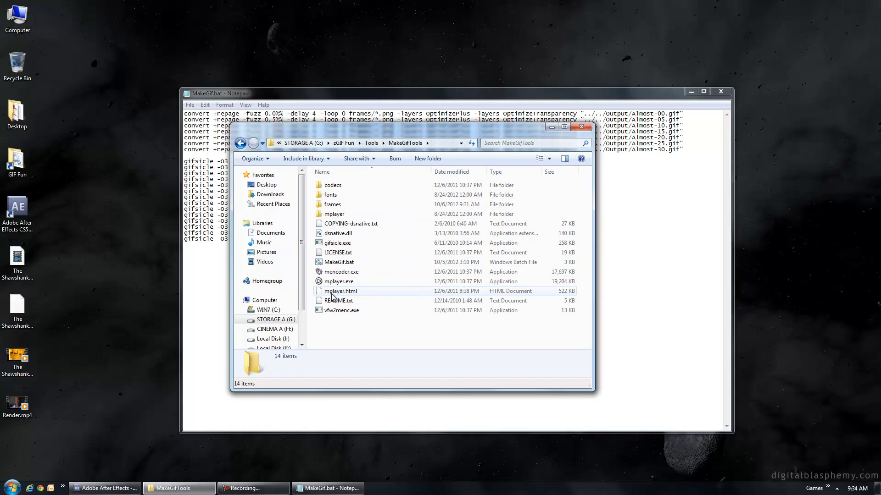
Bring the MakeGif.bat Notepad window back to the front over the zGIF Fun folder.
{"action": "left_click", "coordinate": [337, 243]}
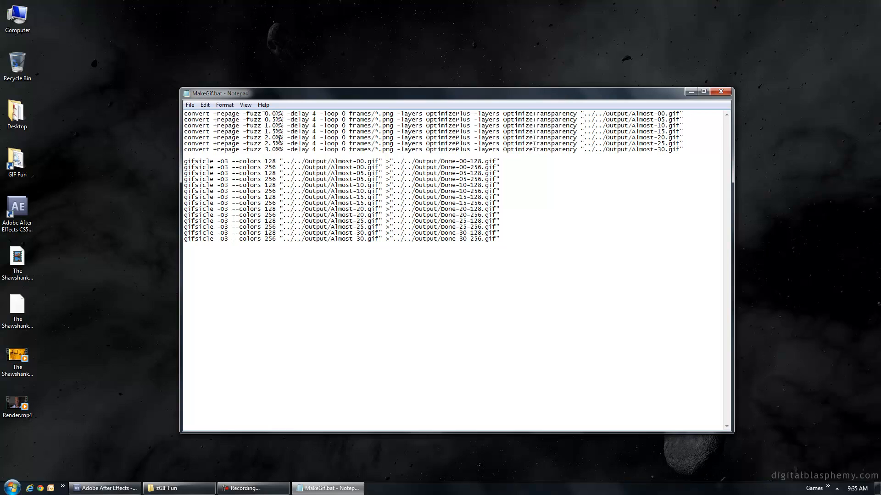
Highlight the first convert line's -delay value, -loop 0 setting and frames/*.png input in turn.
{"action": "left_click_drag", "start_coordinate": [241, 114], "coordinate": [285, 113]}
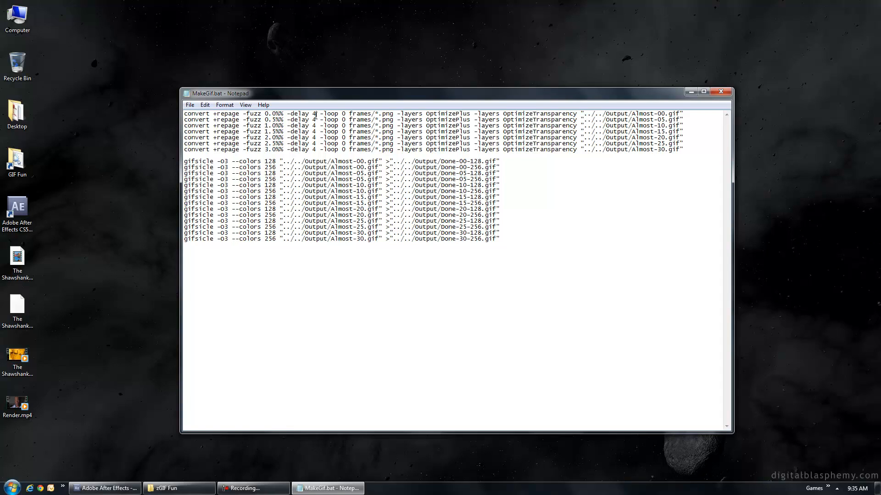
{"action": "double_click", "coordinate": [315, 113]}
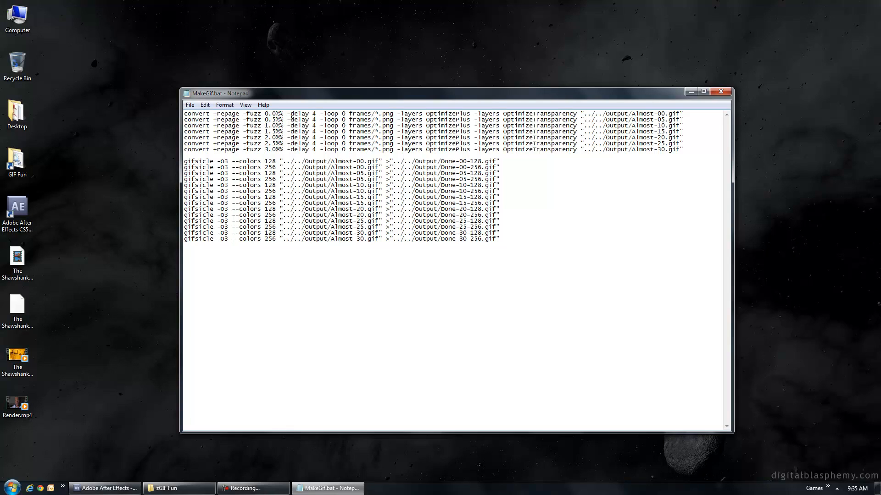
{"action": "left_click", "coordinate": [18, 357]}
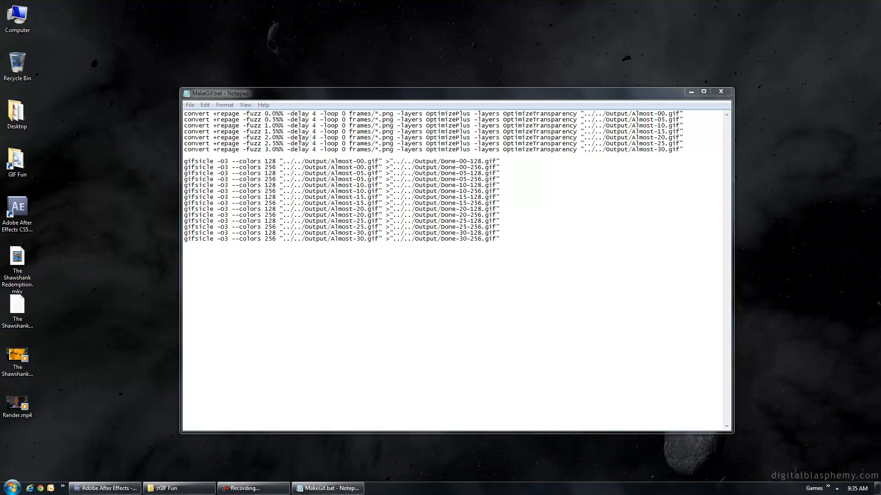
{"action": "double_click", "coordinate": [312, 114]}
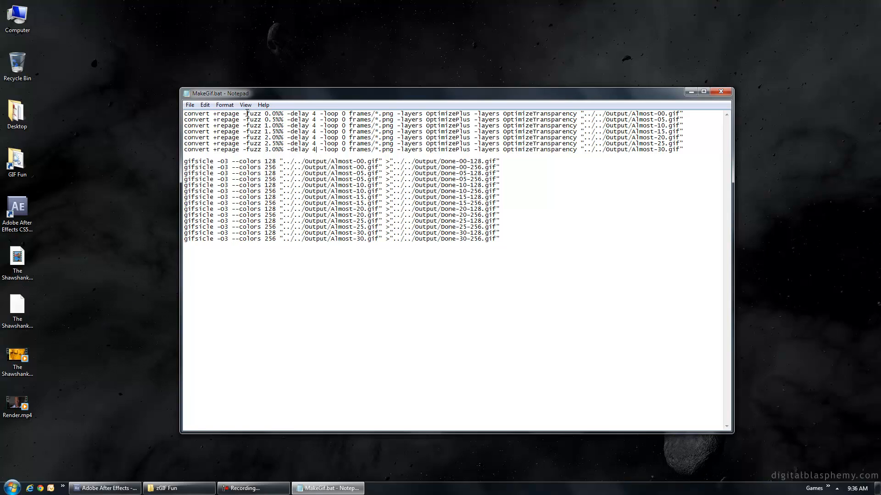
{"action": "left_click_drag", "start_coordinate": [243, 113], "coordinate": [316, 114]}
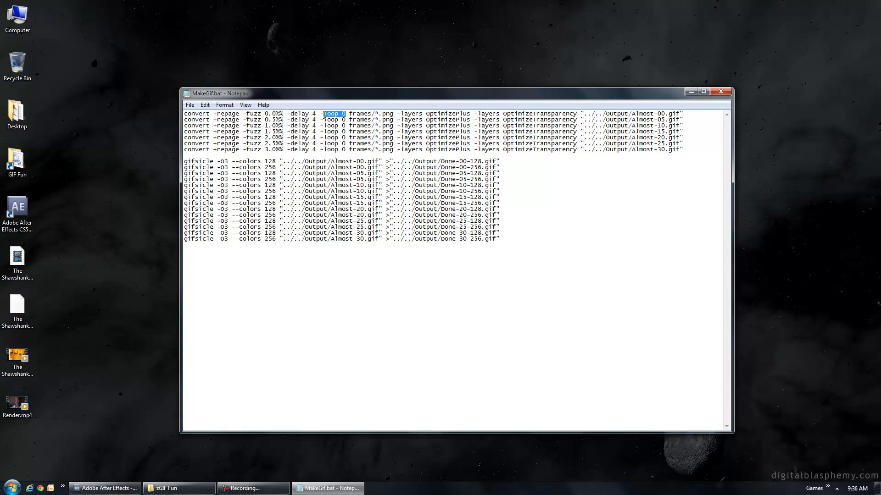
{"action": "left_click", "coordinate": [349, 113]}
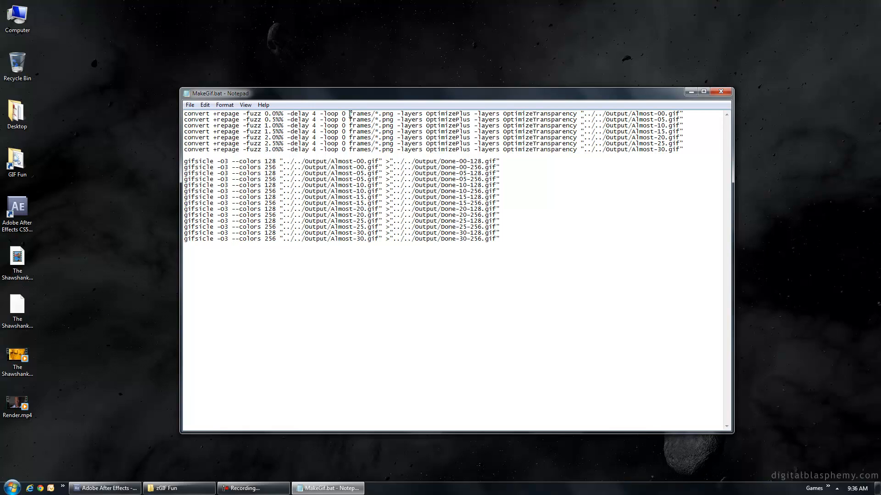
{"action": "double_click", "coordinate": [372, 113]}
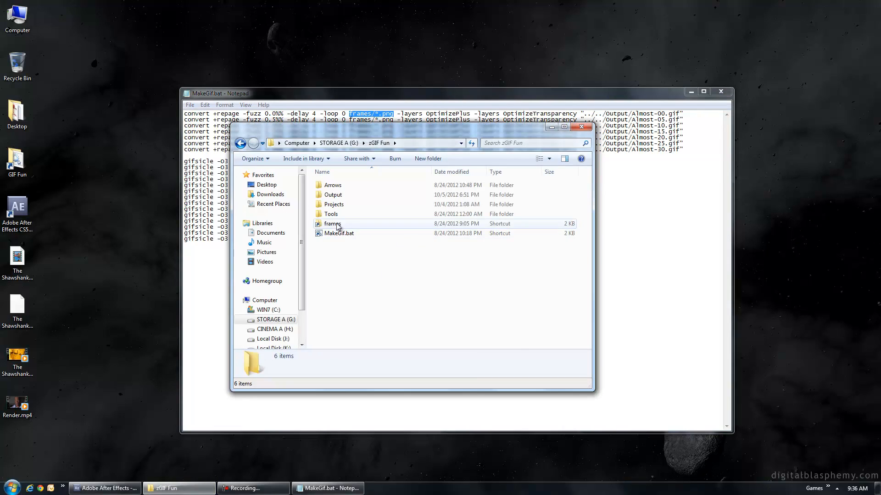
Follow the frames shortcut into MakeGifTools\frames, then return to the MakeGif.bat script.
{"action": "double_click", "coordinate": [333, 224]}
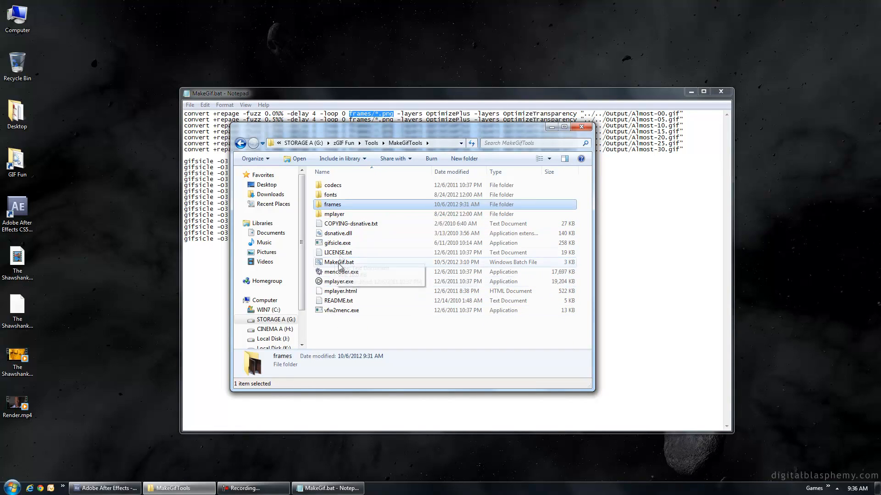
{"action": "left_click", "coordinate": [337, 242]}
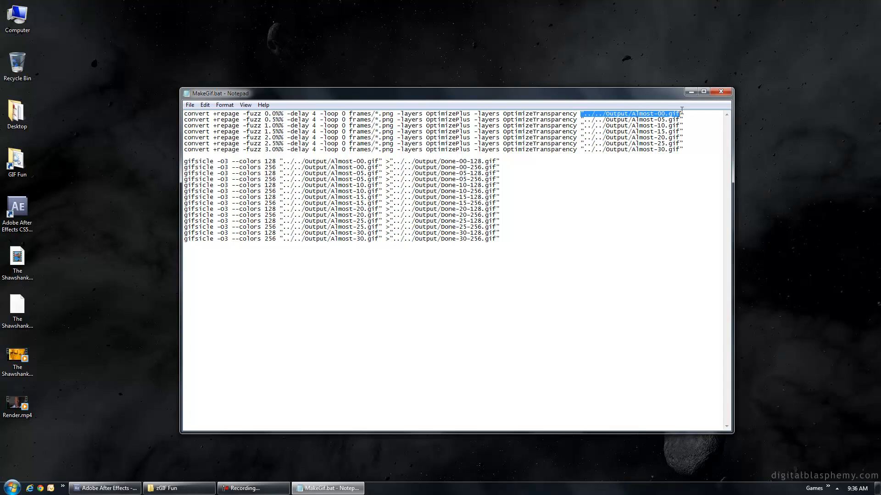
{"action": "left_click", "coordinate": [661, 113]}
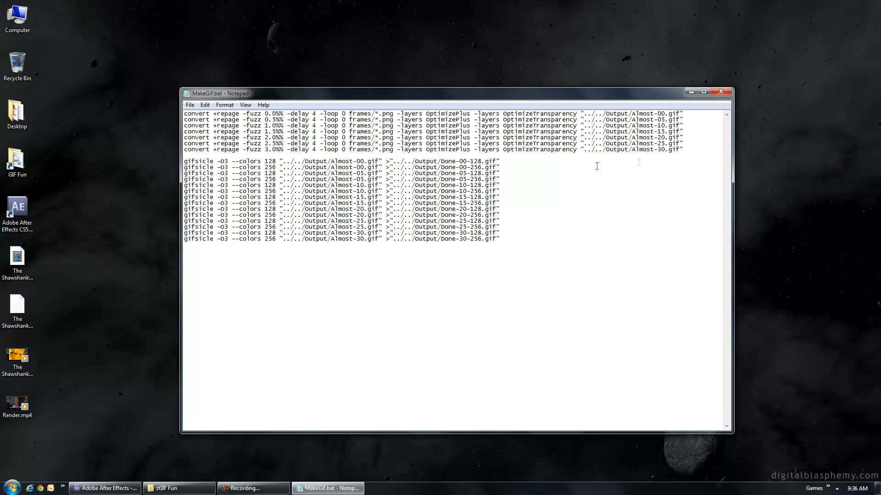
{"action": "double_click", "coordinate": [678, 149]}
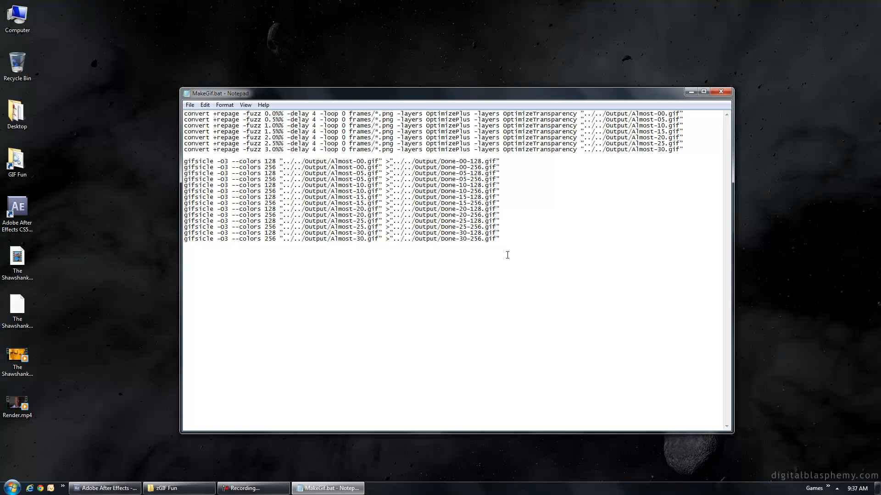
{"action": "left_click", "coordinate": [502, 239]}
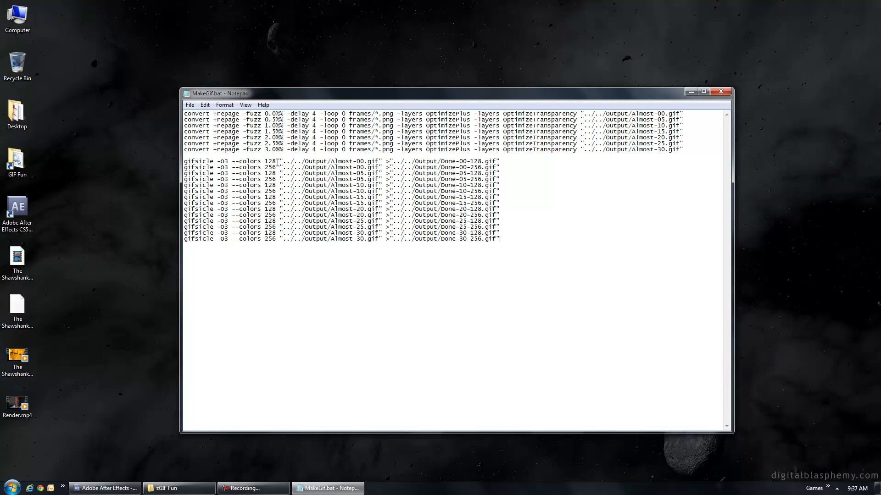
{"action": "double_click", "coordinate": [269, 161]}
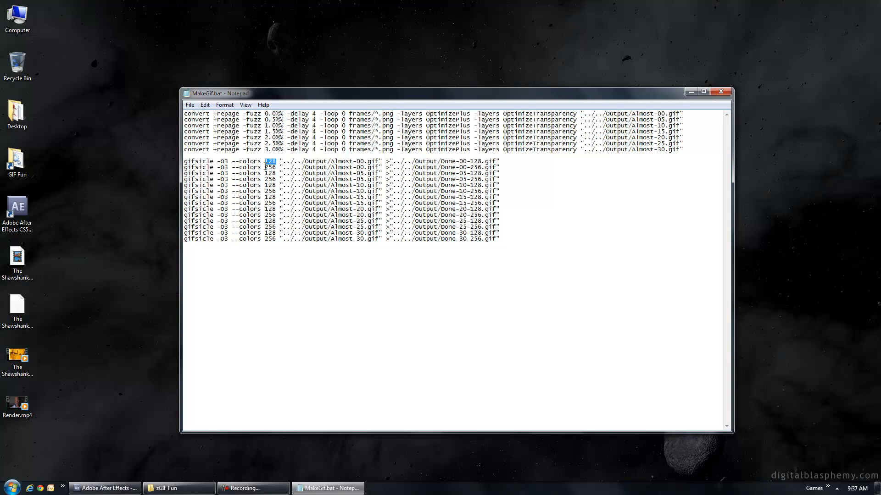
{"action": "mouse_move", "coordinate": [502, 244]}
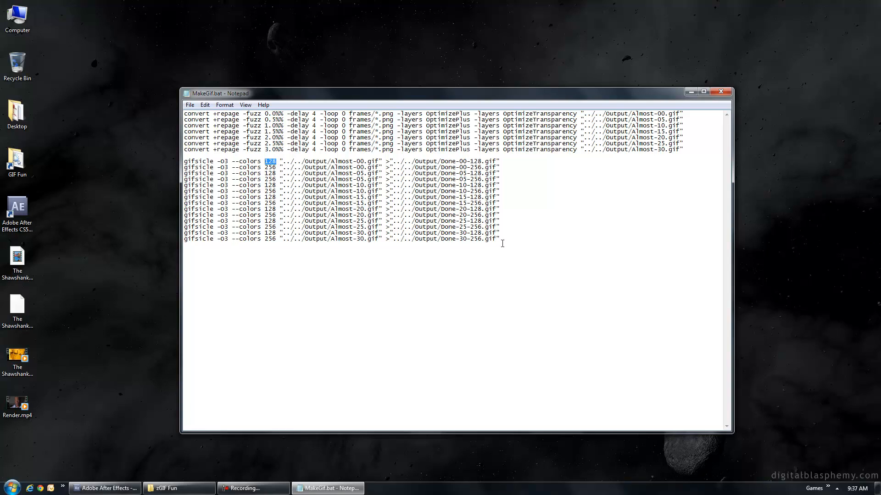
{"action": "mouse_move", "coordinate": [523, 251]}
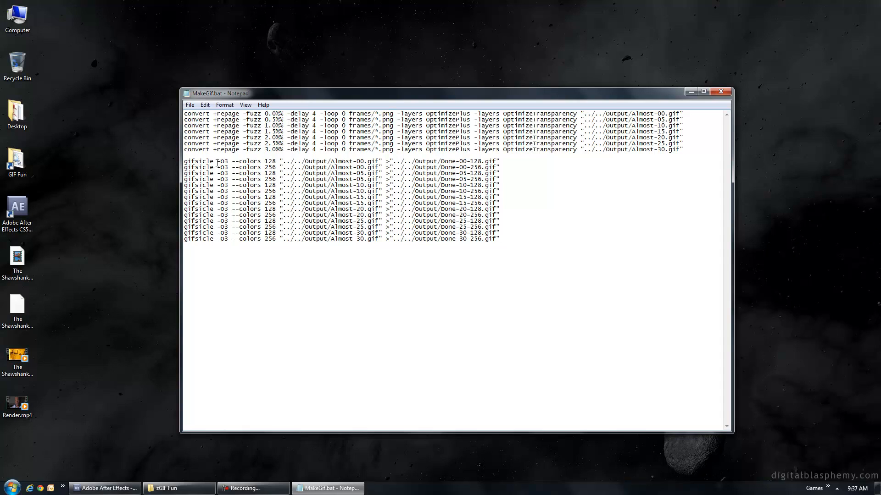
{"action": "double_click", "coordinate": [198, 161]}
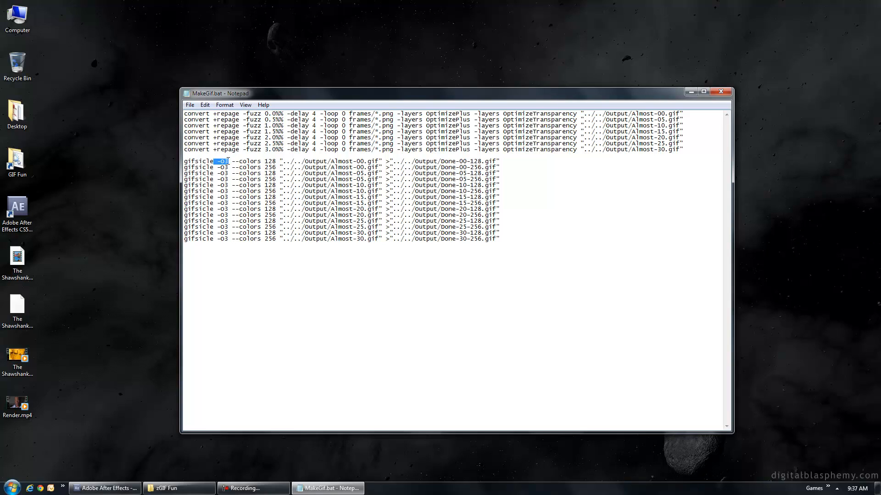
{"action": "left_click", "coordinate": [227, 161]}
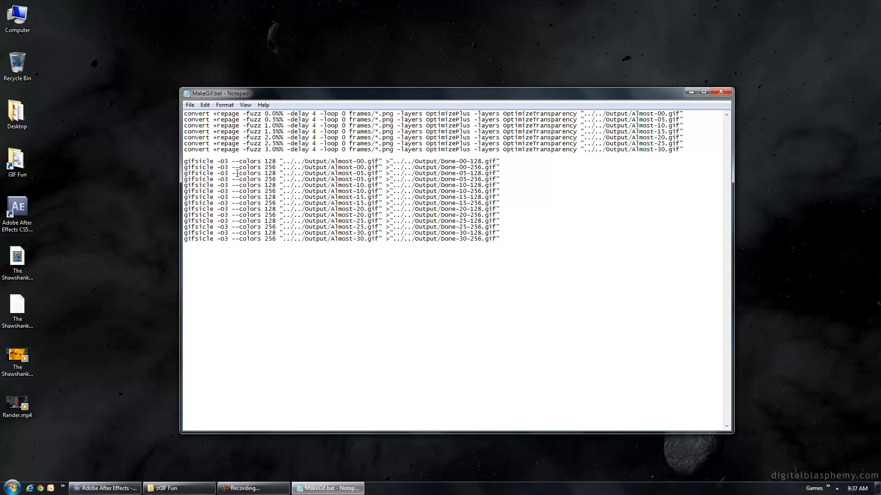
{"action": "left_click_drag", "start_coordinate": [231, 161], "coordinate": [274, 161]}
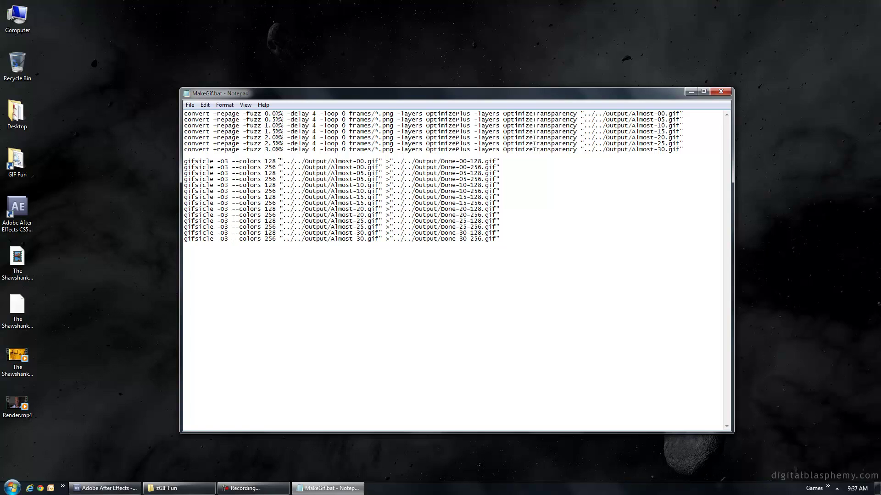
{"action": "left_click_drag", "start_coordinate": [281, 161], "coordinate": [380, 161]}
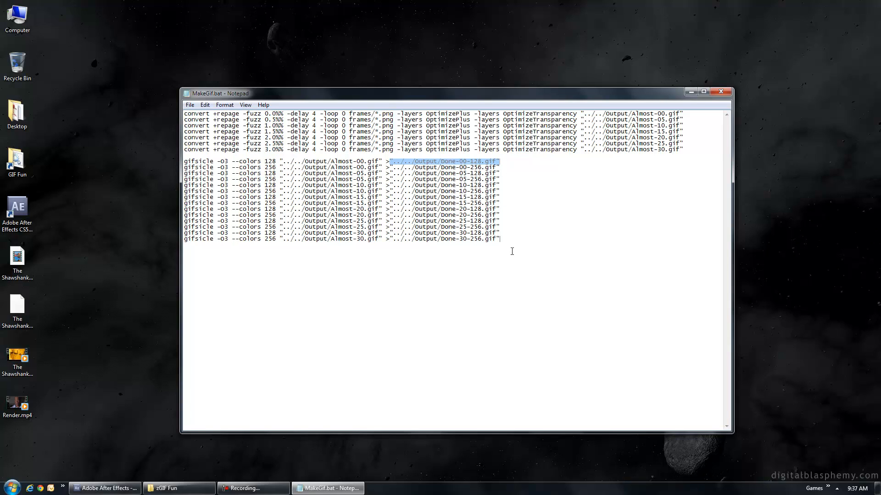
Close Notepad, run MakeGif.bat and watch the Output folder fill with Almost and Done GIFs.
{"action": "left_click", "coordinate": [179, 488]}
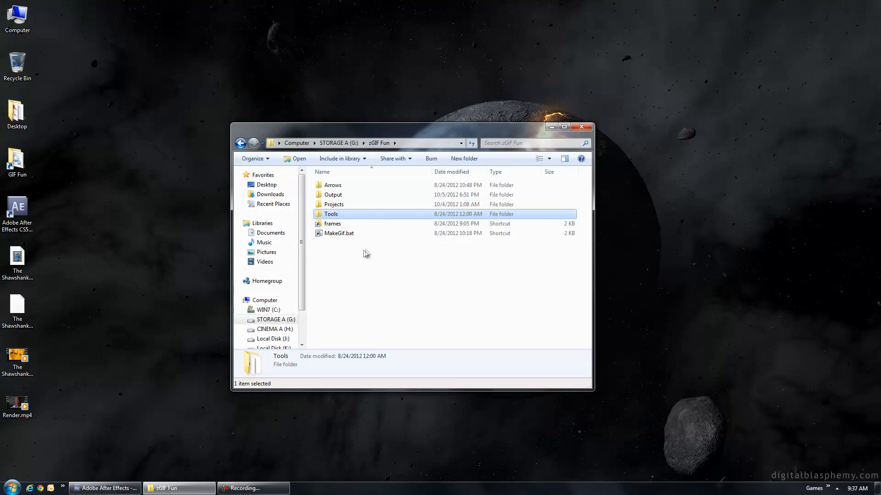
{"action": "double_click", "coordinate": [338, 233]}
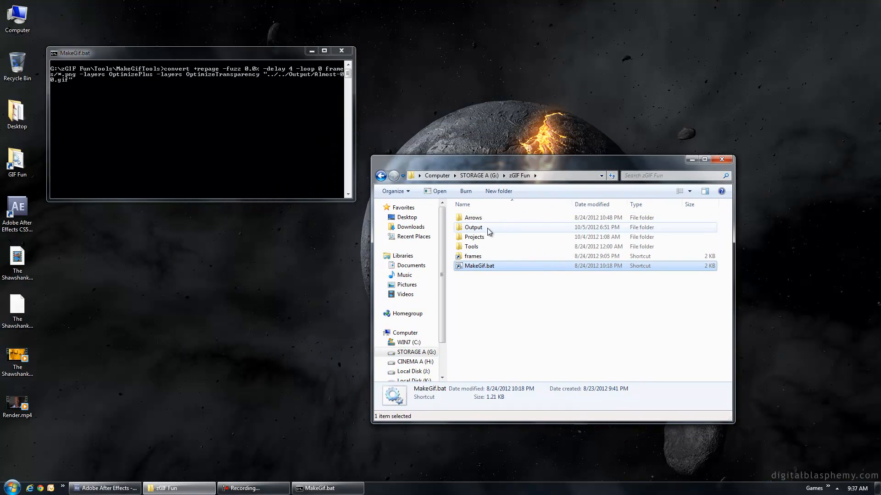
{"action": "double_click", "coordinate": [473, 227]}
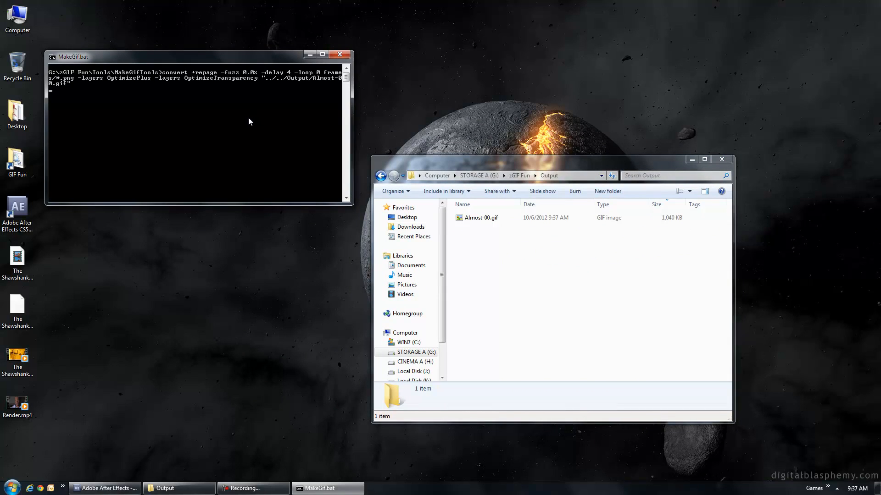
{"action": "mouse_move", "coordinate": [197, 122]}
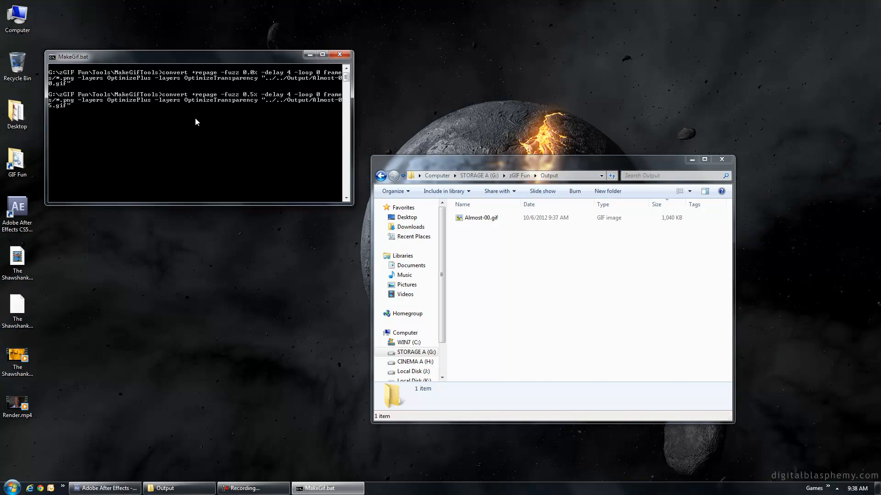
{"action": "left_click", "coordinate": [340, 55]}
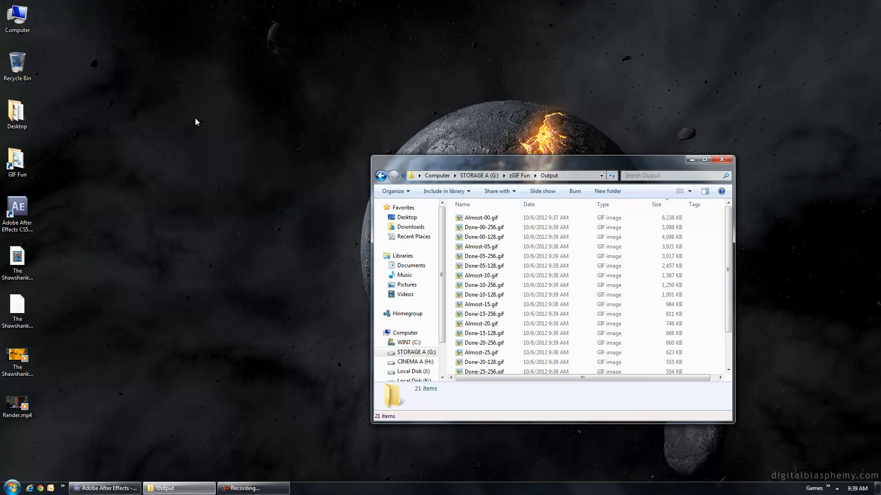
Compare sizes from Almost-00.gif down to the smallest Done-30-128.gif, then launch Chrome.
{"action": "left_click", "coordinate": [484, 266]}
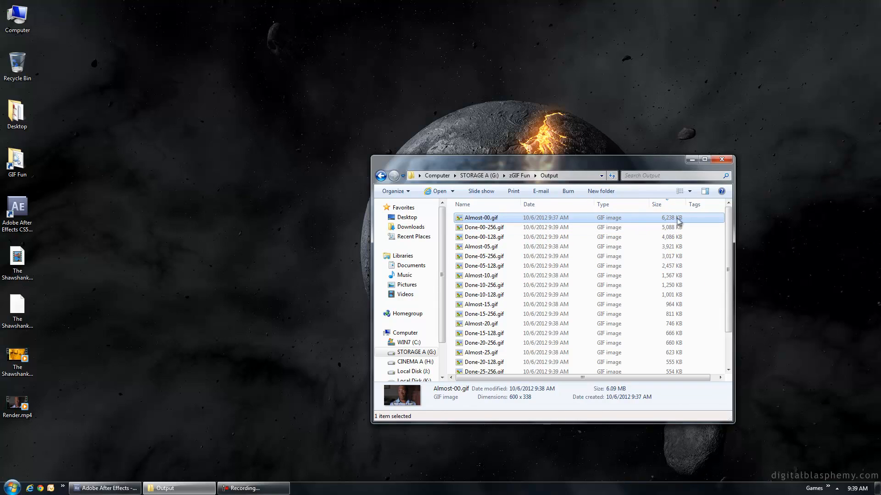
{"action": "scroll", "scroll_direction": "down", "scroll_amount": 3}
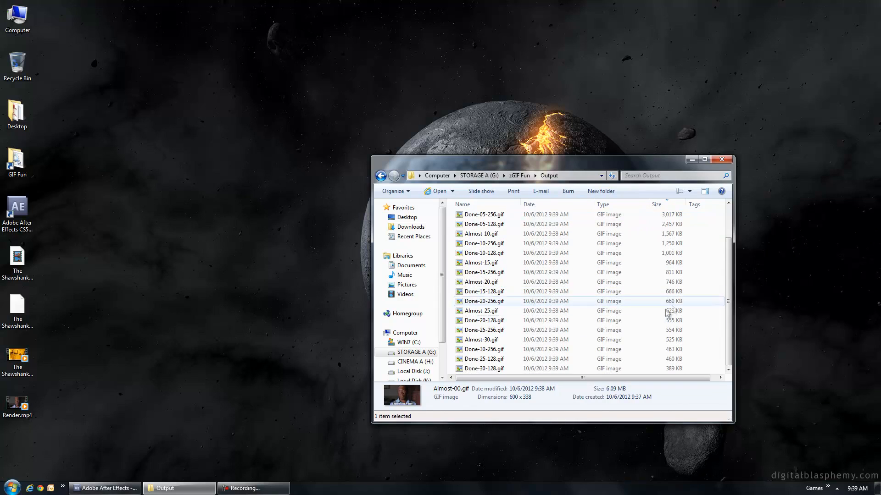
{"action": "left_click", "coordinate": [484, 369]}
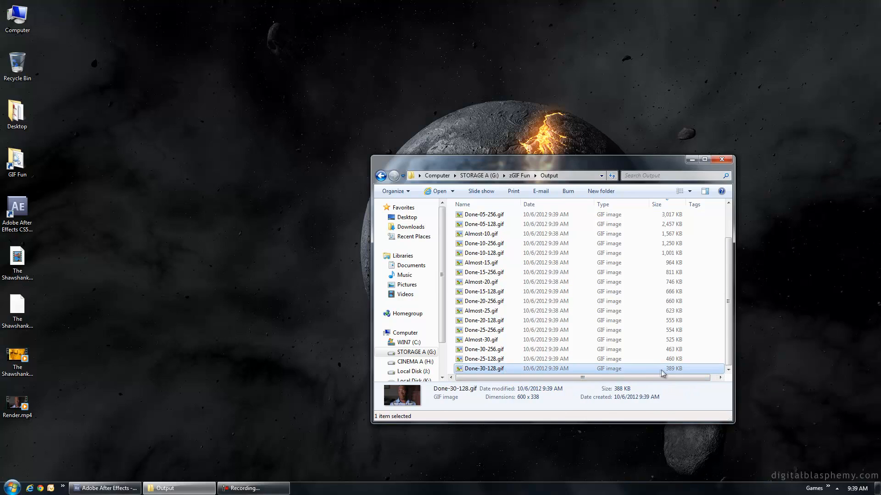
{"action": "left_click", "coordinate": [656, 205]}
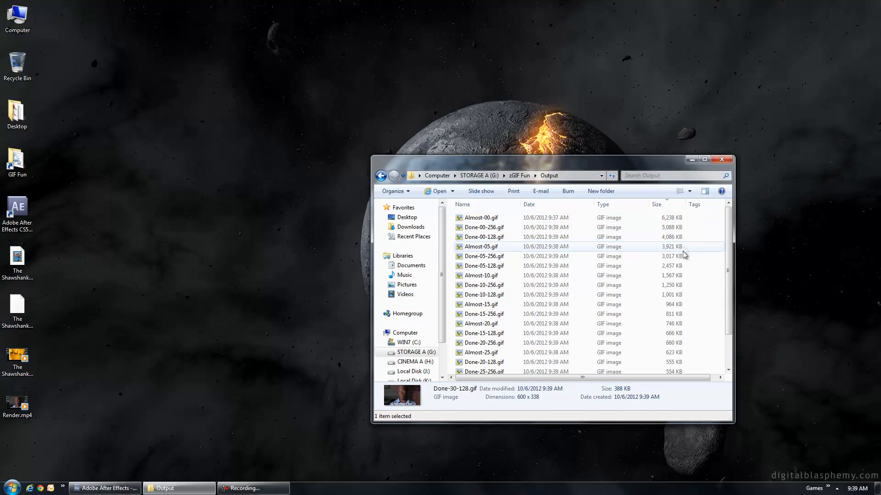
{"action": "left_click", "coordinate": [481, 275]}
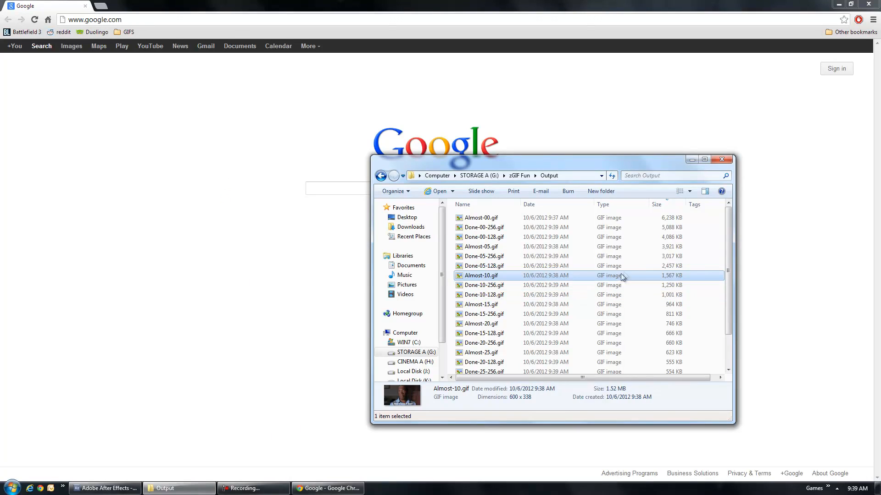
{"action": "mouse_move", "coordinate": [704, 270]}
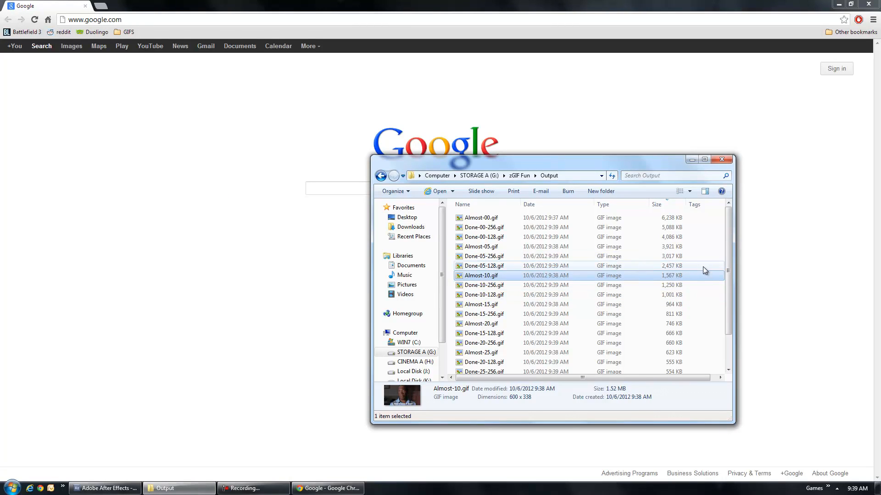
{"action": "left_click", "coordinate": [484, 265]}
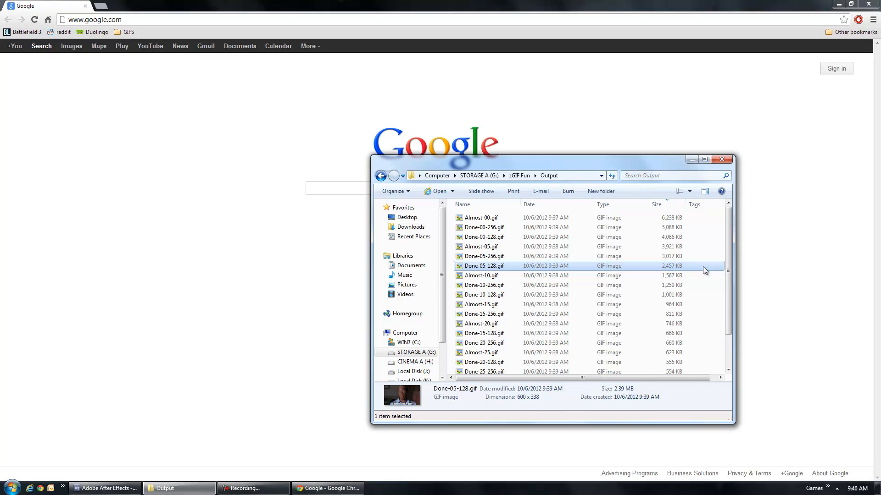
{"action": "left_click", "coordinate": [481, 275]}
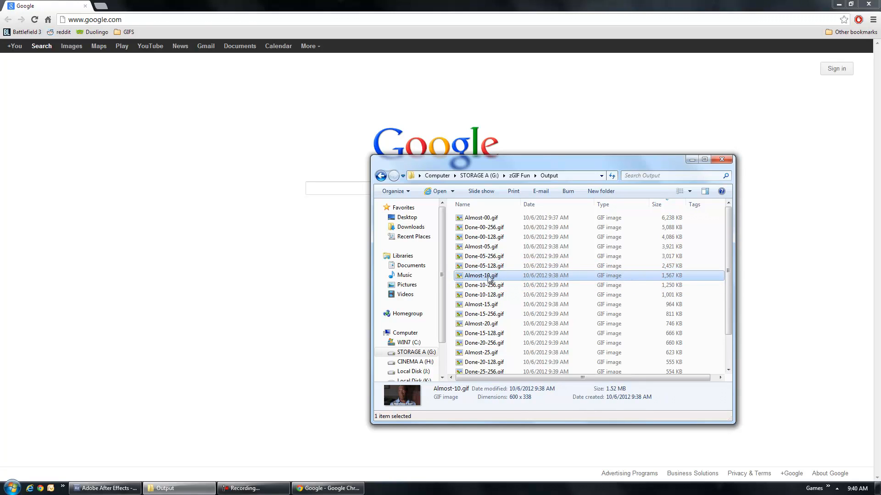
{"action": "mouse_move", "coordinate": [487, 279]}
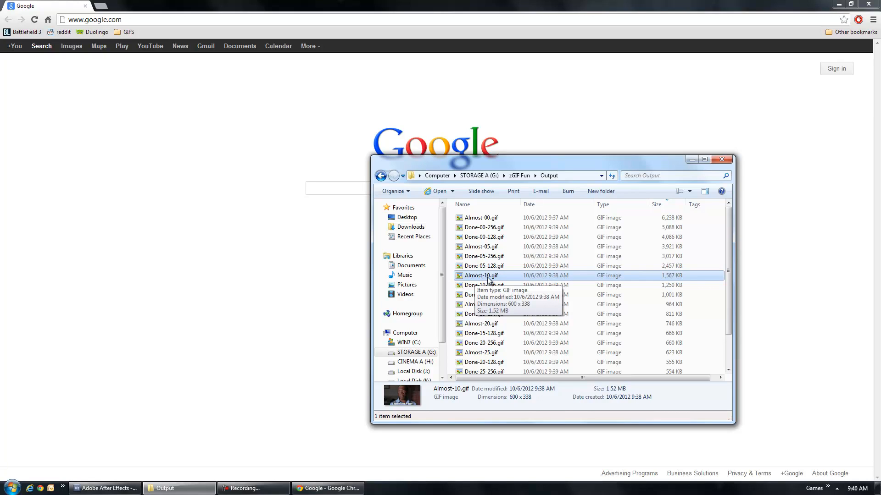
{"action": "mouse_move", "coordinate": [484, 279]}
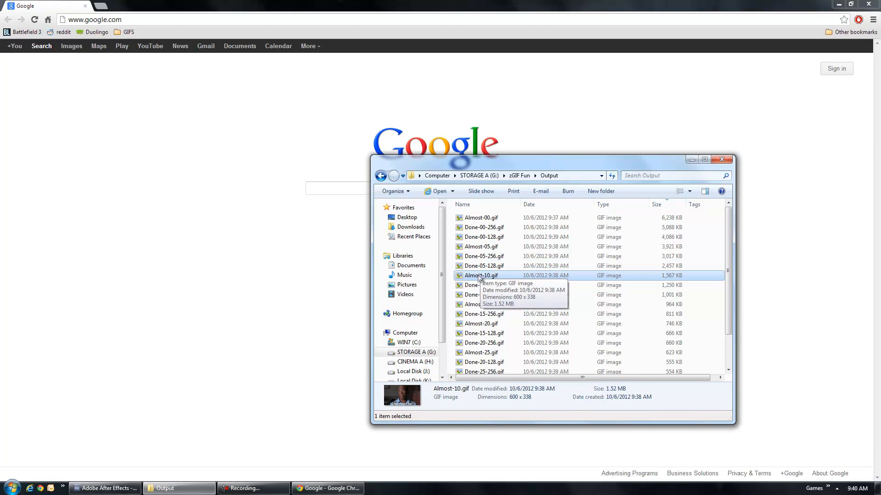
Preview Almost-10.gif in Chrome, zoom it out, and switch to the Done-30-128.gif view.
{"action": "double_click", "coordinate": [479, 276]}
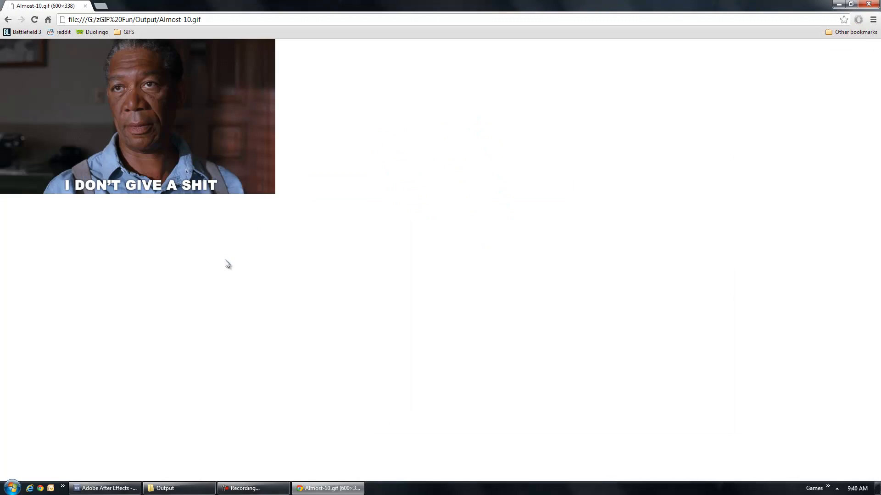
{"action": "mouse_move", "coordinate": [339, 272]}
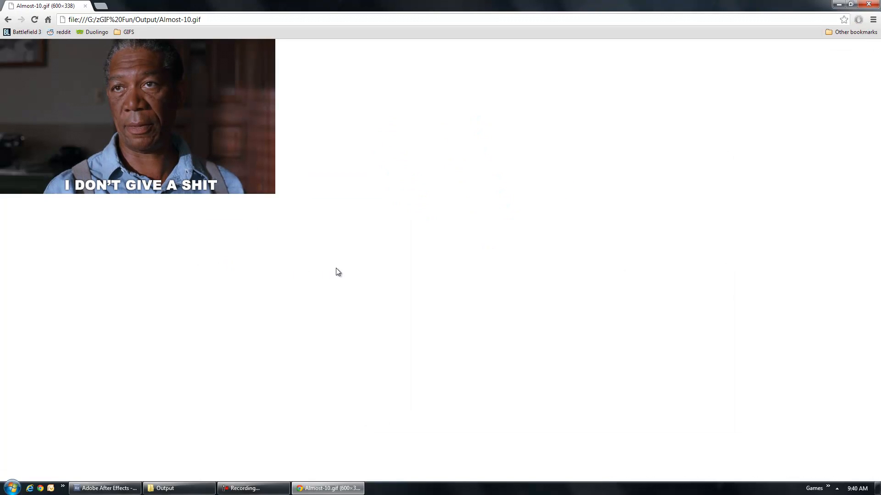
{"action": "mouse_move", "coordinate": [293, 285]}
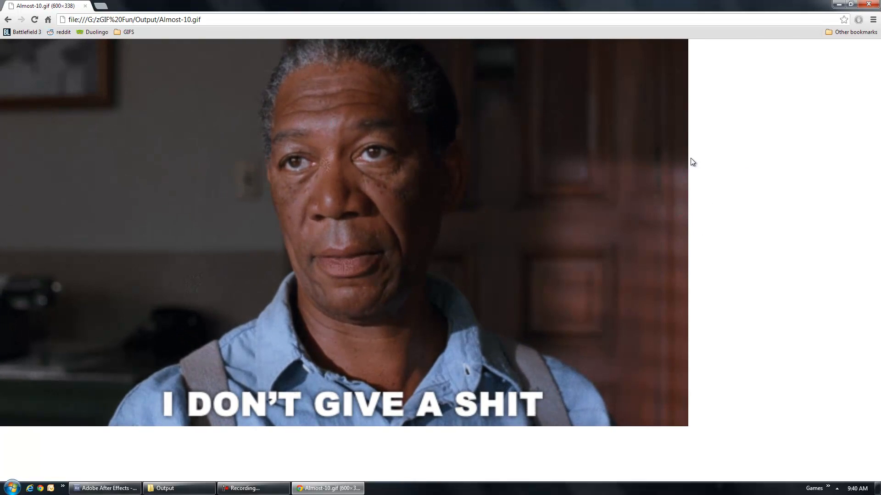
{"action": "left_click", "coordinate": [874, 20]}
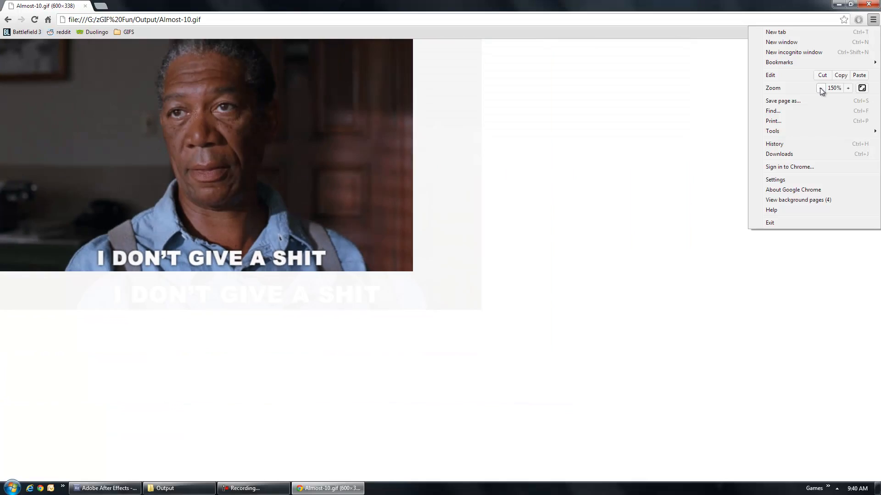
{"action": "left_click", "coordinate": [820, 87]}
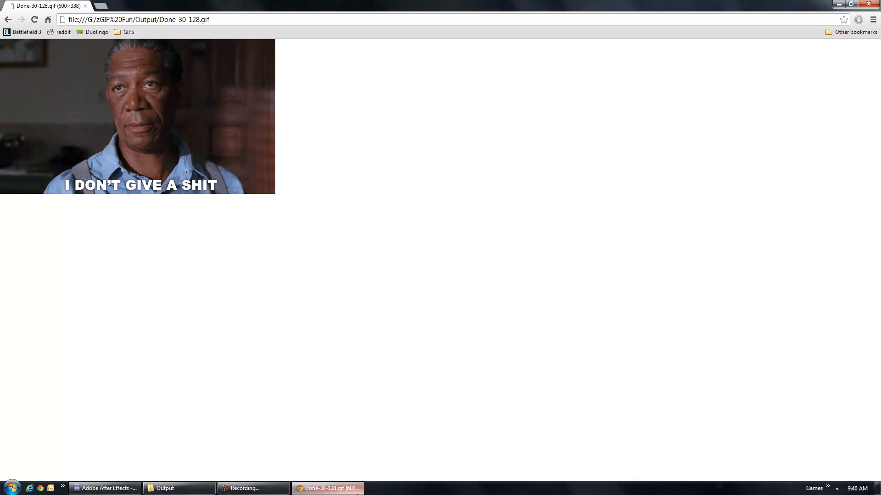
{"action": "left_click", "coordinate": [165, 488]}
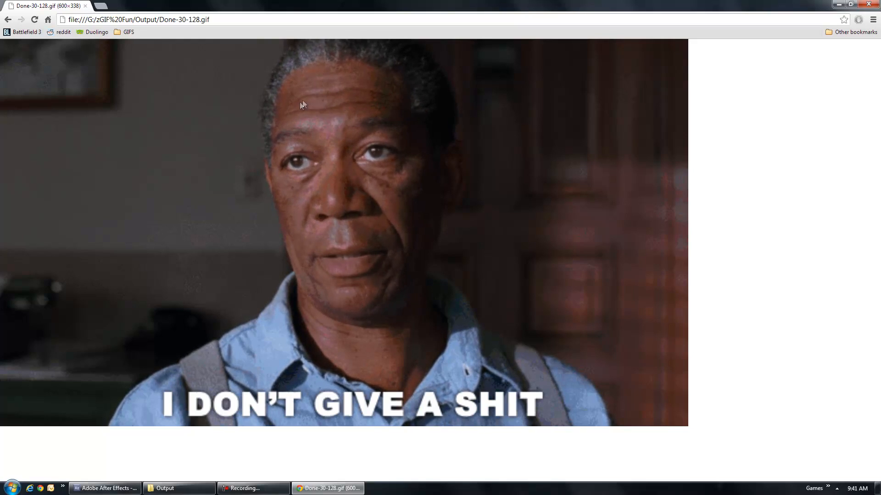
{"action": "mouse_move", "coordinate": [579, 264]}
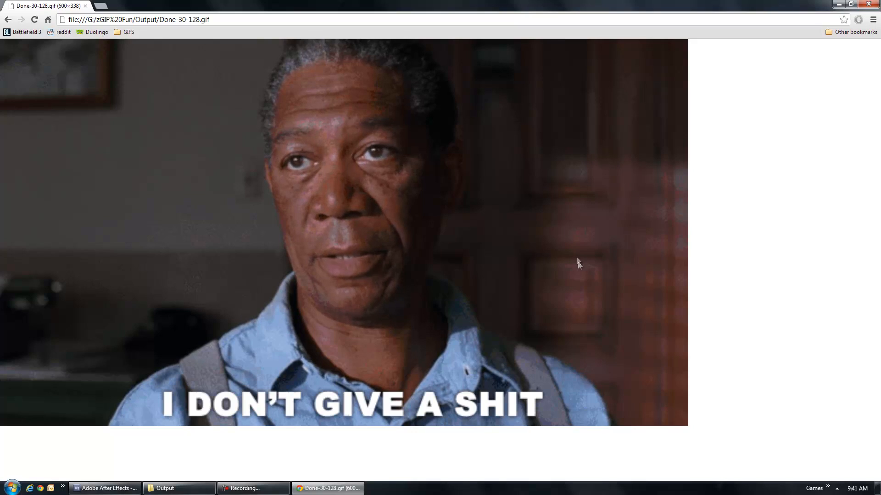
Return Done-30-128.gif to 100% zoom and bring the Output folder back up.
{"action": "left_click", "coordinate": [873, 19]}
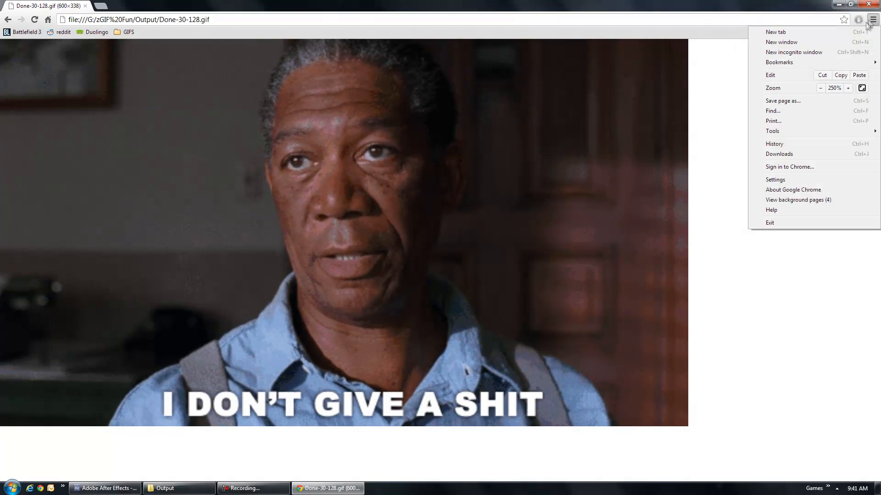
{"action": "left_click", "coordinate": [821, 88]}
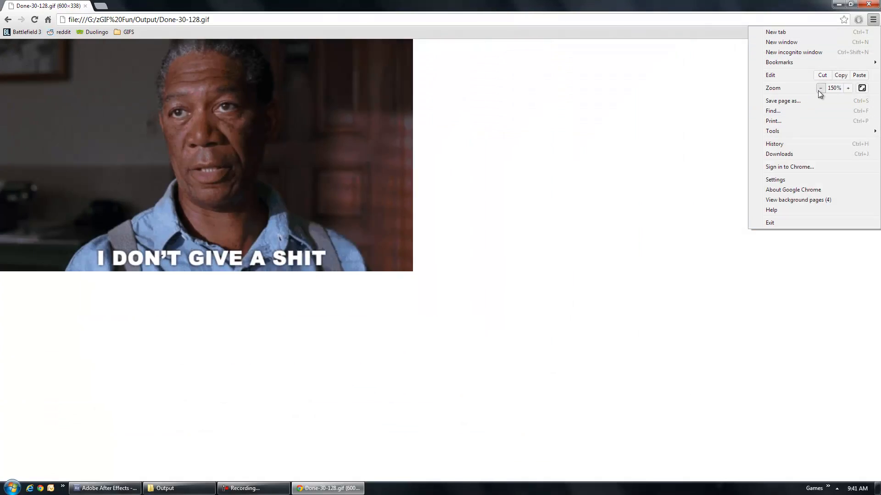
{"action": "left_click", "coordinate": [822, 88]}
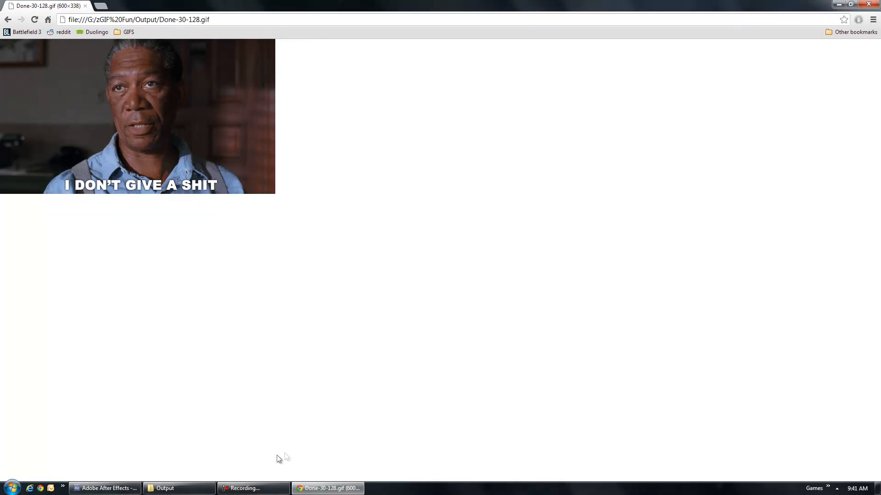
{"action": "left_click", "coordinate": [169, 488]}
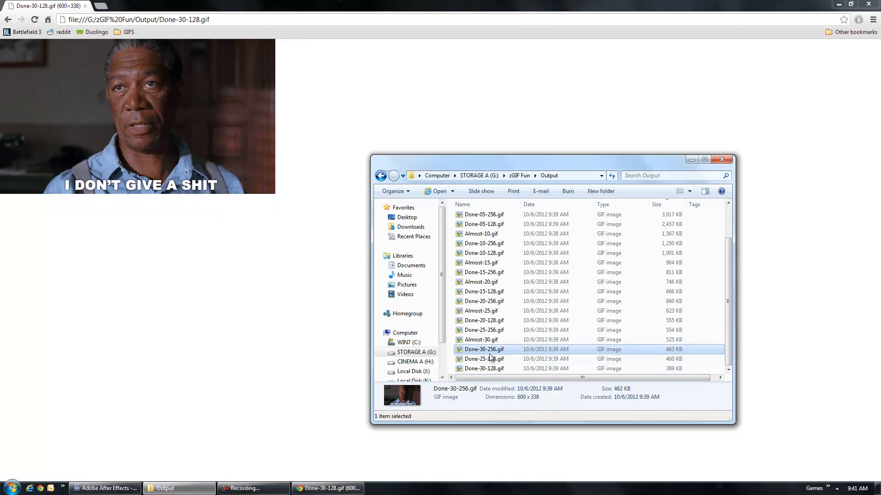
Preview Done-30-256.gif in Chrome at normal size and return to the Output folder.
{"action": "double_click", "coordinate": [484, 349]}
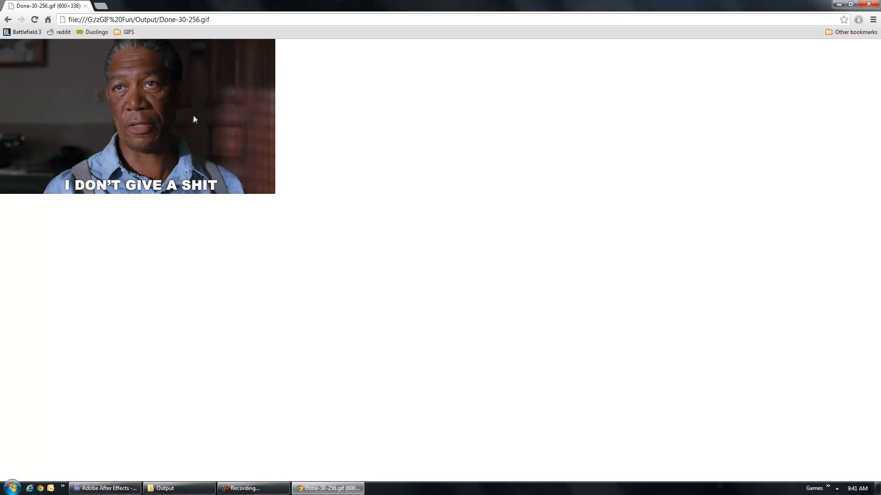
{"action": "mouse_move", "coordinate": [198, 272]}
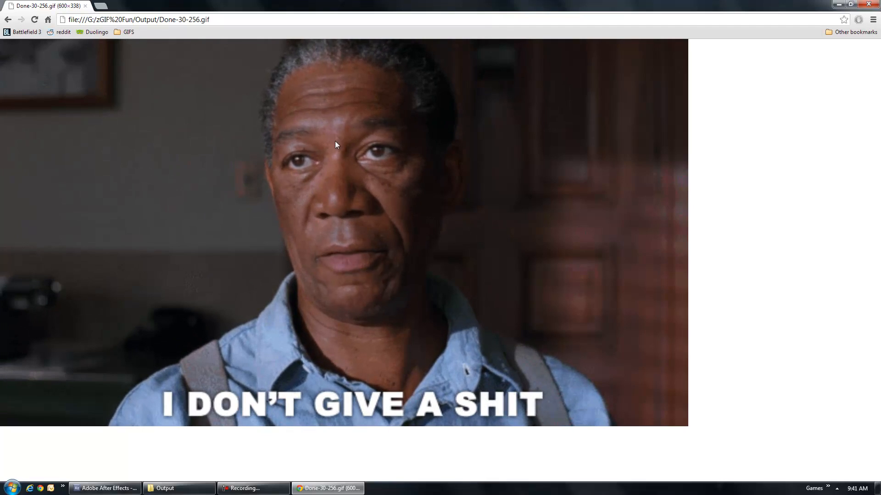
{"action": "left_click", "coordinate": [872, 19]}
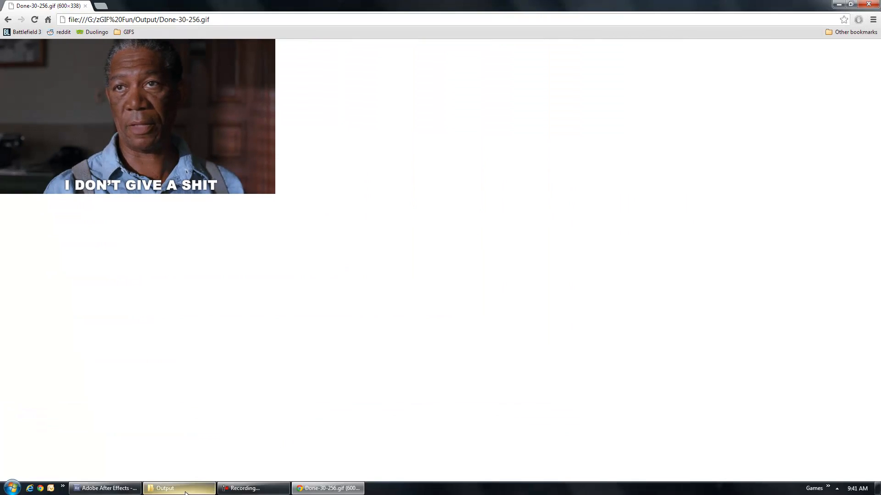
{"action": "left_click", "coordinate": [178, 488]}
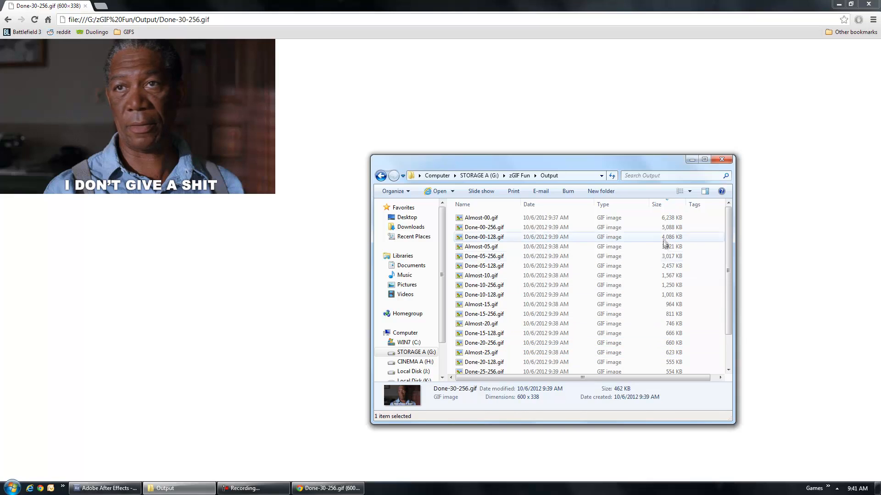
{"action": "mouse_move", "coordinate": [648, 266]}
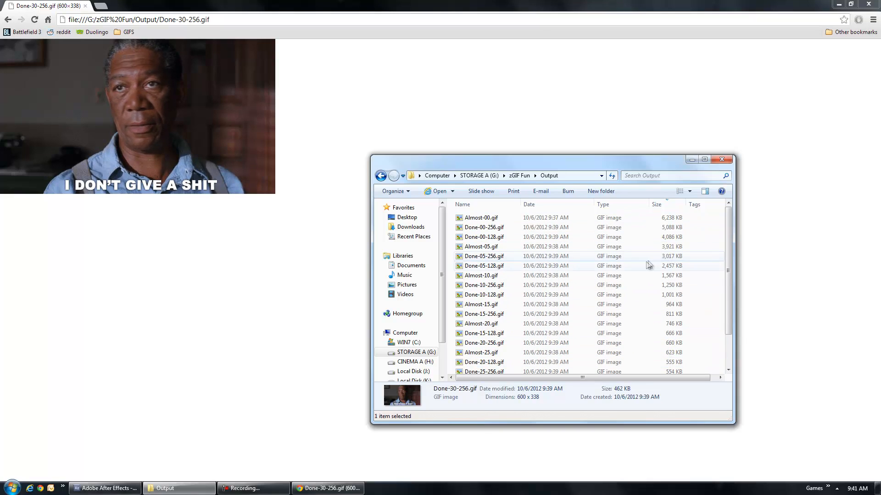
Reopen Almost-10.gif in Chrome and bring the Output folder back on top.
{"action": "left_click", "coordinate": [482, 276]}
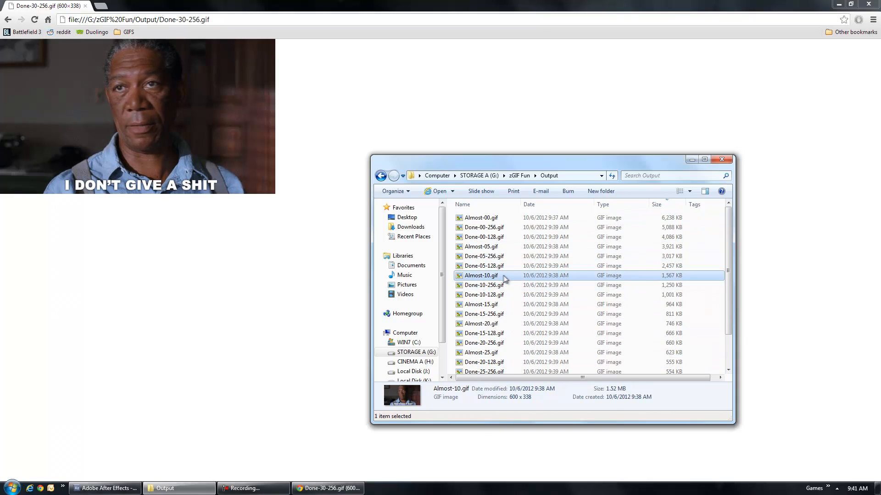
{"action": "double_click", "coordinate": [481, 276]}
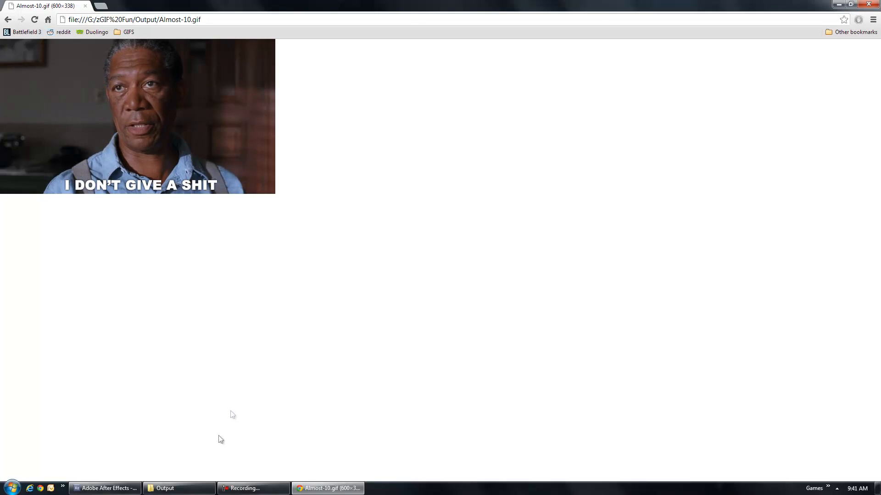
{"action": "left_click", "coordinate": [166, 488]}
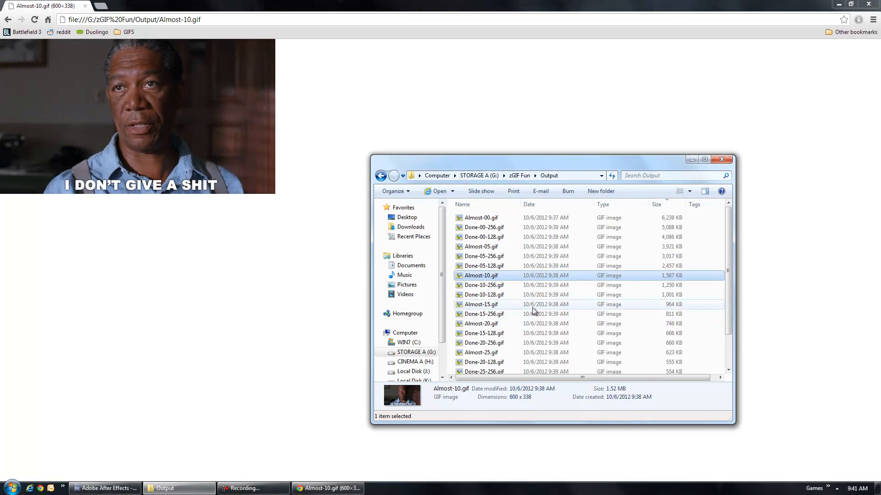
{"action": "mouse_move", "coordinate": [494, 324]}
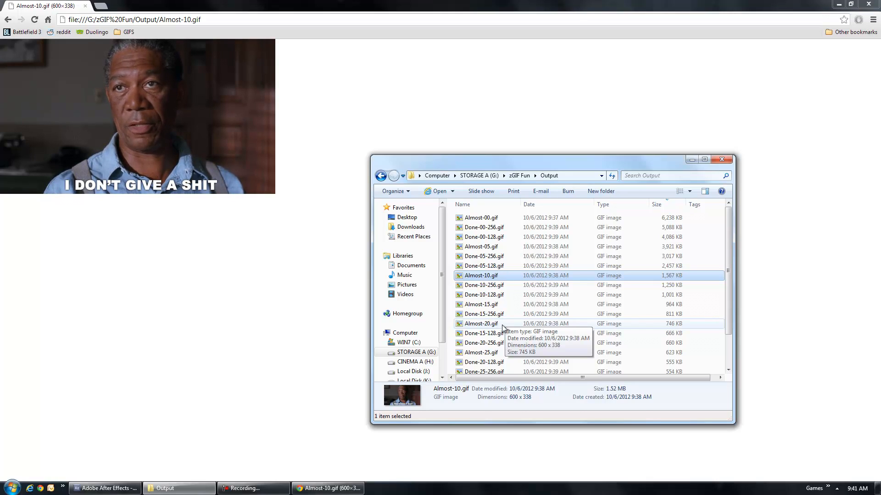
{"action": "mouse_move", "coordinate": [605, 288]}
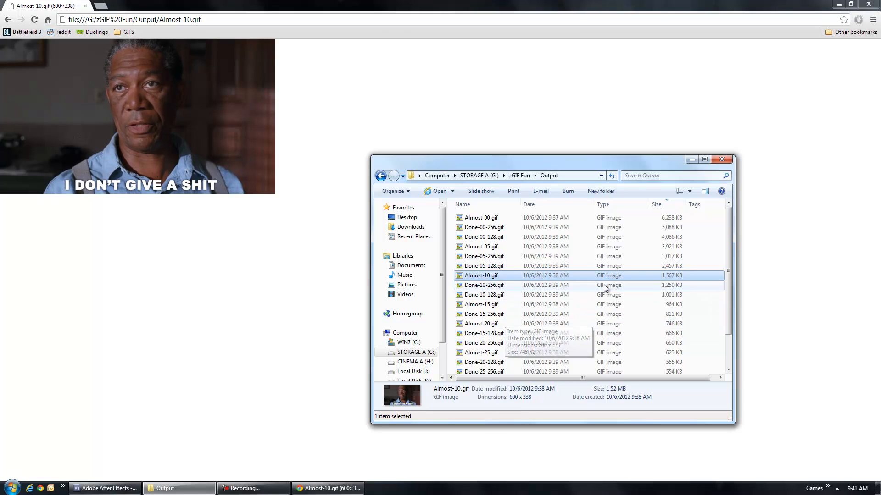
{"action": "mouse_move", "coordinate": [665, 279]}
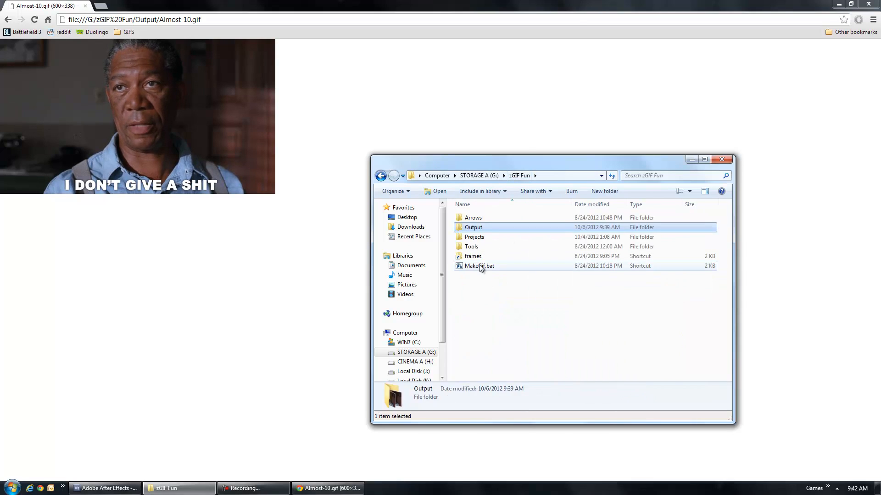
Confirm in the Output Module settings that the render is resized to 600 × 338.
{"action": "double_click", "coordinate": [479, 267]}
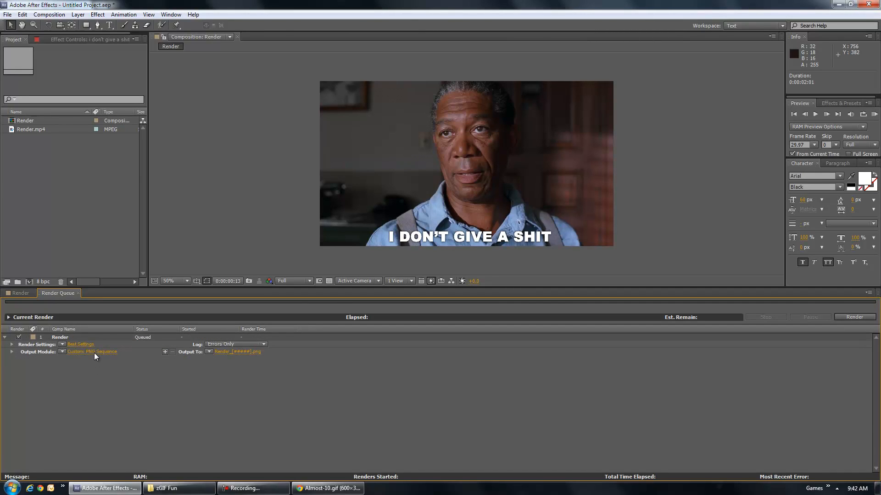
{"action": "left_click", "coordinate": [91, 352]}
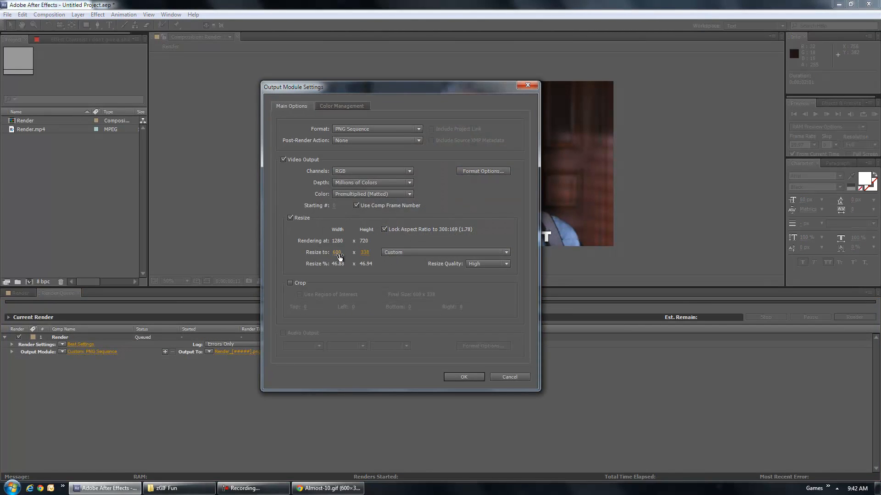
{"action": "left_click", "coordinate": [338, 252]}
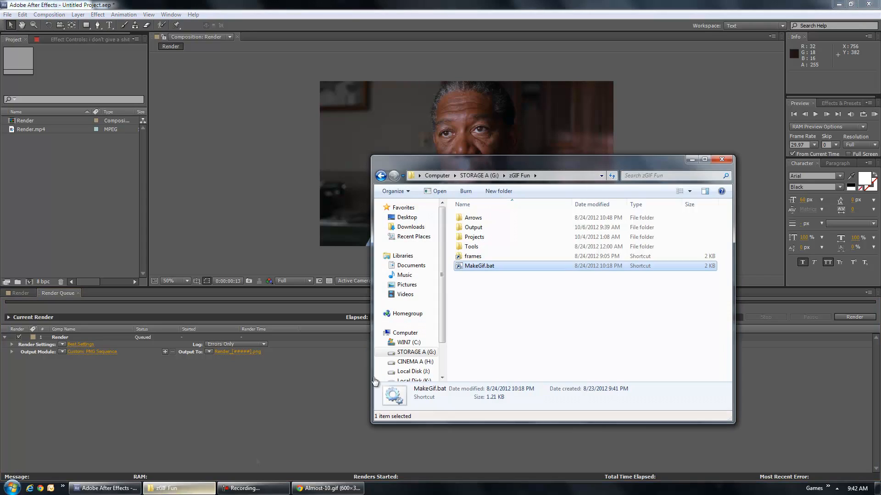
Return to the Output folder of GIFs and select Almost-10.gif for upload.
{"action": "left_click", "coordinate": [471, 256]}
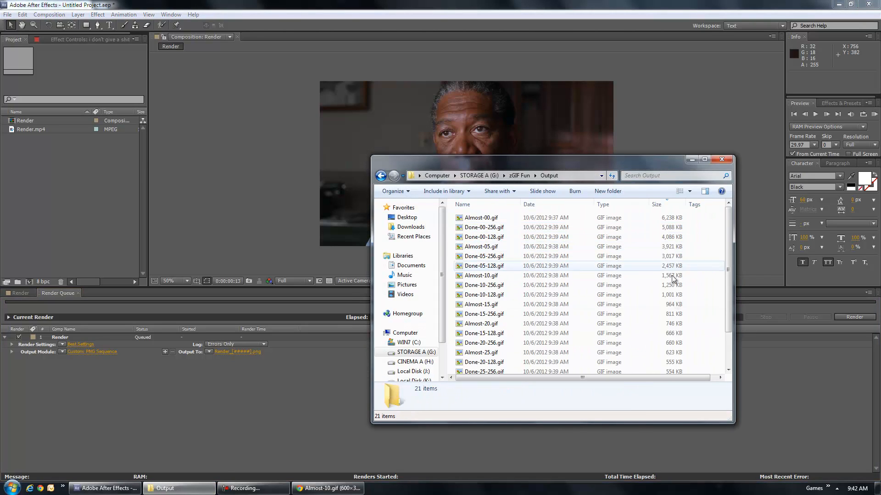
{"action": "left_click", "coordinate": [481, 276]}
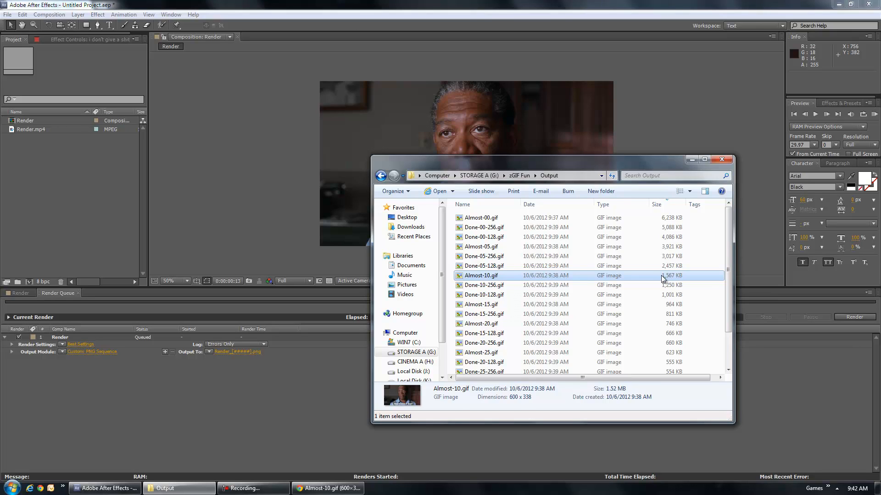
{"action": "scroll", "scroll_direction": "down", "scroll_amount": 3}
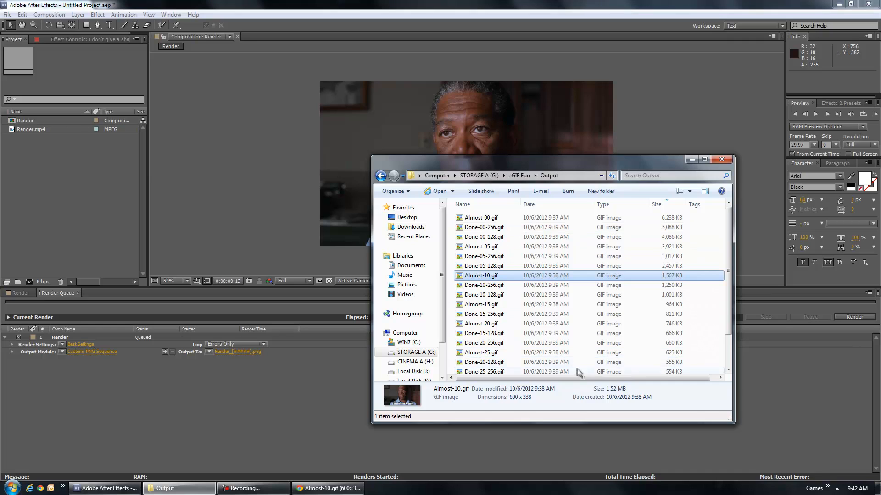
{"action": "scroll", "scroll_direction": "down", "scroll_amount": 3}
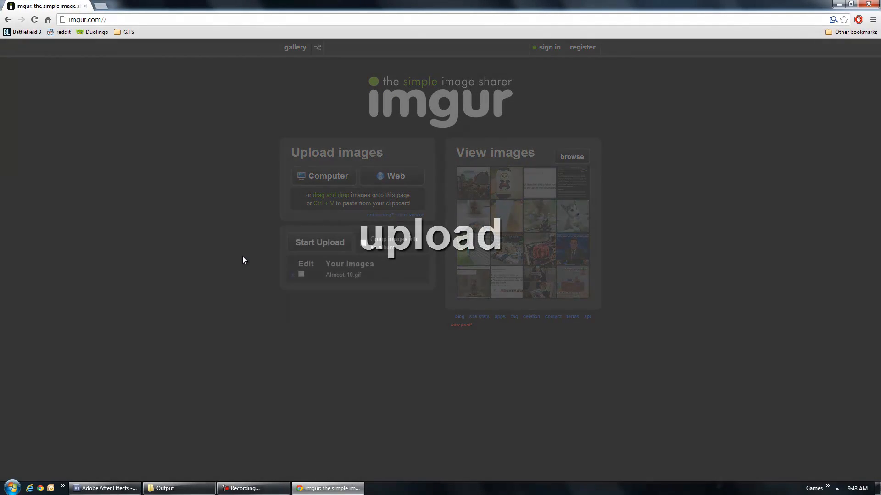
Upload Almost-10.gif to imgur and view it at its direct link i.imgur.com/tsUqv.gif.
{"action": "left_click", "coordinate": [320, 242]}
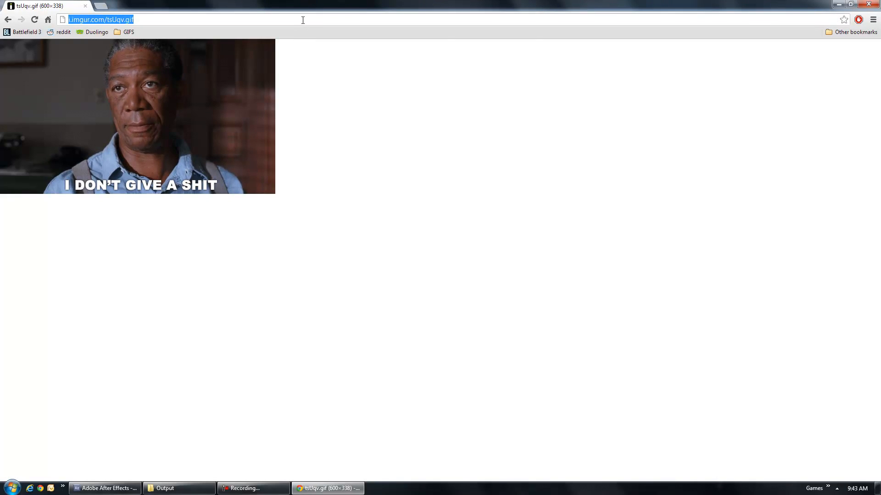
{"action": "left_click", "coordinate": [337, 200]}
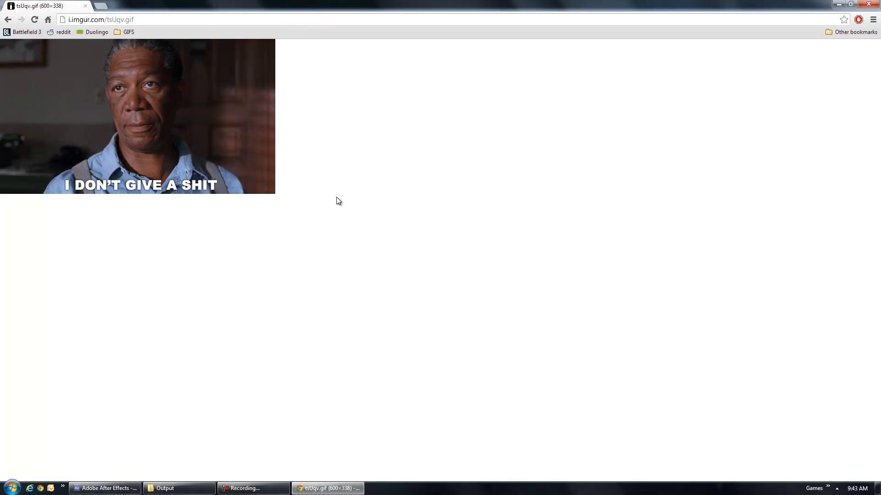
{"action": "left_click", "coordinate": [117, 19]}
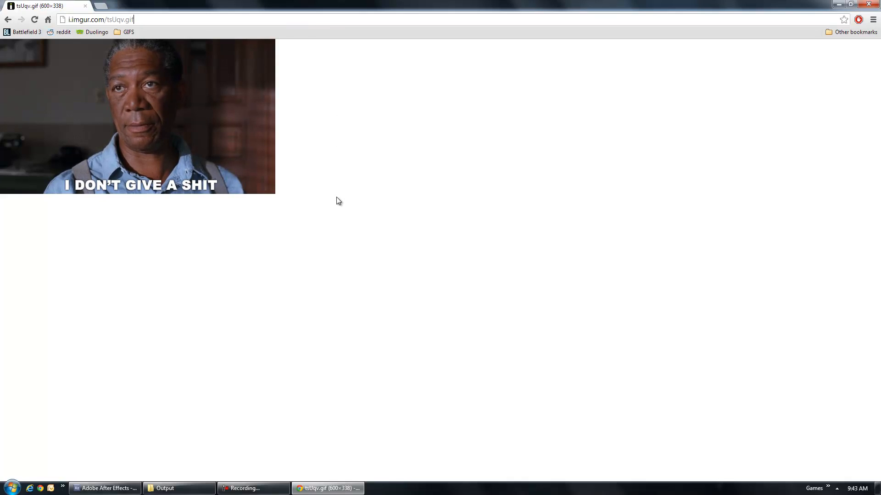
{"action": "mouse_move", "coordinate": [338, 300]}
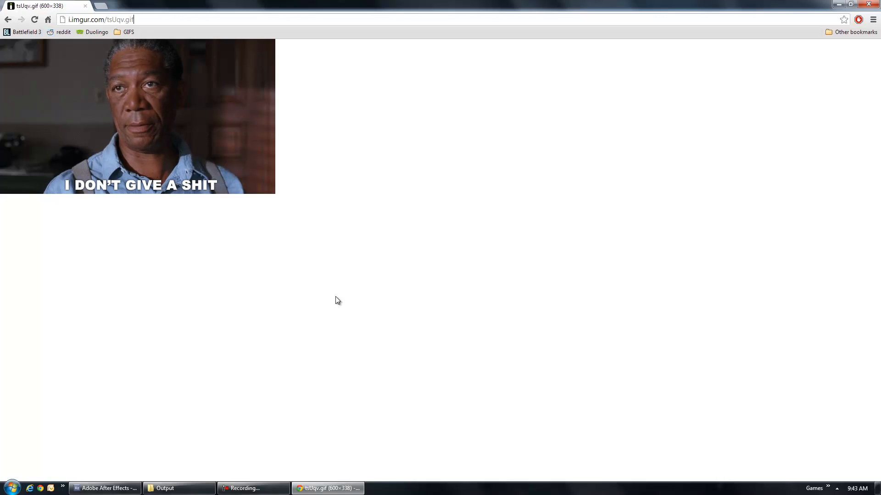